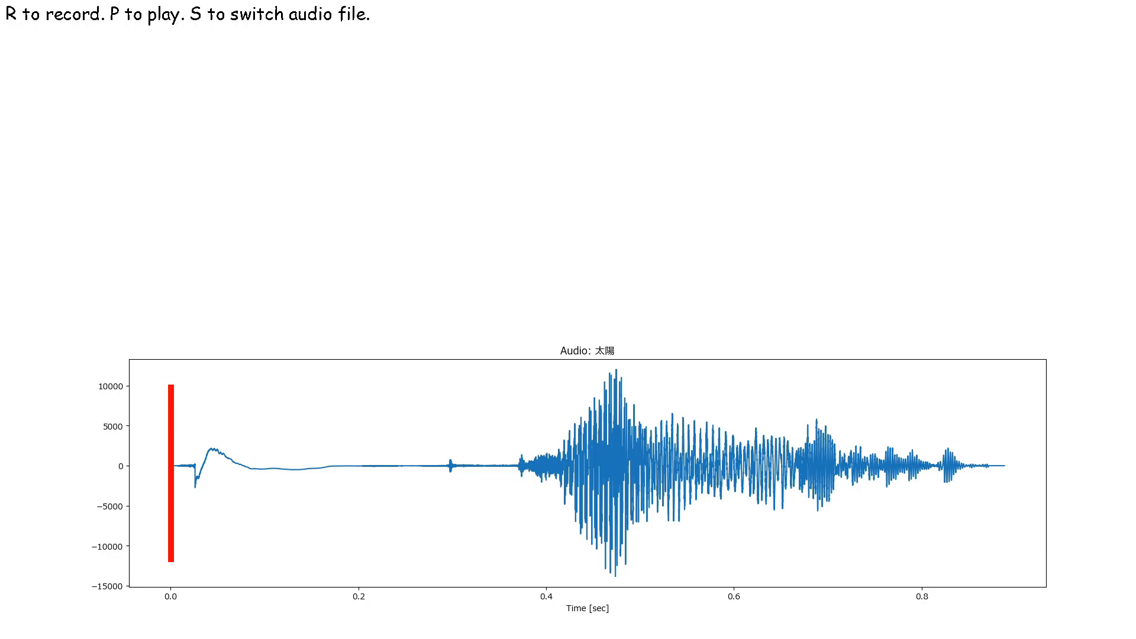
Cycle the loaded audio file through 雨, こんにちは and 太陽 several times.
key(s)
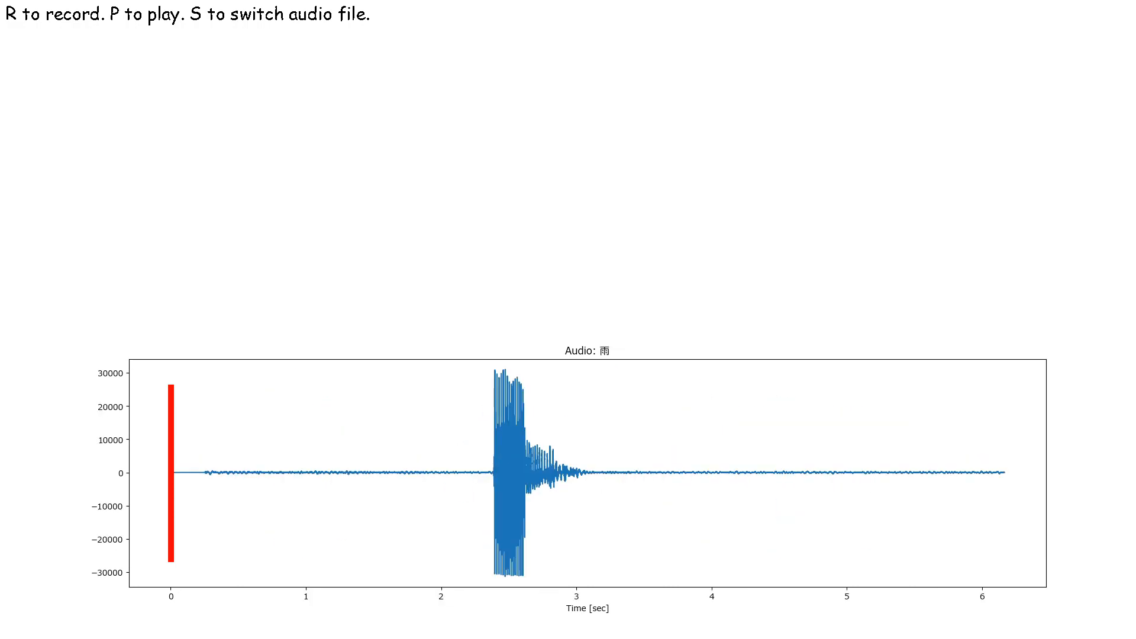
key(s)
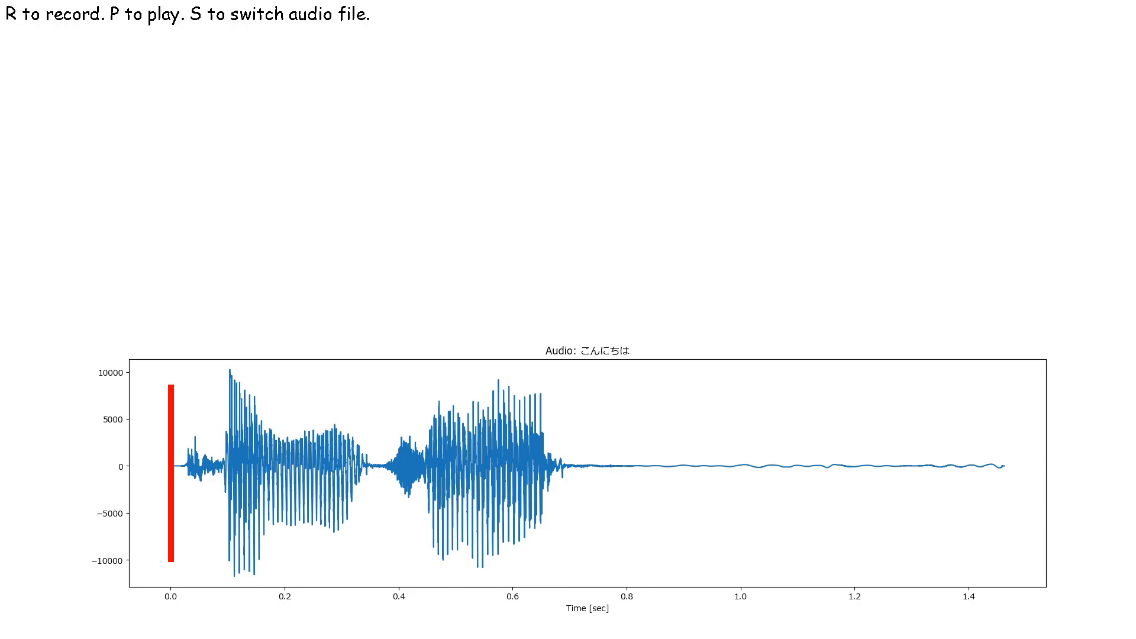
key(s)
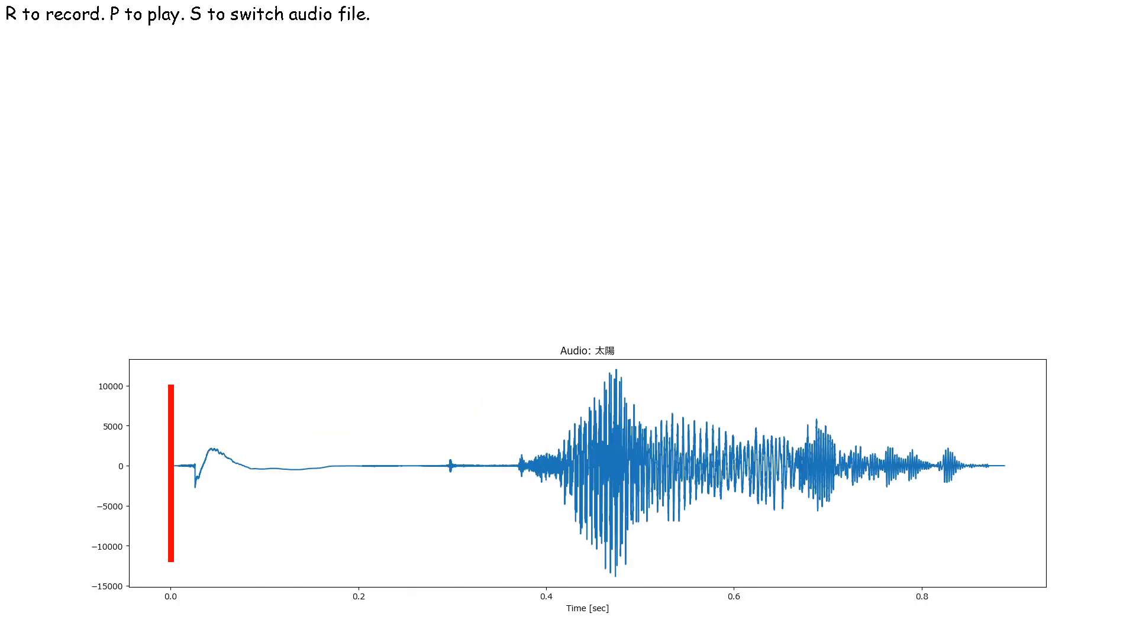
key(s)
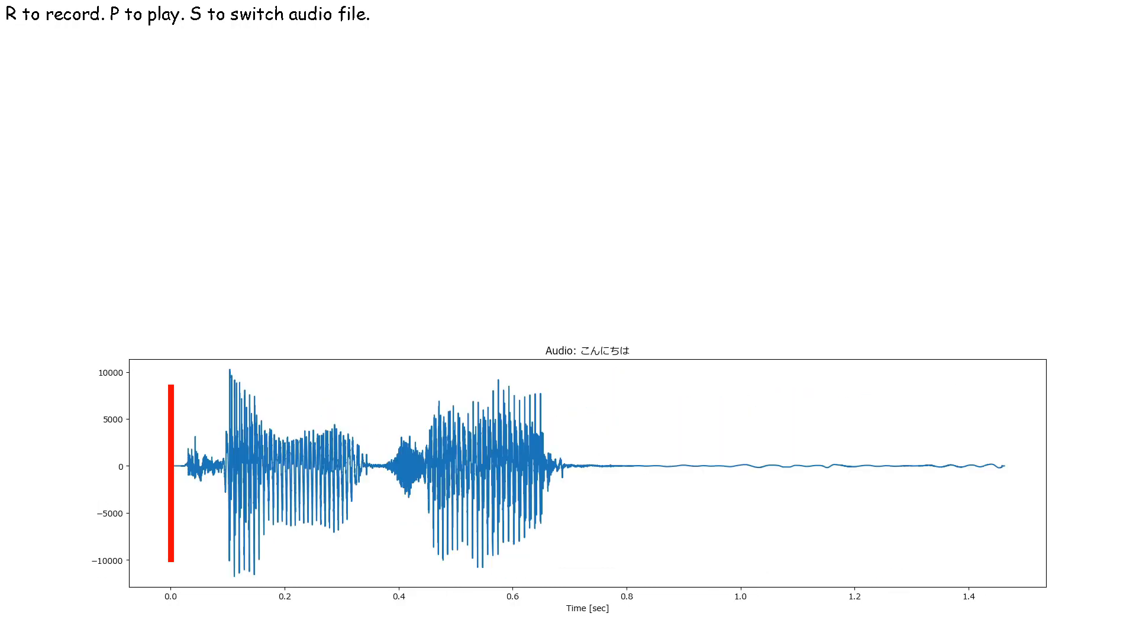
key(s)
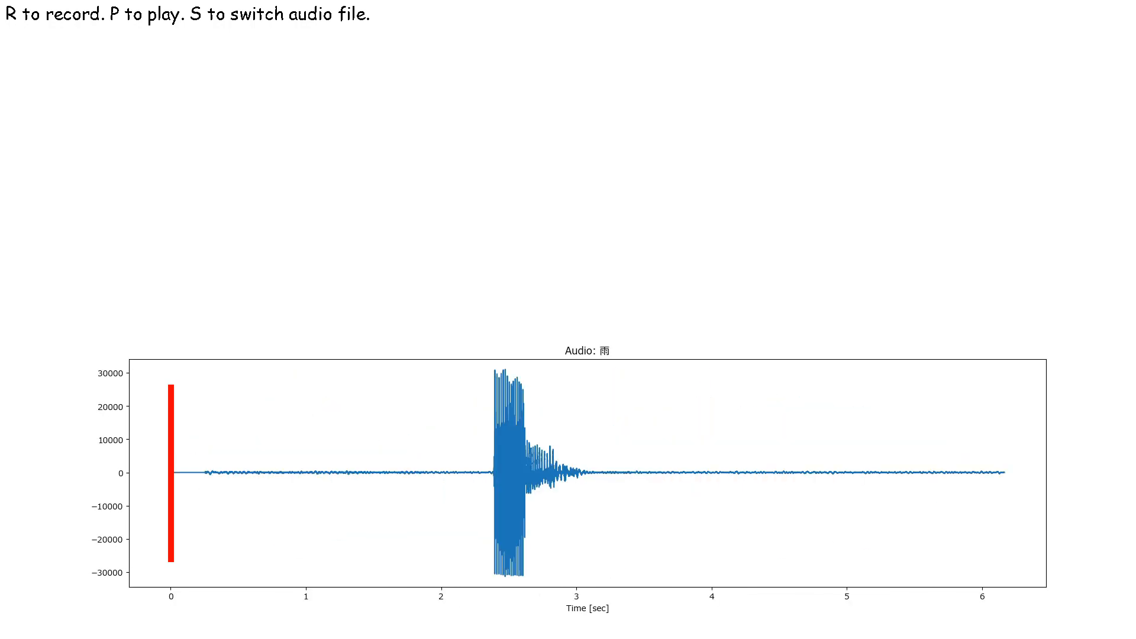
Play the native 太陽, 封建制 and 雨 recordings, ending on こんにちは.
key(s)
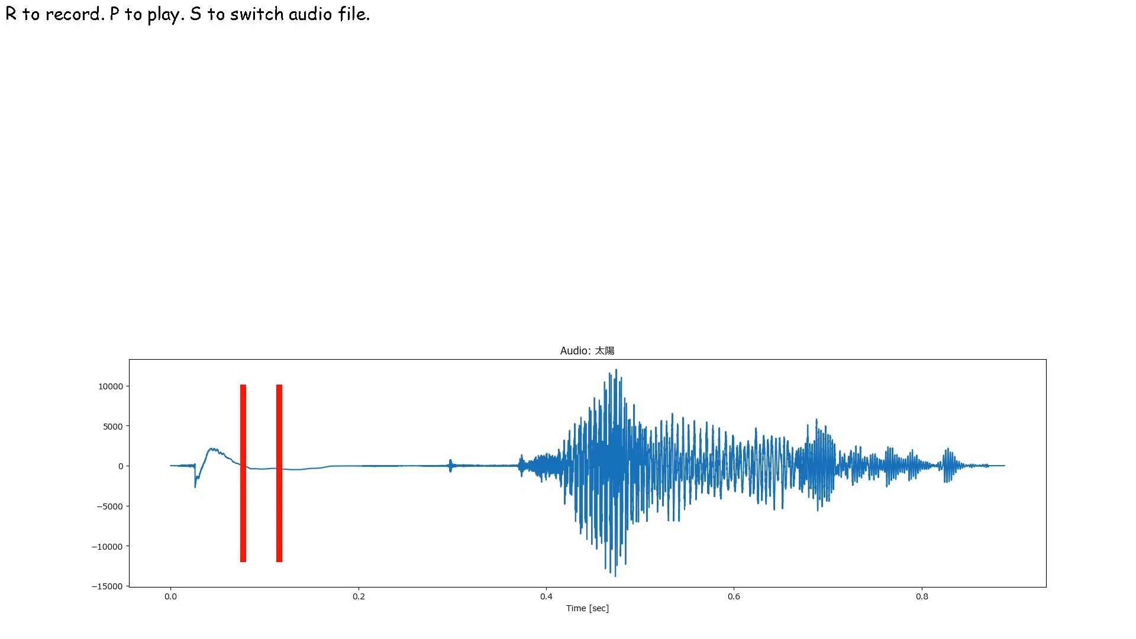
key(s)
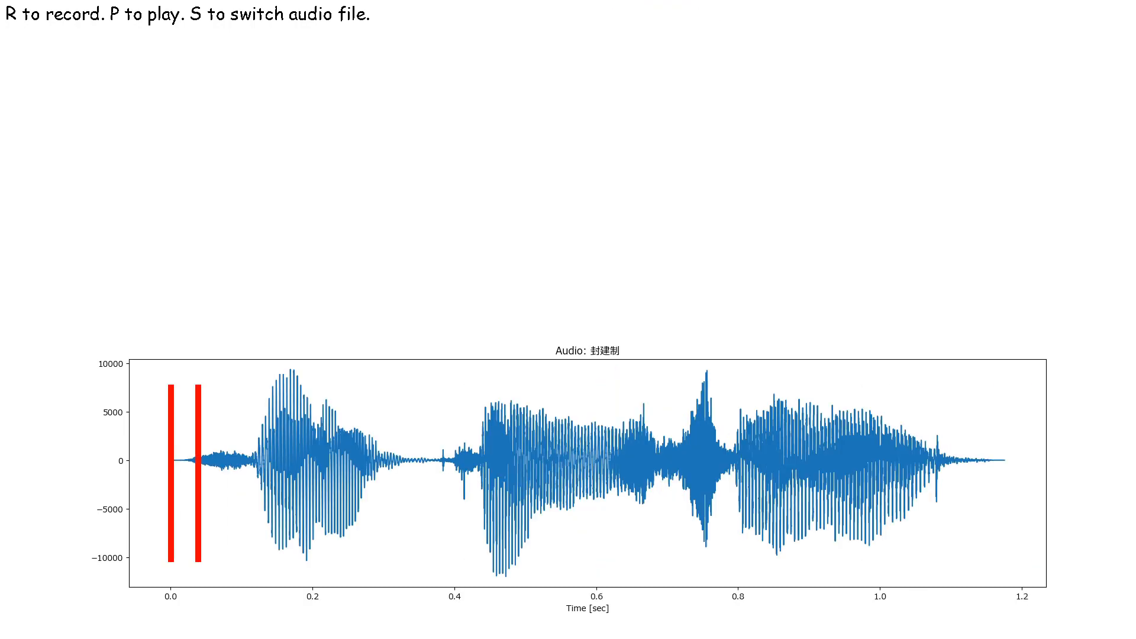
key(s)
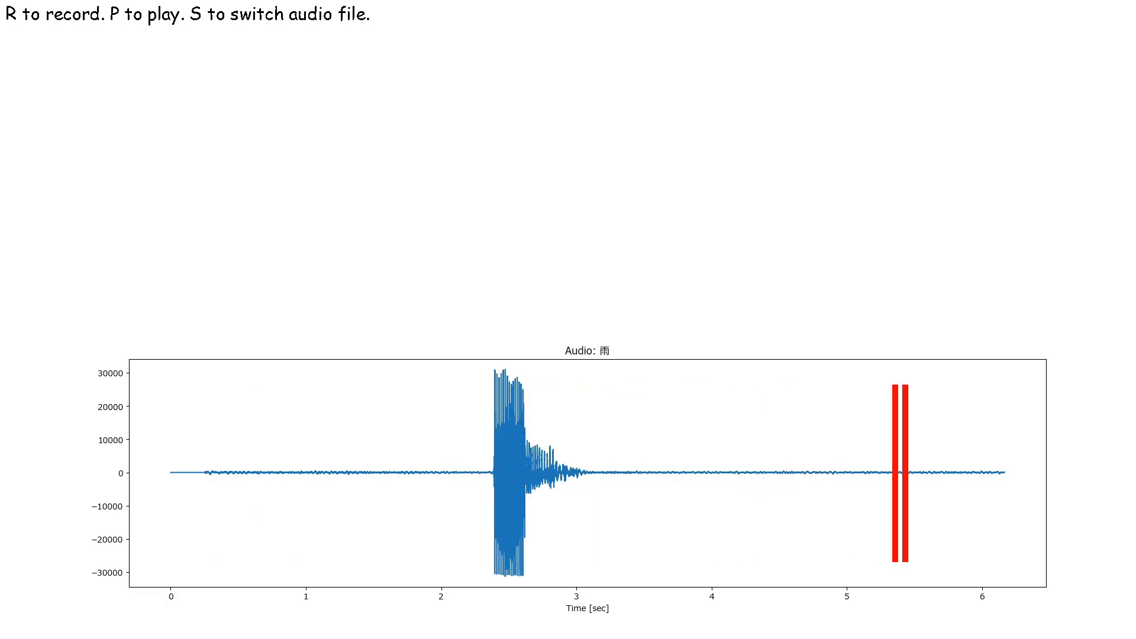
key(s)
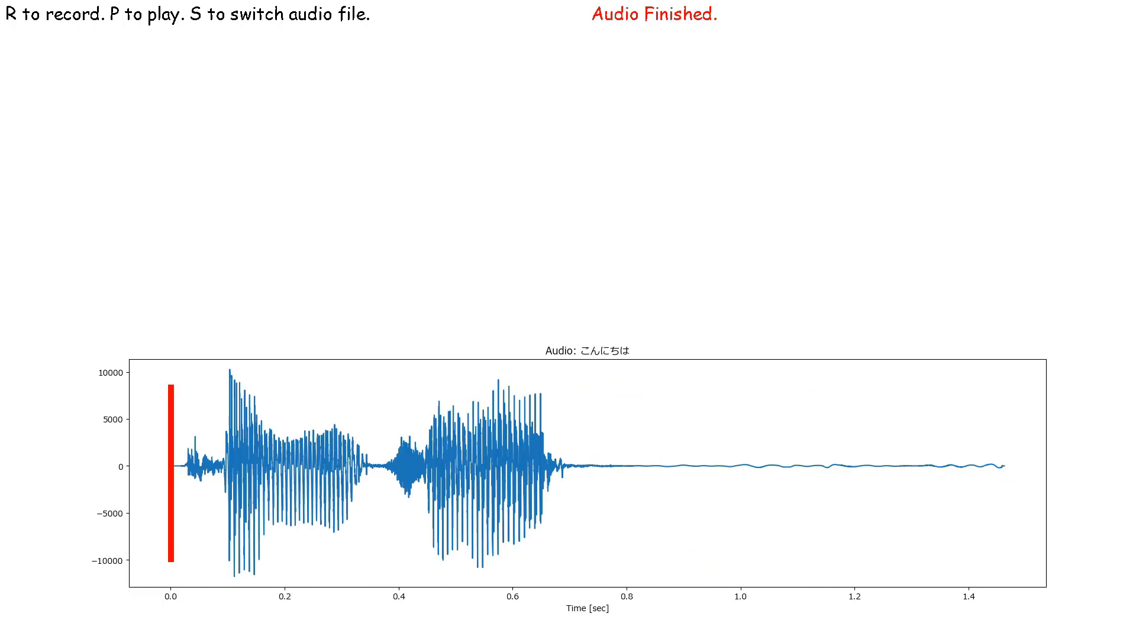
key(s)
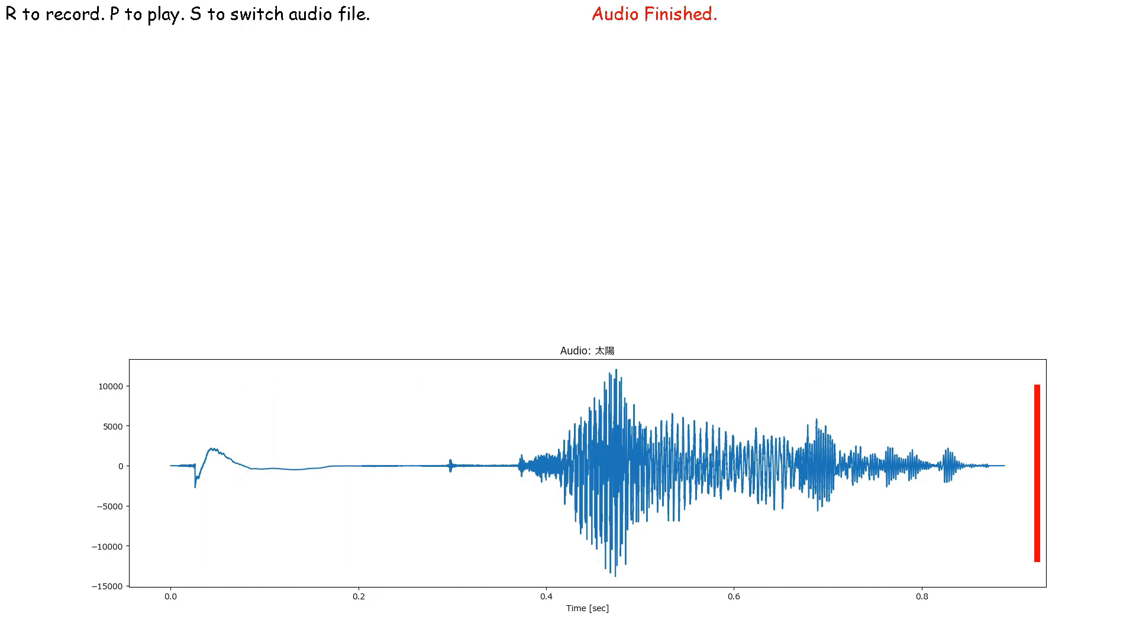
Record your own 太陽 over the native waveform, then replay the native 太陽 clip.
key(r)
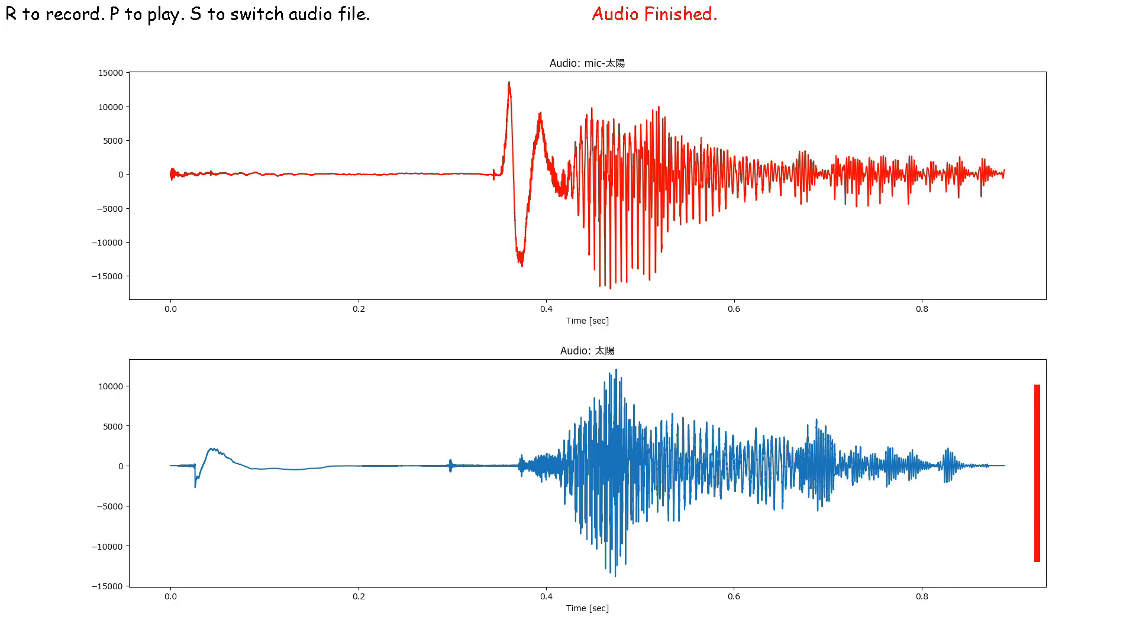
key(p)
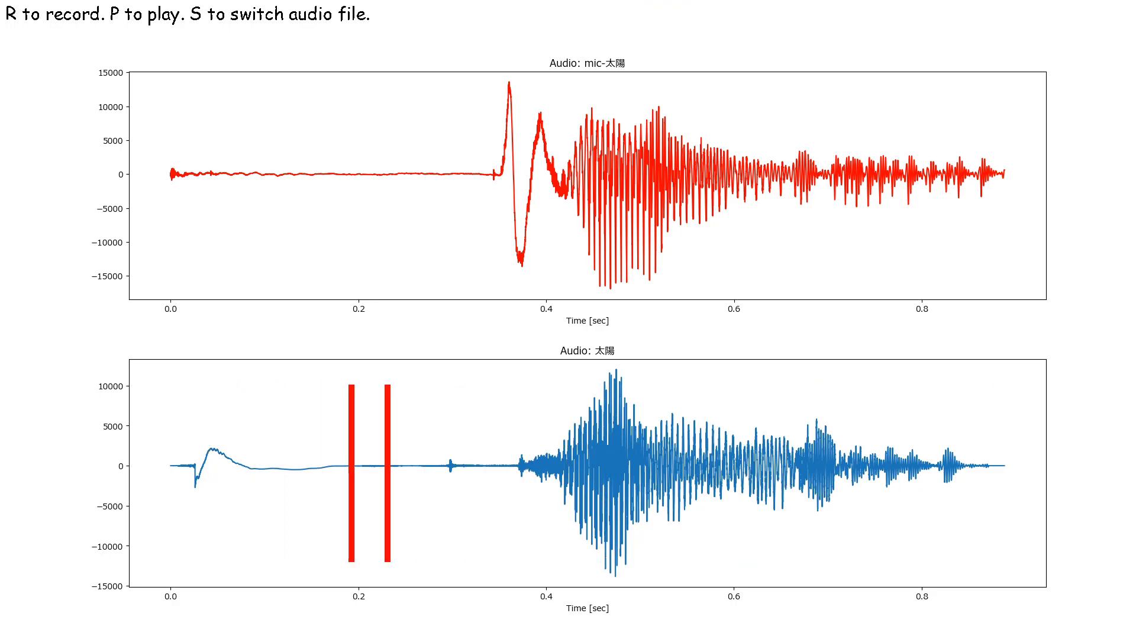
key(p)
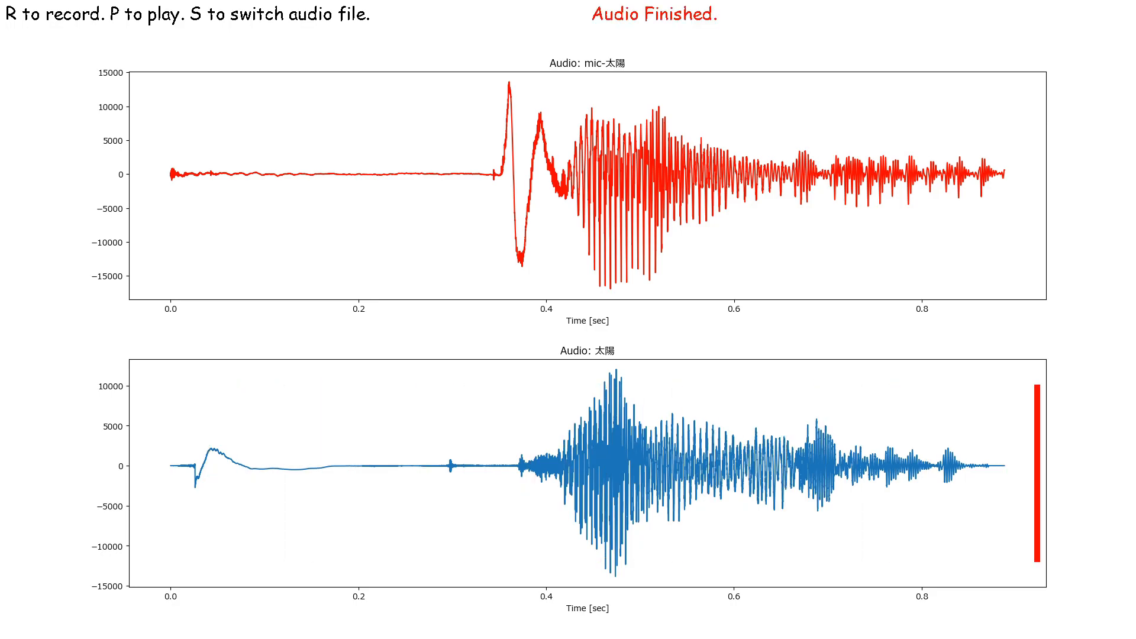
Switch to 封建制, play the native clip and record your own attempt above it.
key(s)
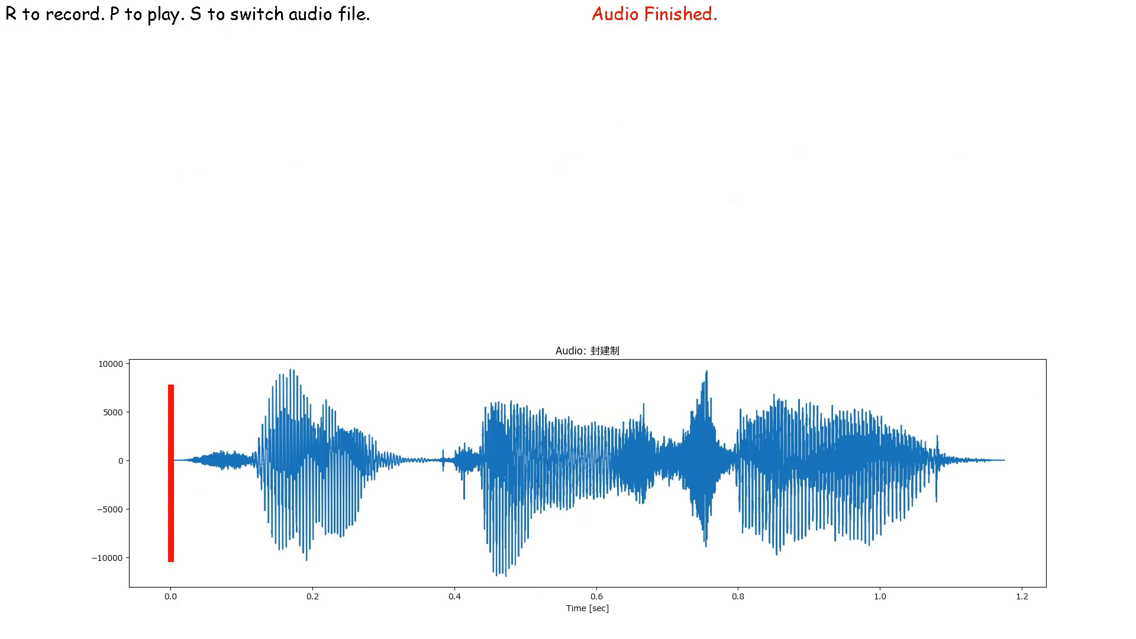
key(p)
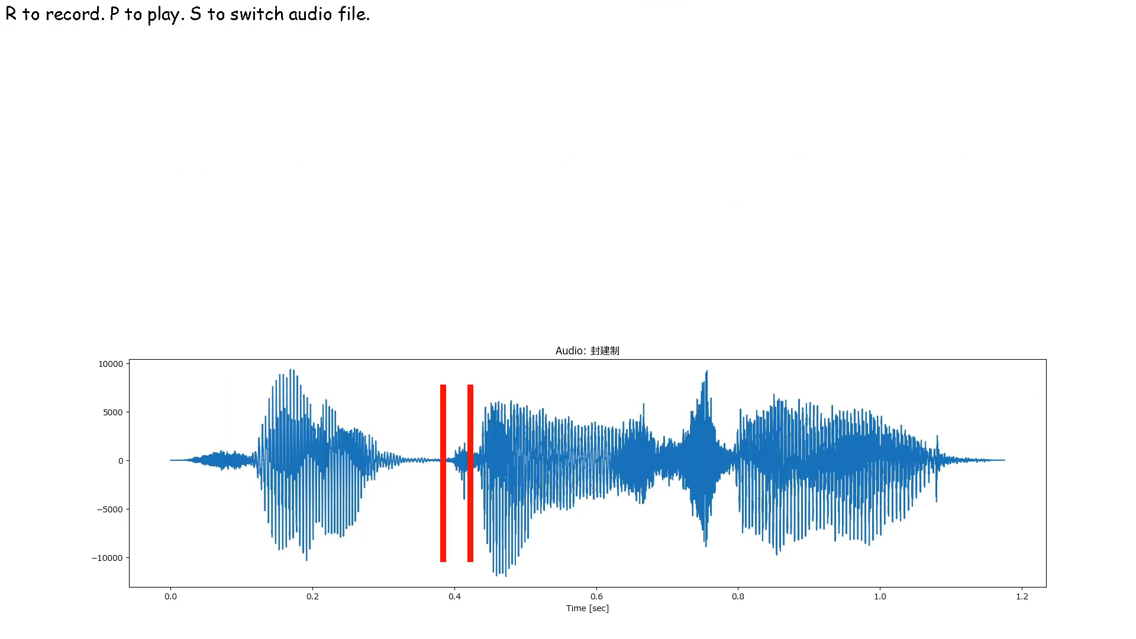
key(r)
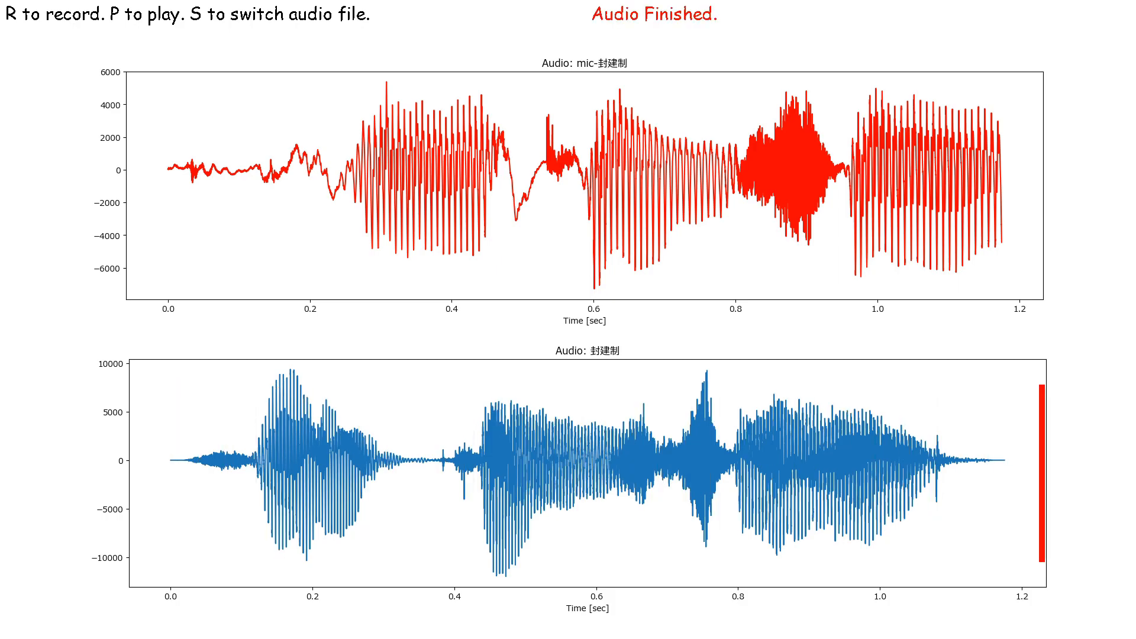
mouse_move(213, 346)
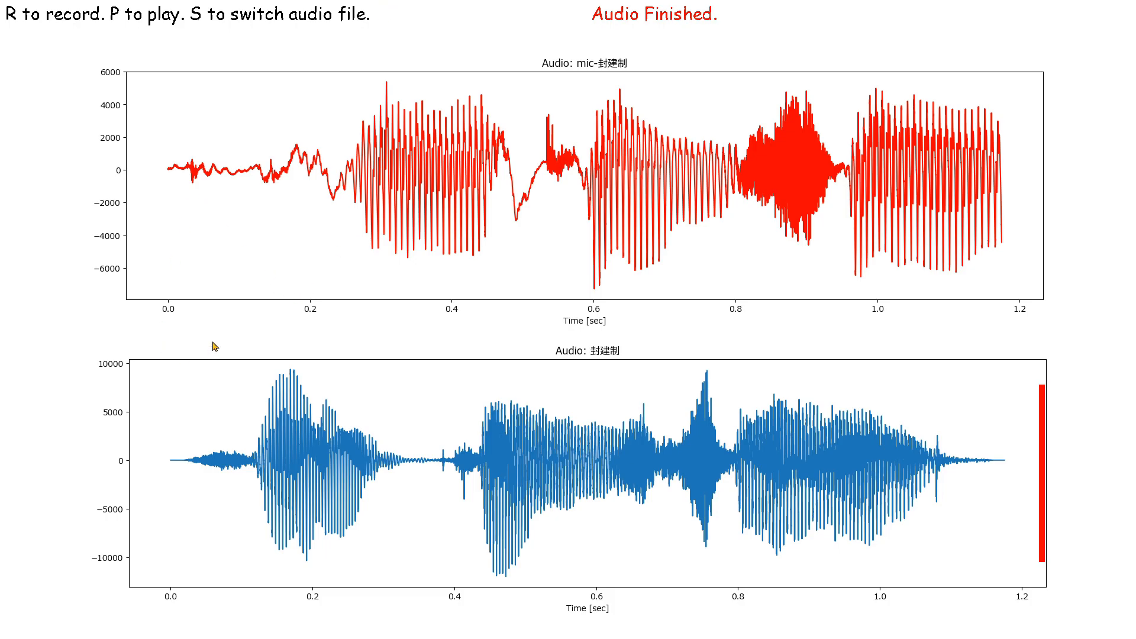
mouse_move(539, 352)
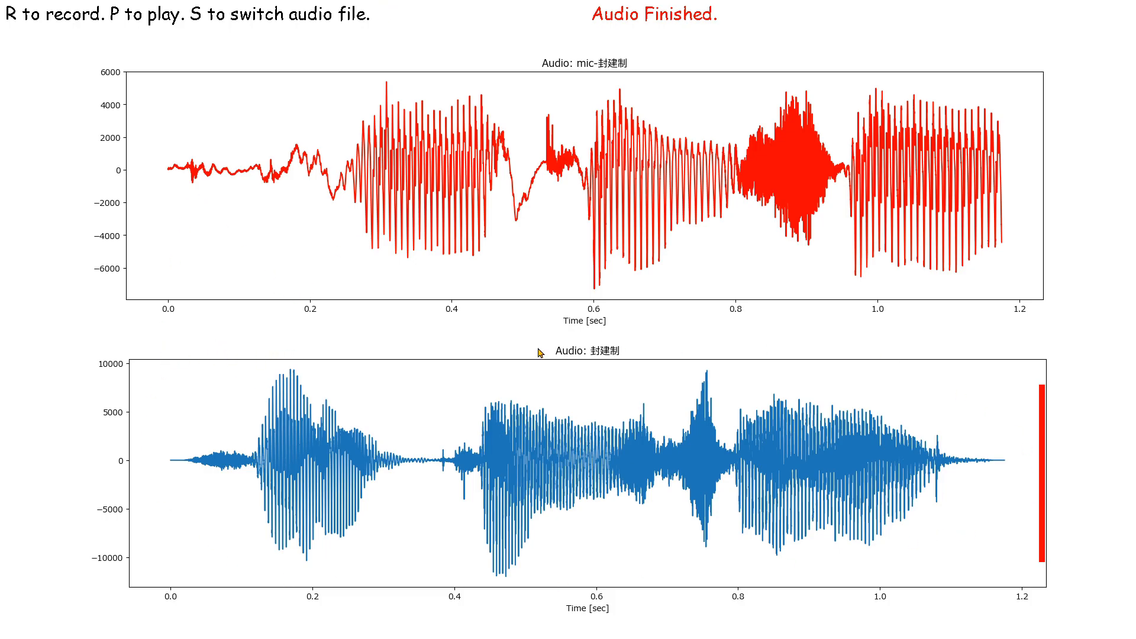
mouse_move(402, 443)
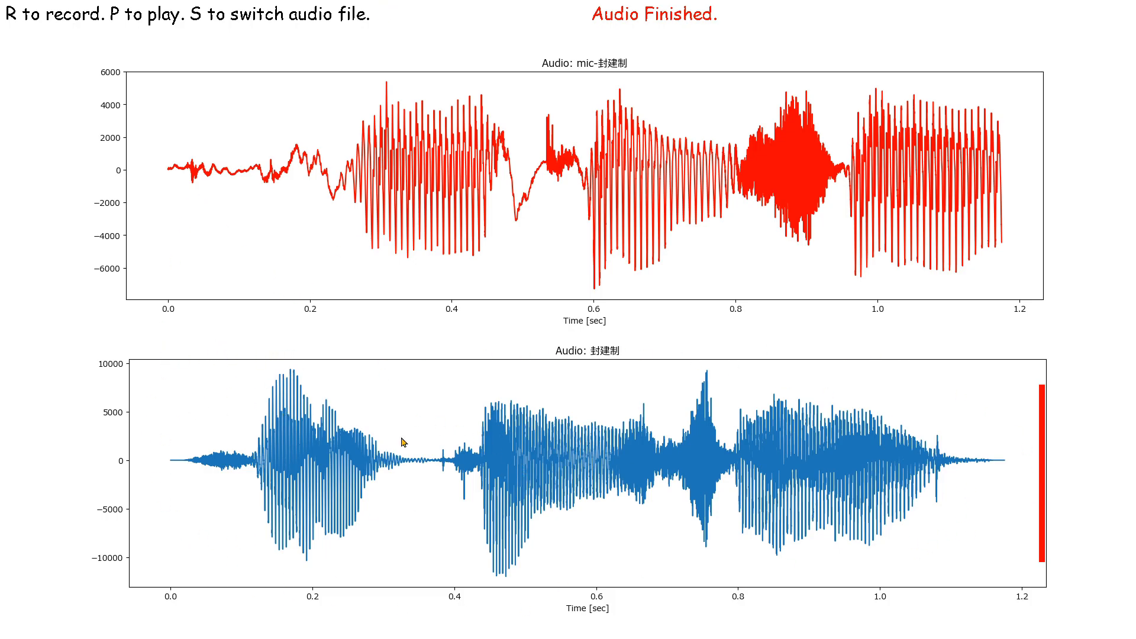
mouse_move(1037, 494)
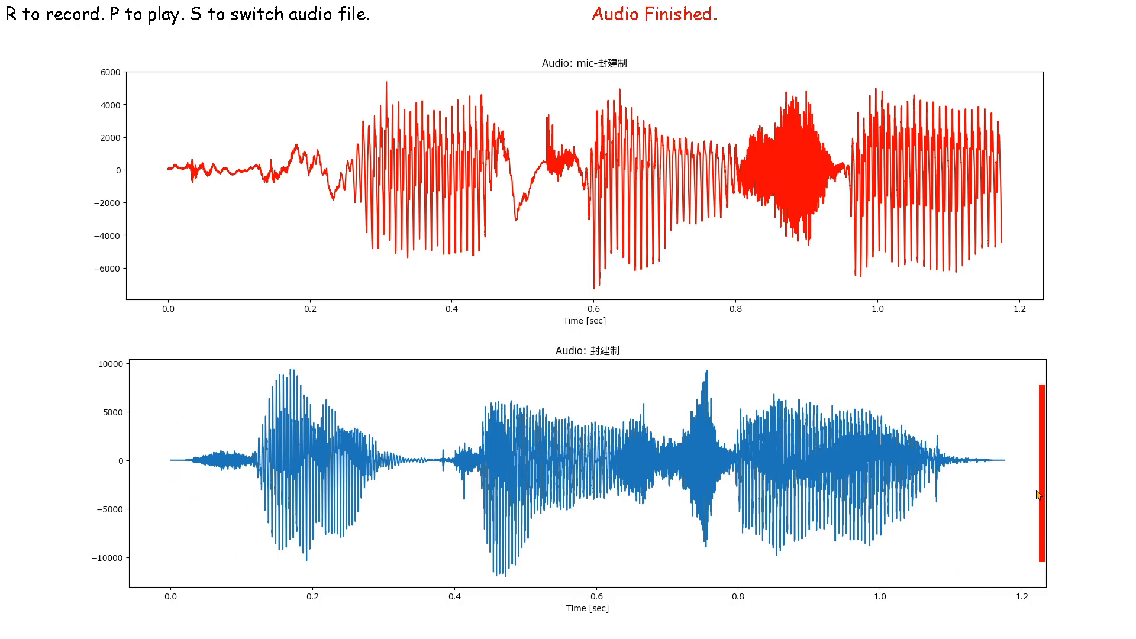
mouse_move(1017, 579)
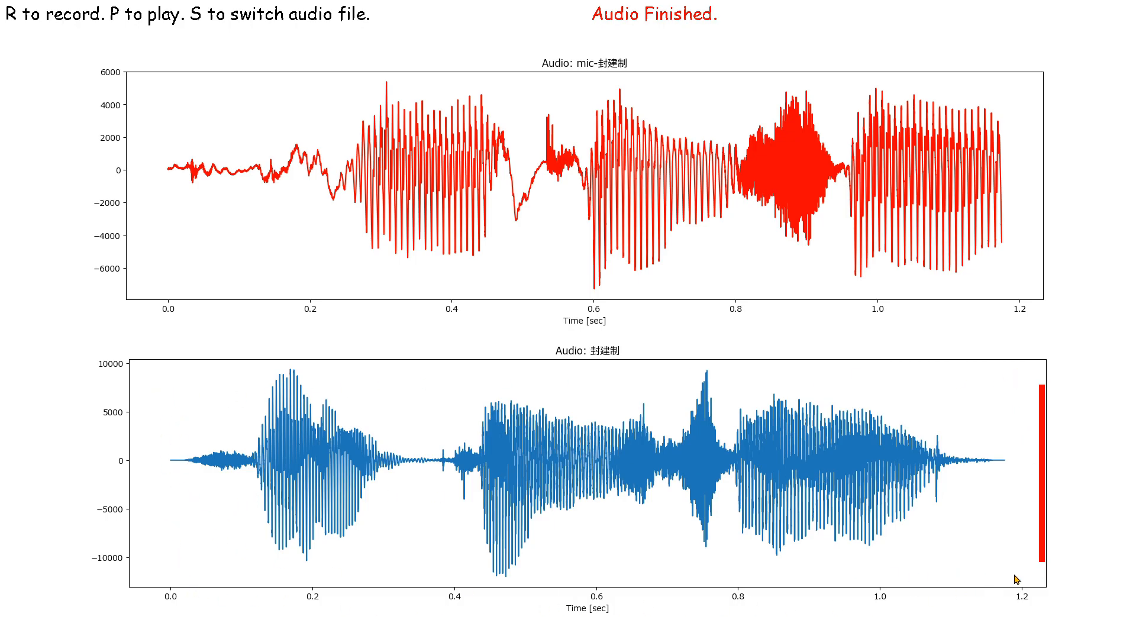
mouse_move(759, 548)
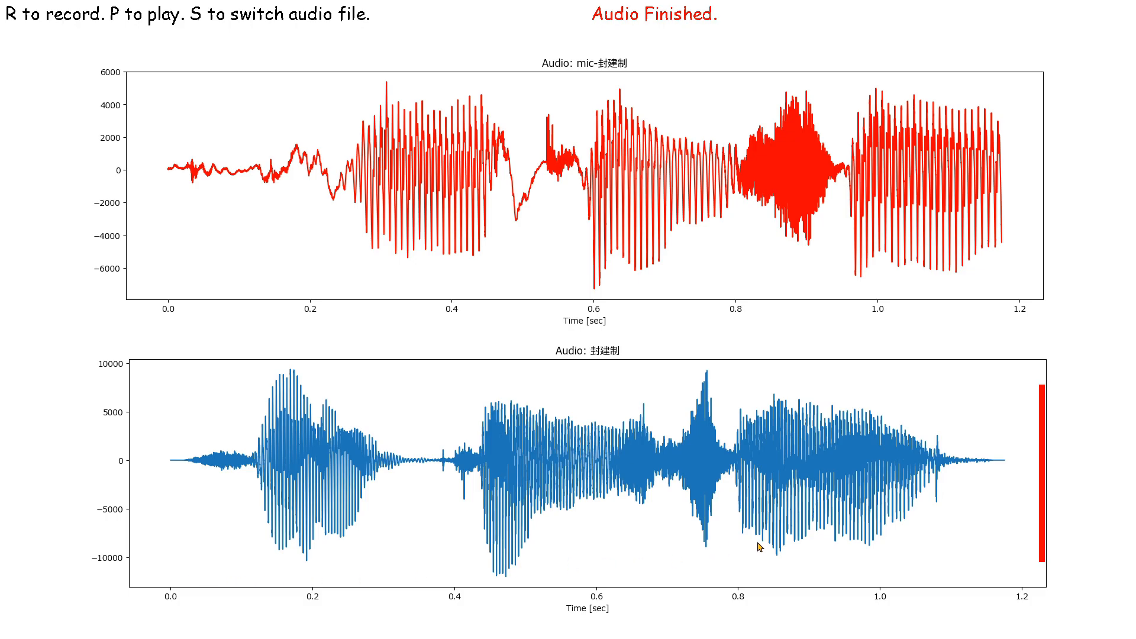
mouse_move(182, 442)
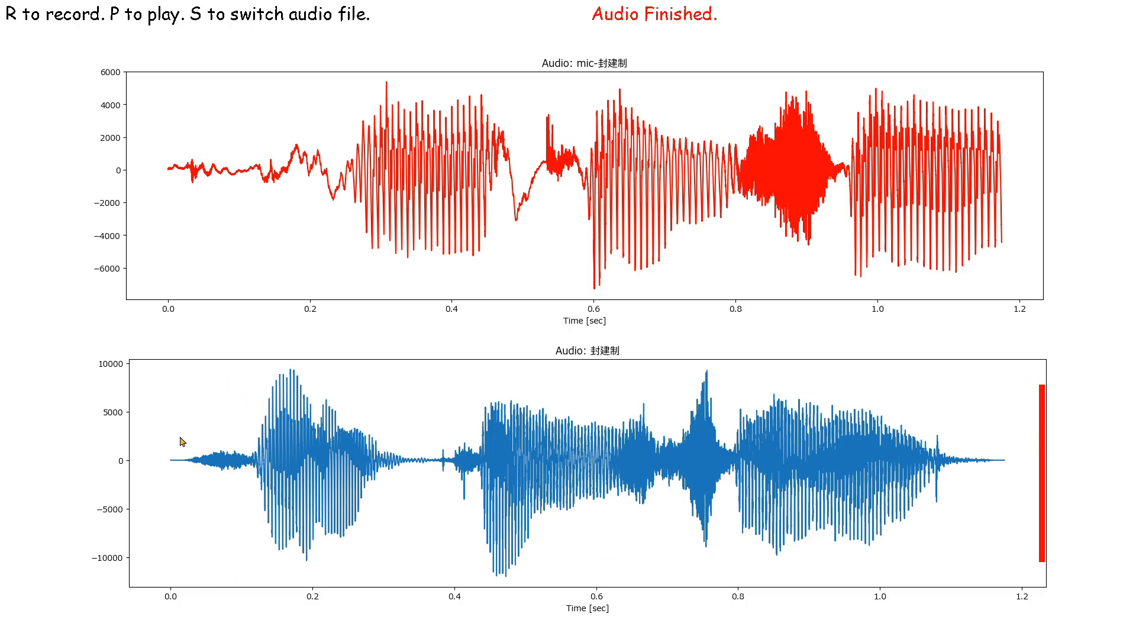
mouse_move(65, 413)
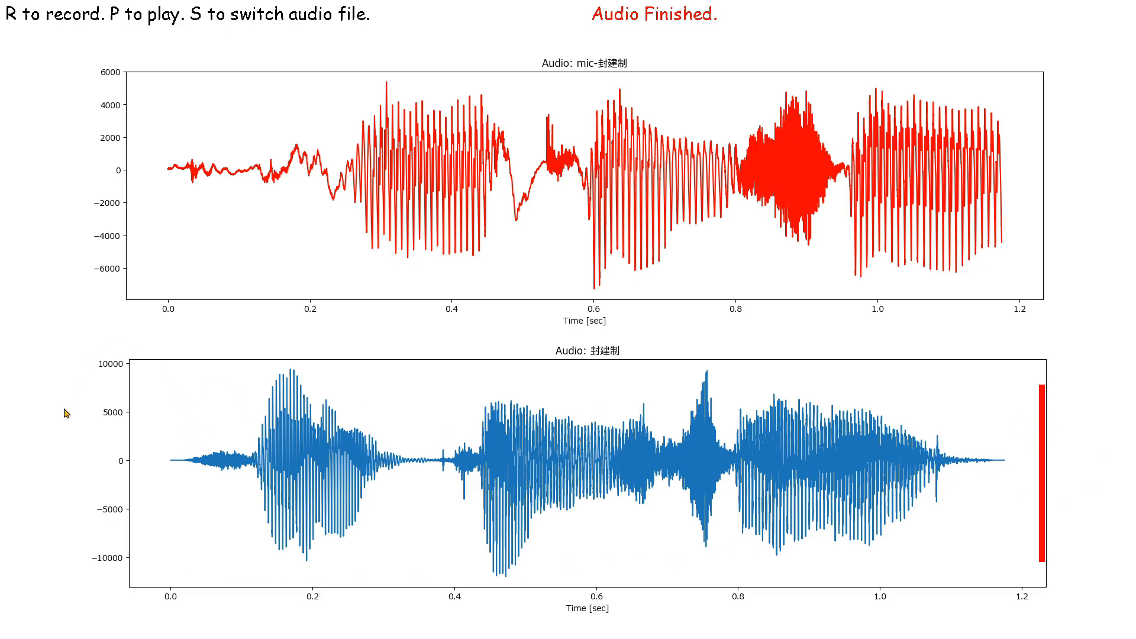
mouse_move(194, 569)
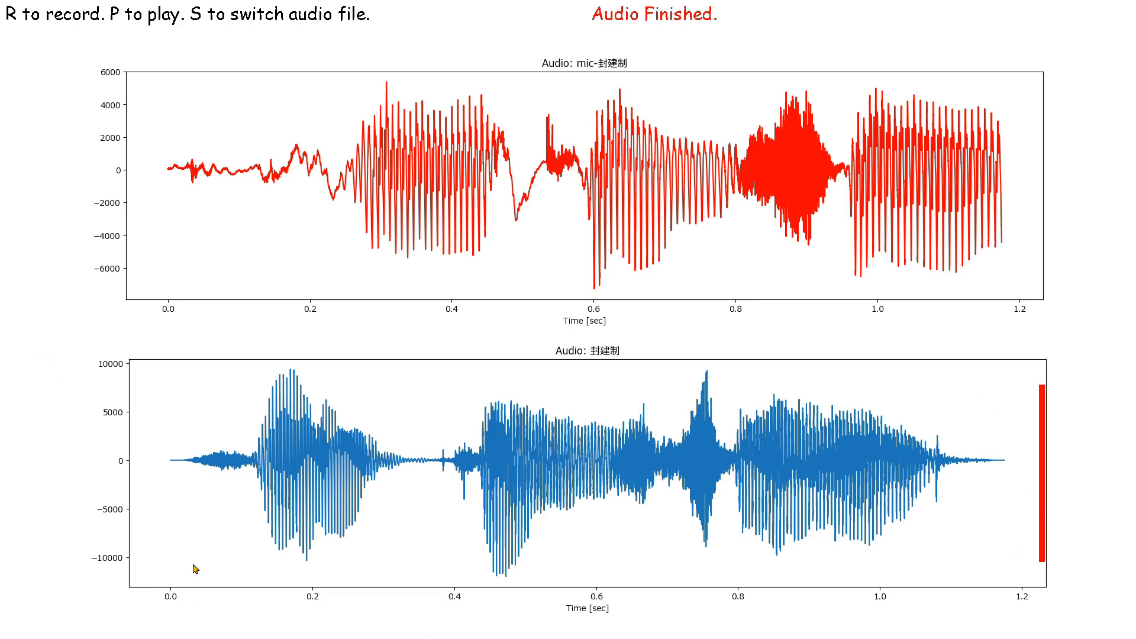
mouse_move(170, 588)
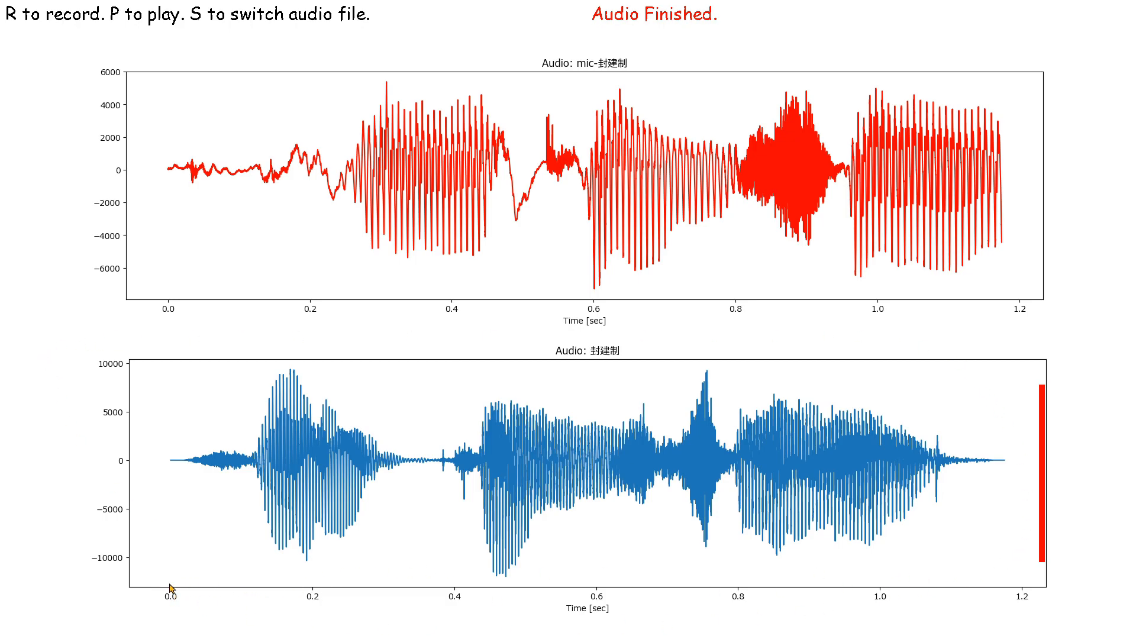
mouse_move(117, 378)
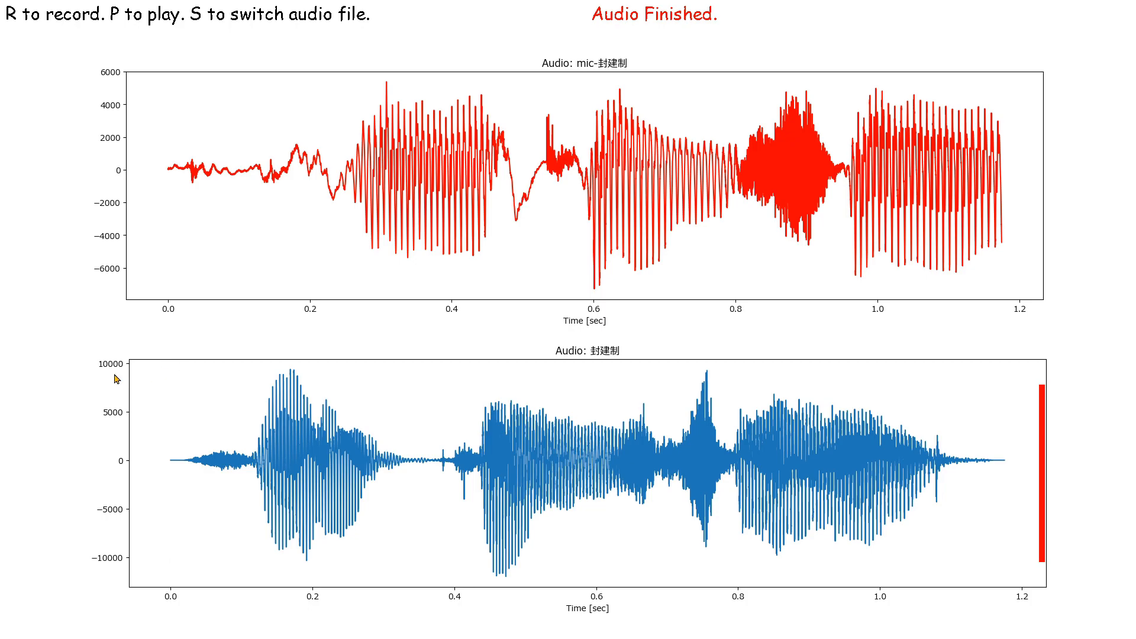
mouse_move(979, 448)
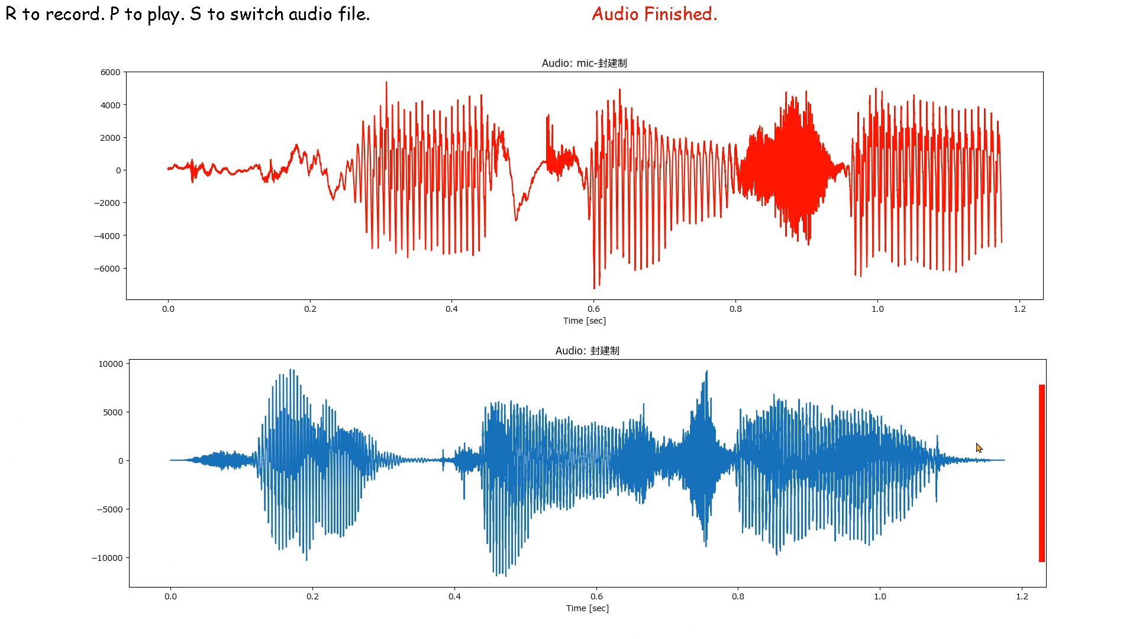
mouse_move(698, 508)
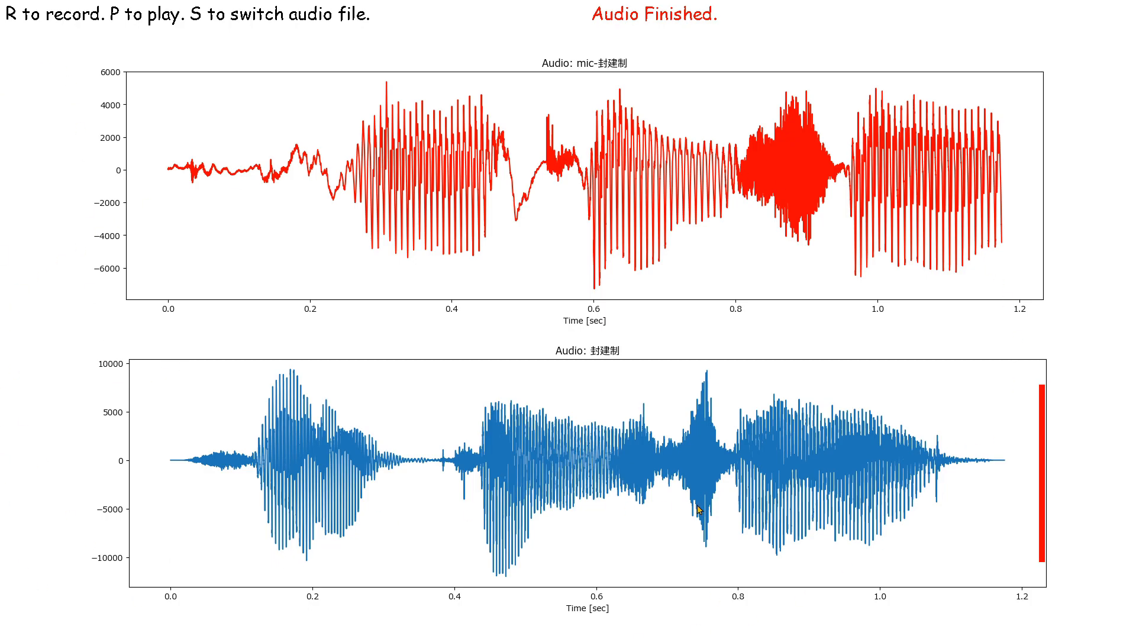
mouse_move(81, 388)
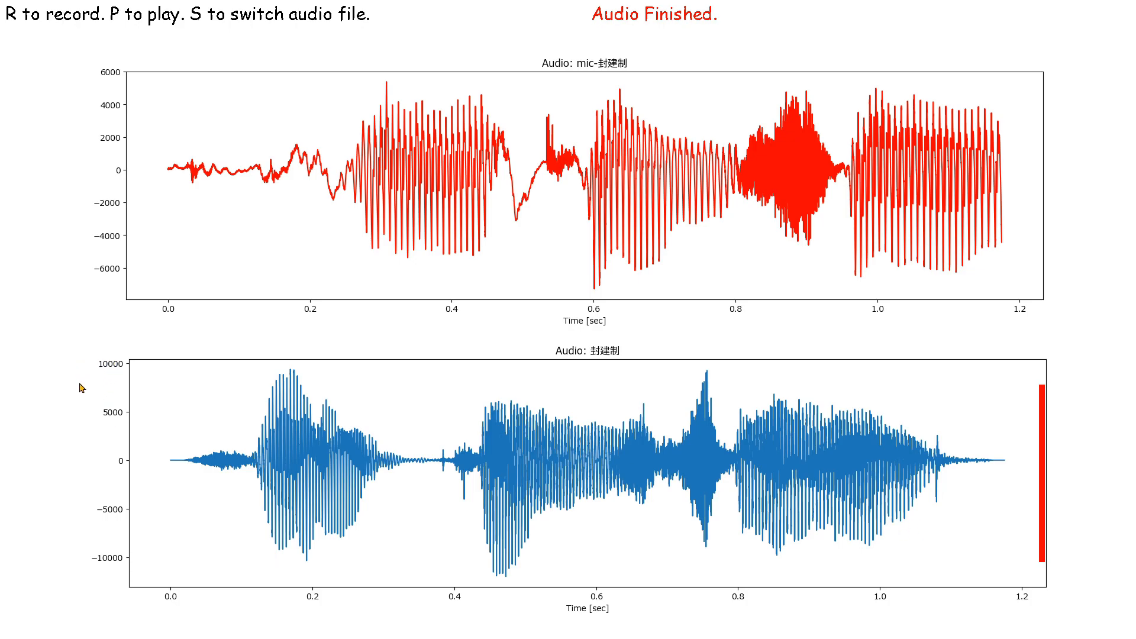
mouse_move(822, 459)
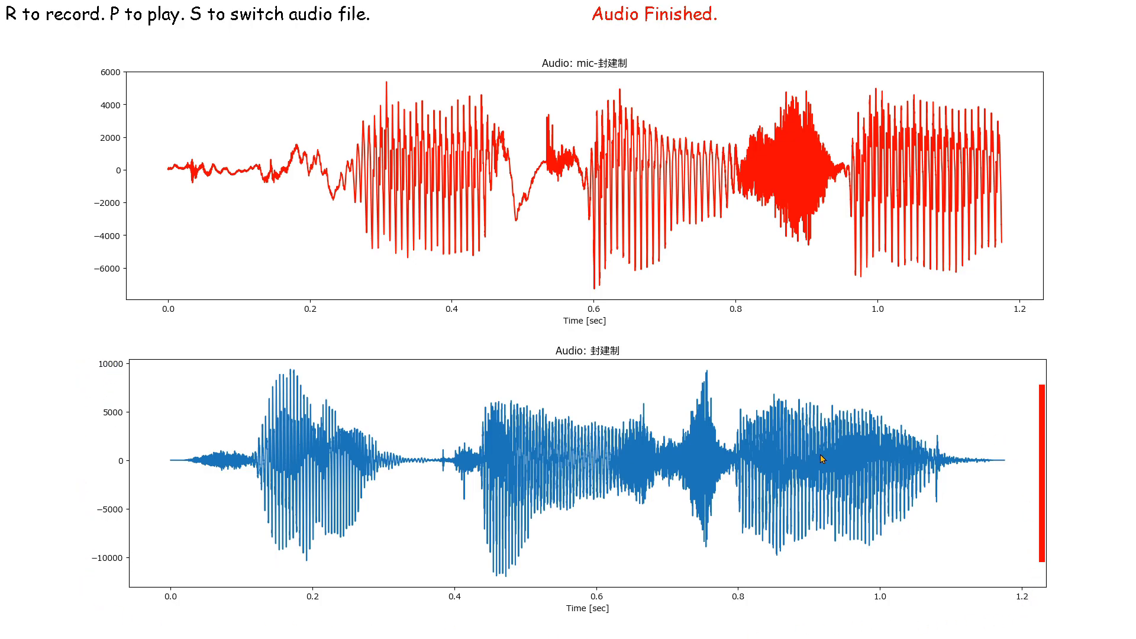
mouse_move(955, 621)
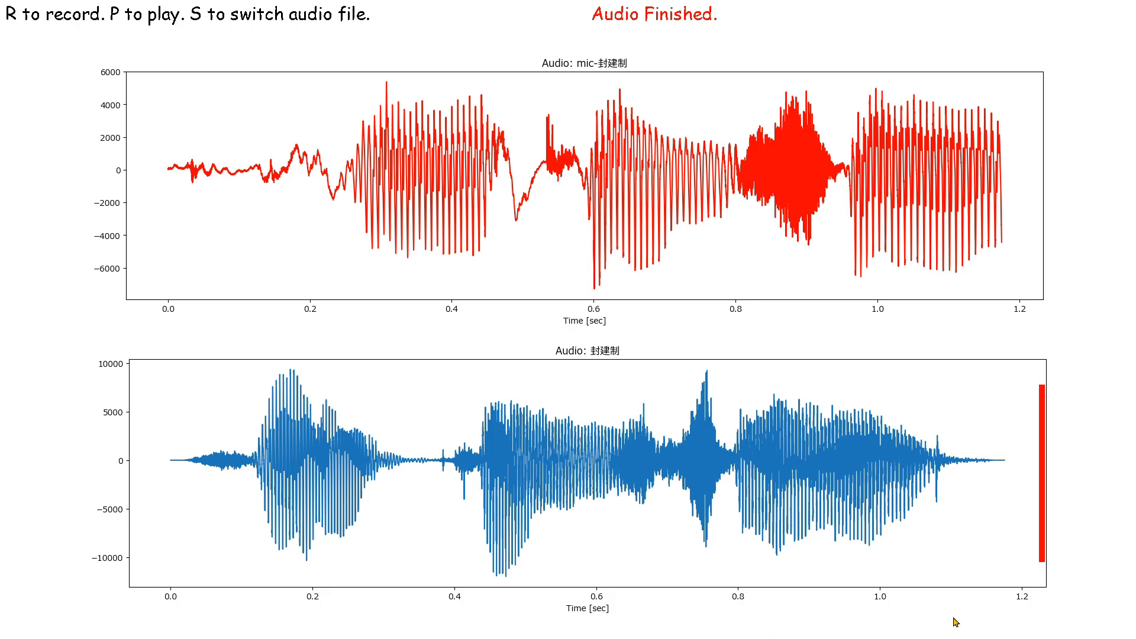
mouse_move(977, 504)
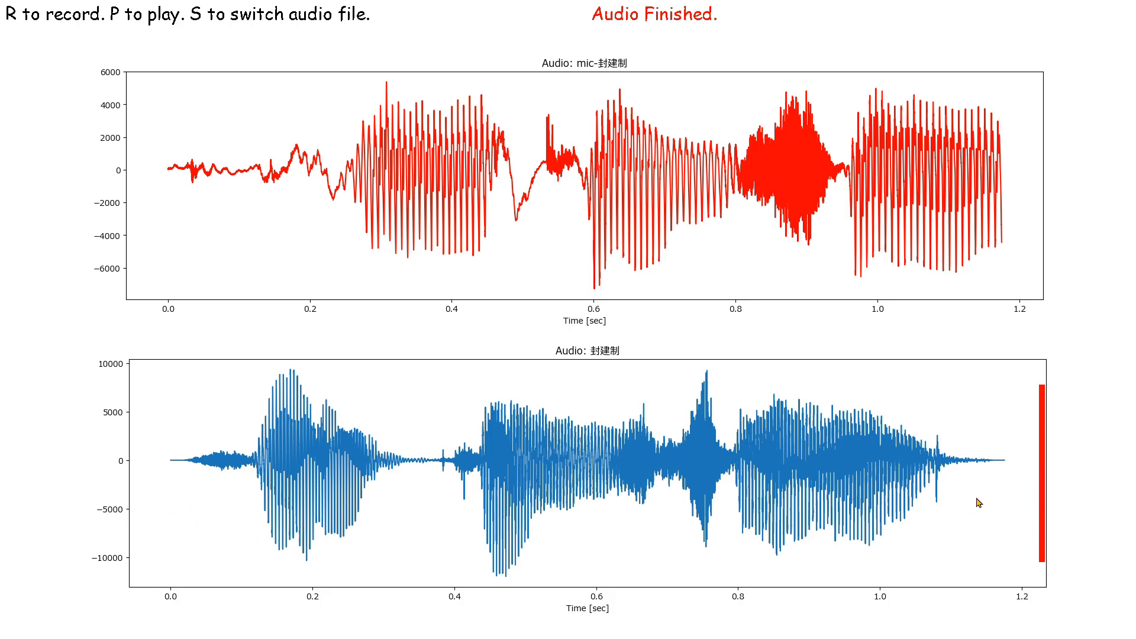
mouse_move(516, 475)
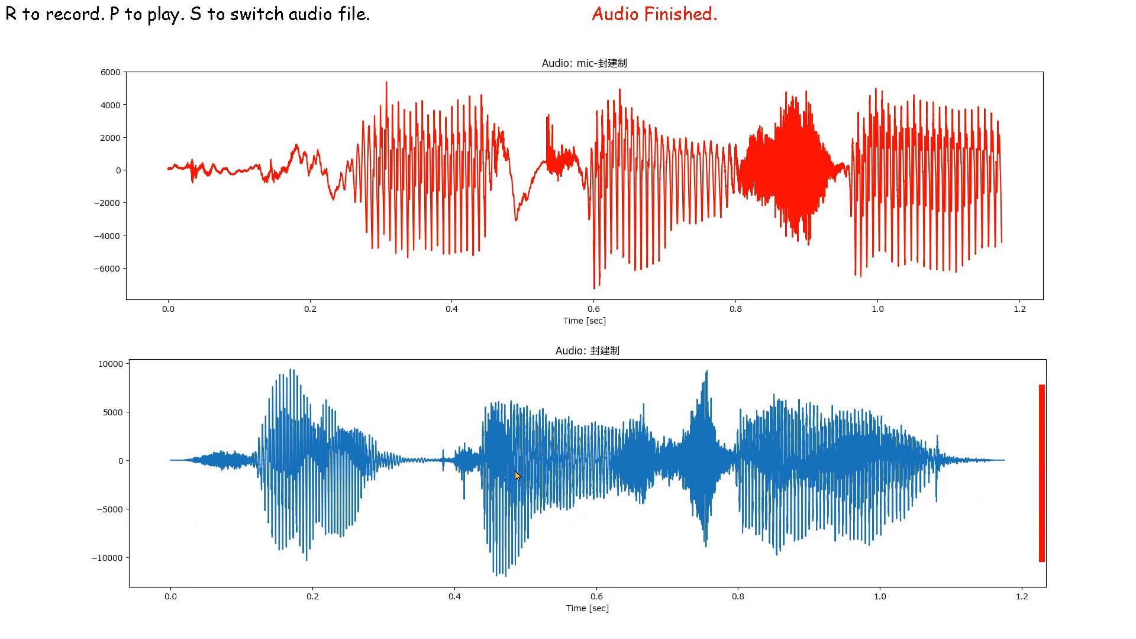
Play 封建制 twice, then move to 雨, play it and record your own version for comparison.
key(p)
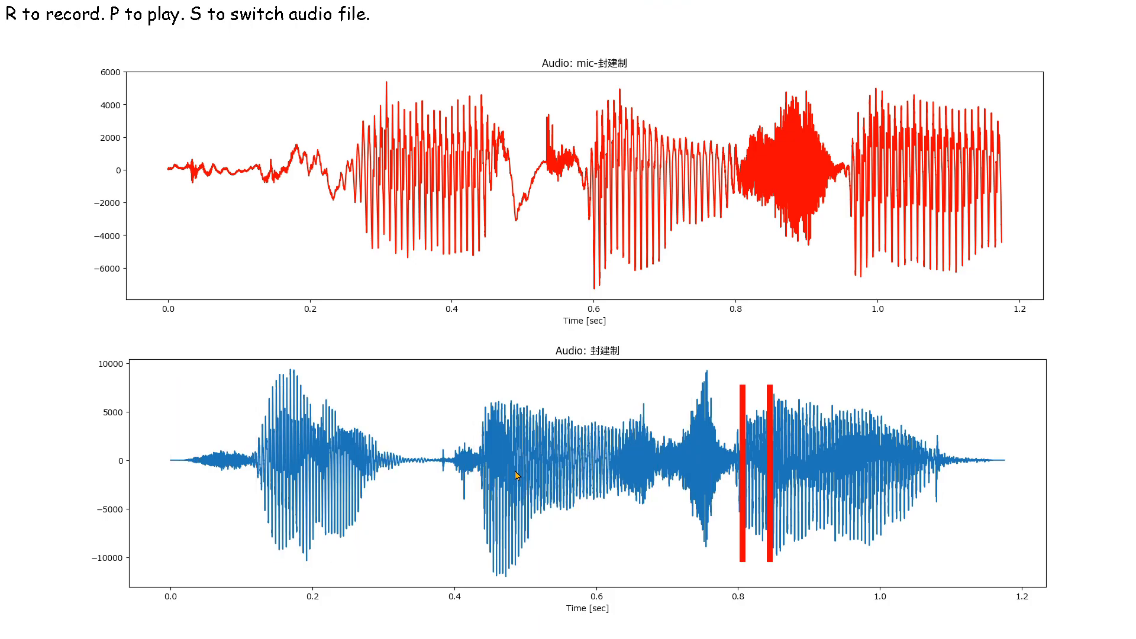
key(p)
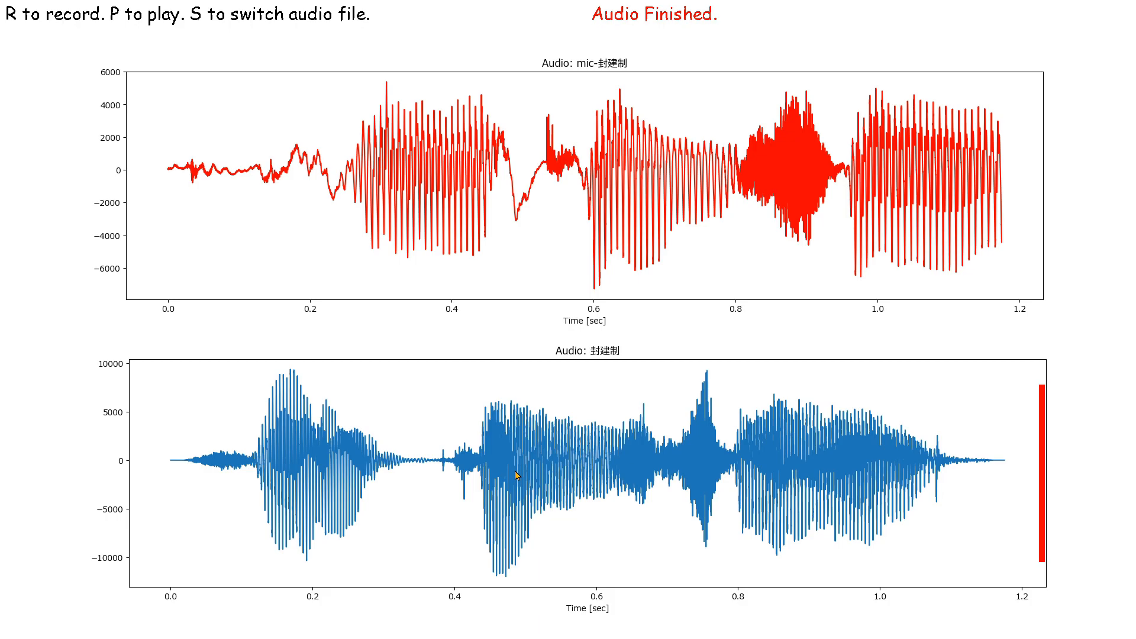
key(s)
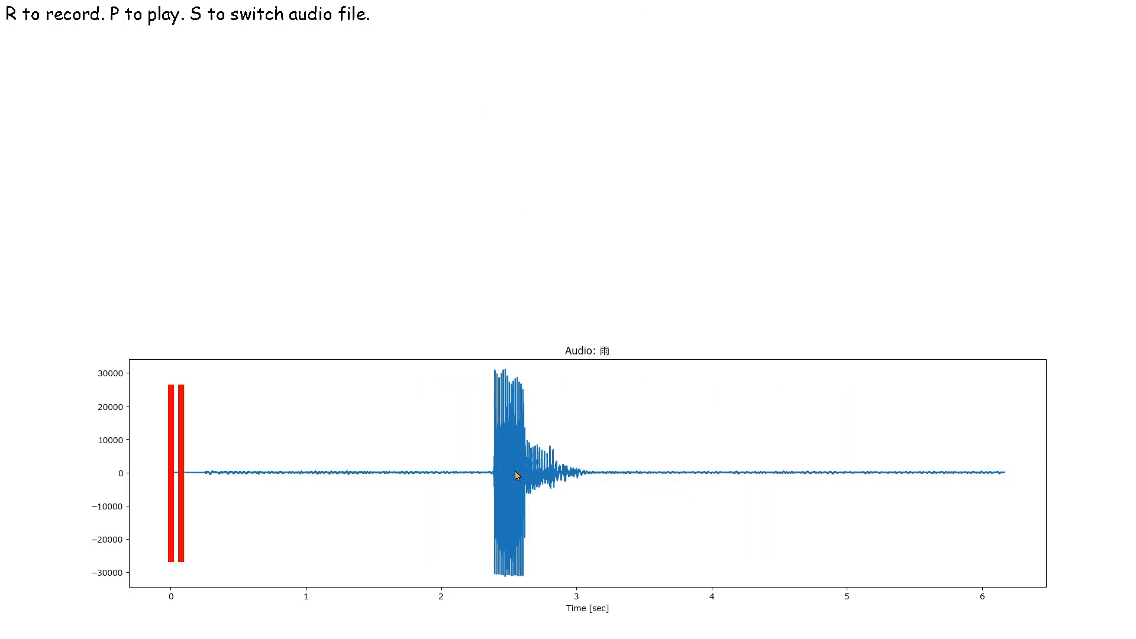
key(p)
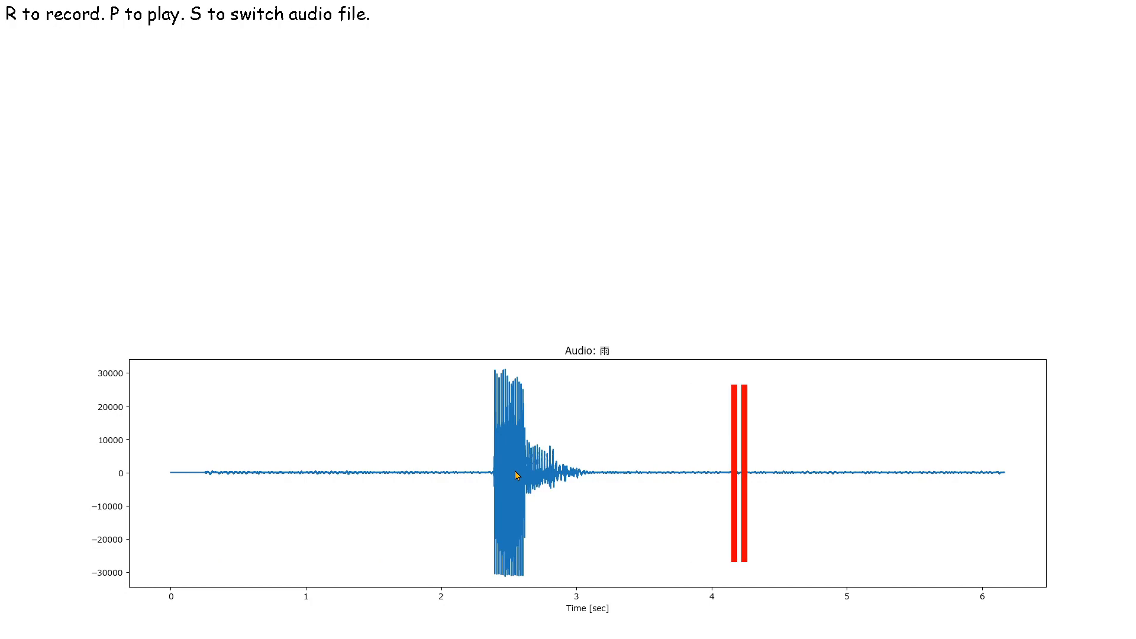
key(p)
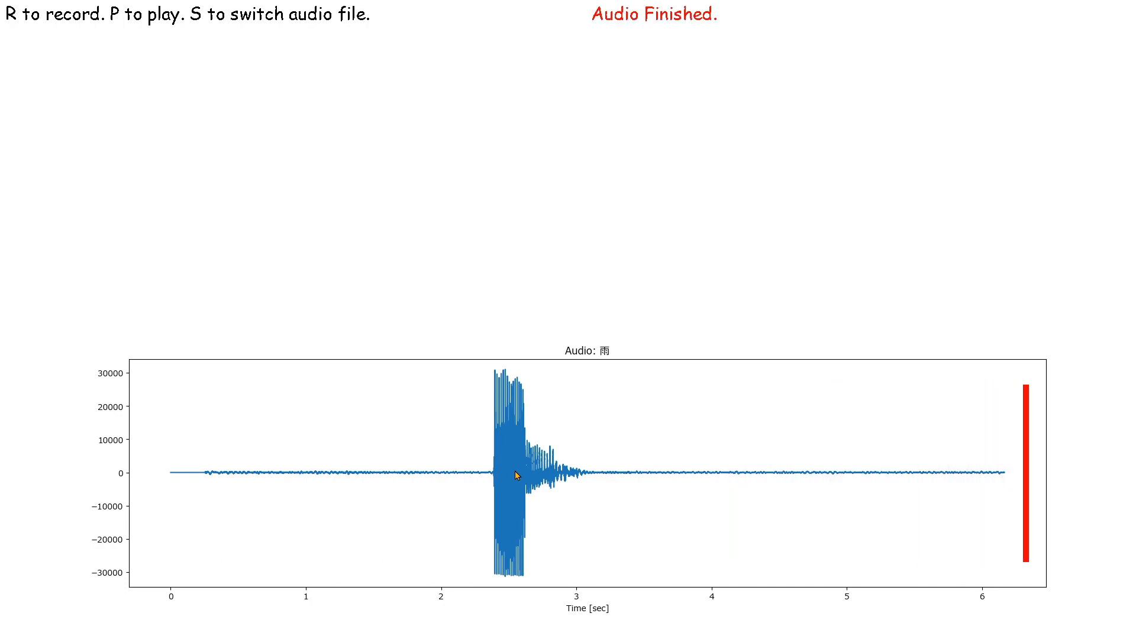
key(r)
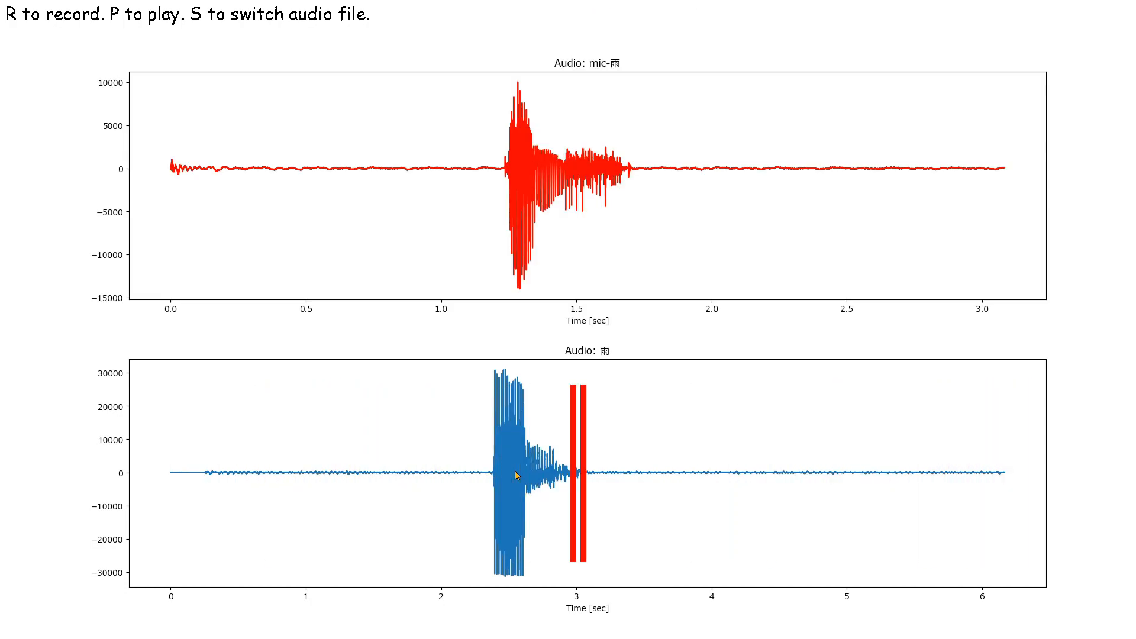
key(p)
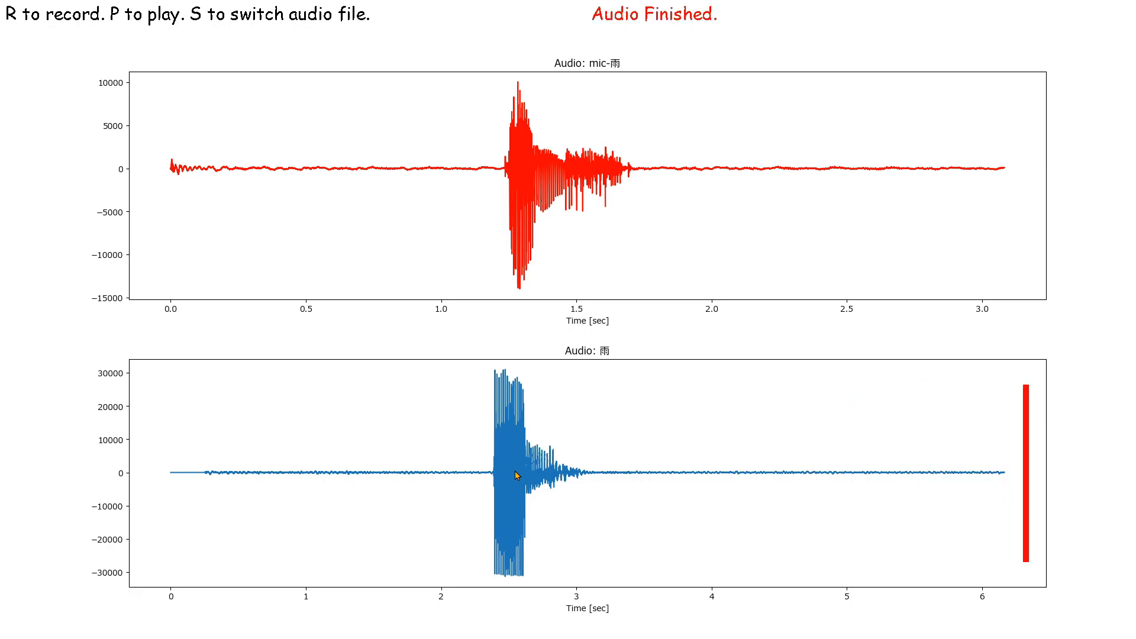
Move on to 飴 and こんにちは, playing each reference and recording your own pronunciation.
key(s)
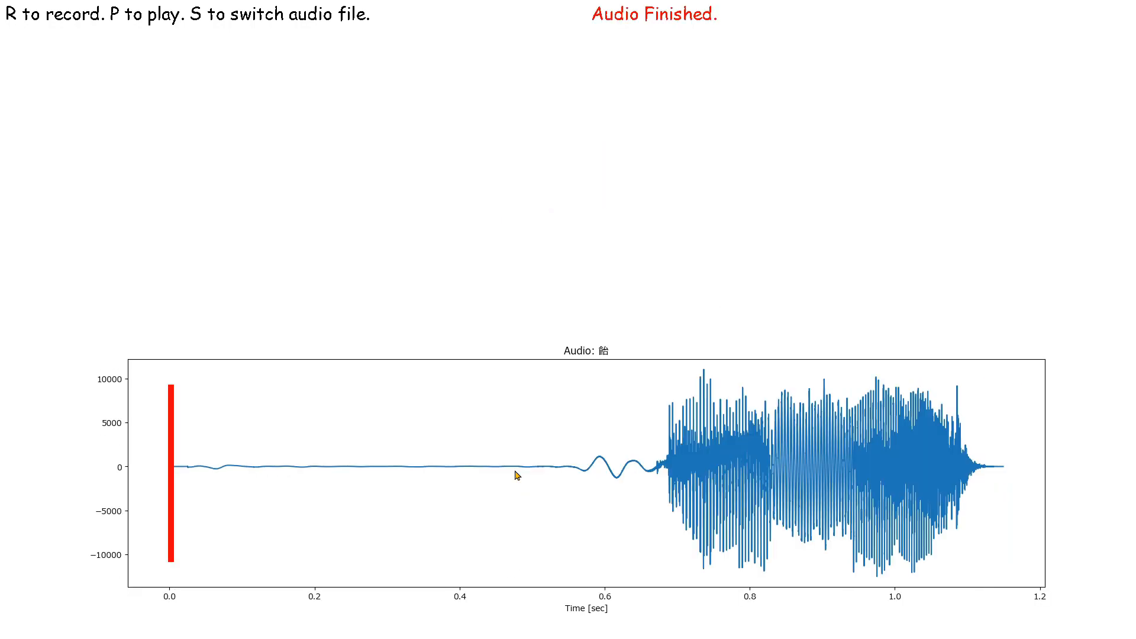
key(p)
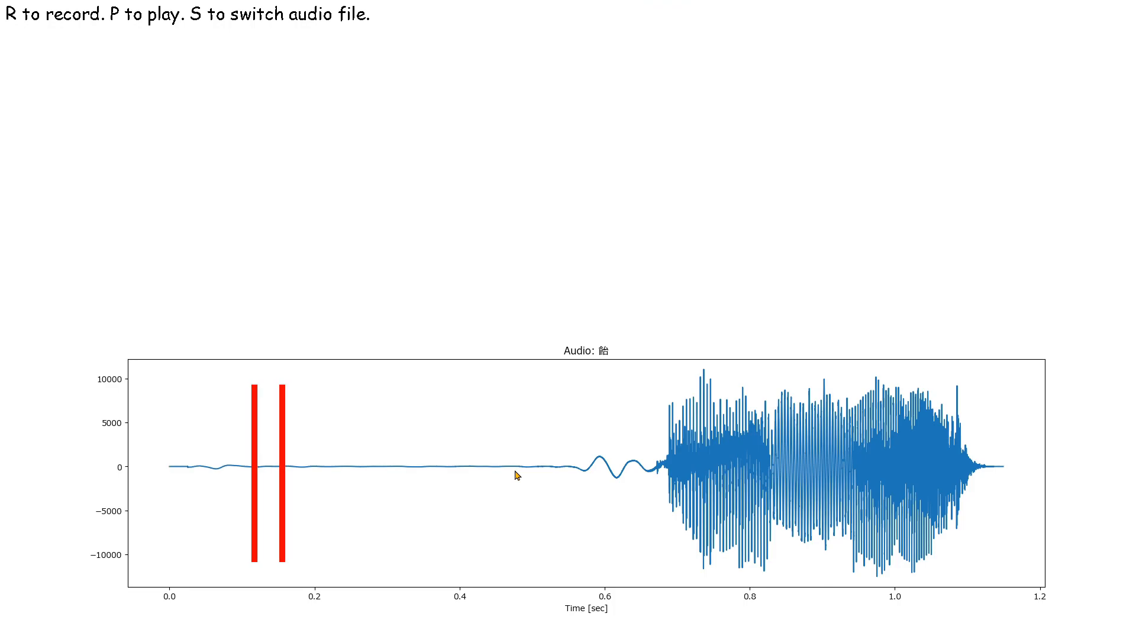
key(p)
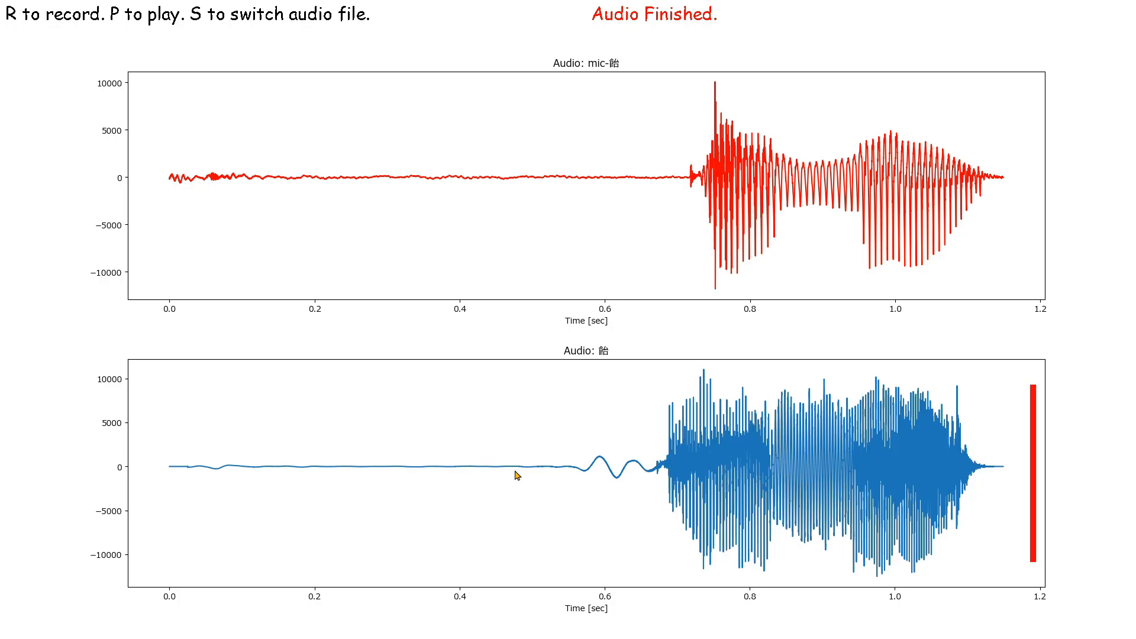
key(s)
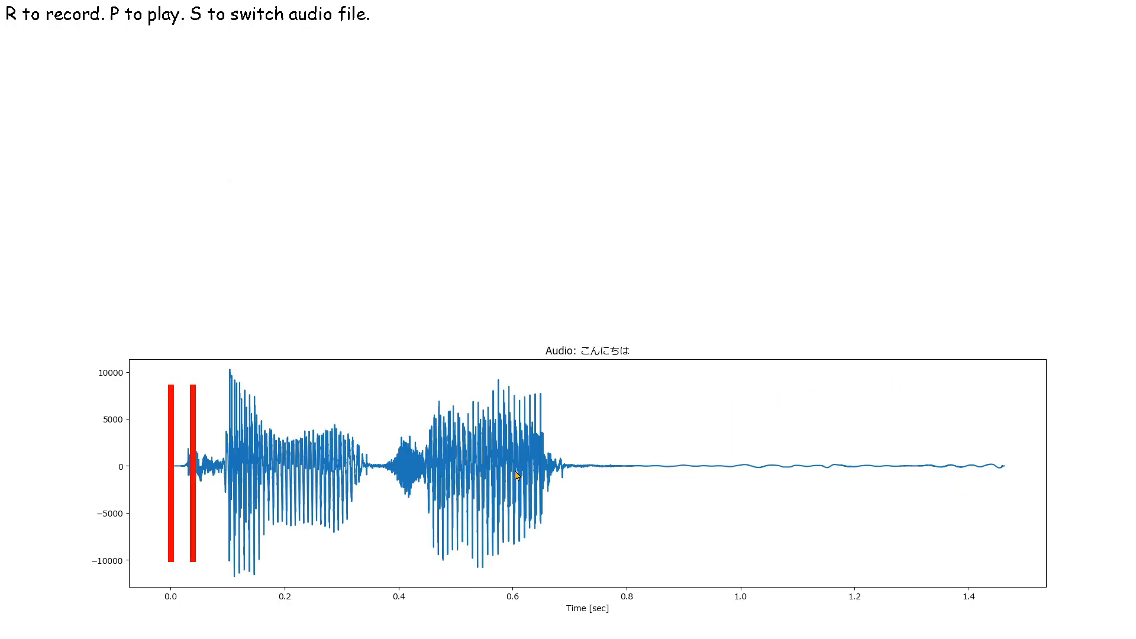
key(p)
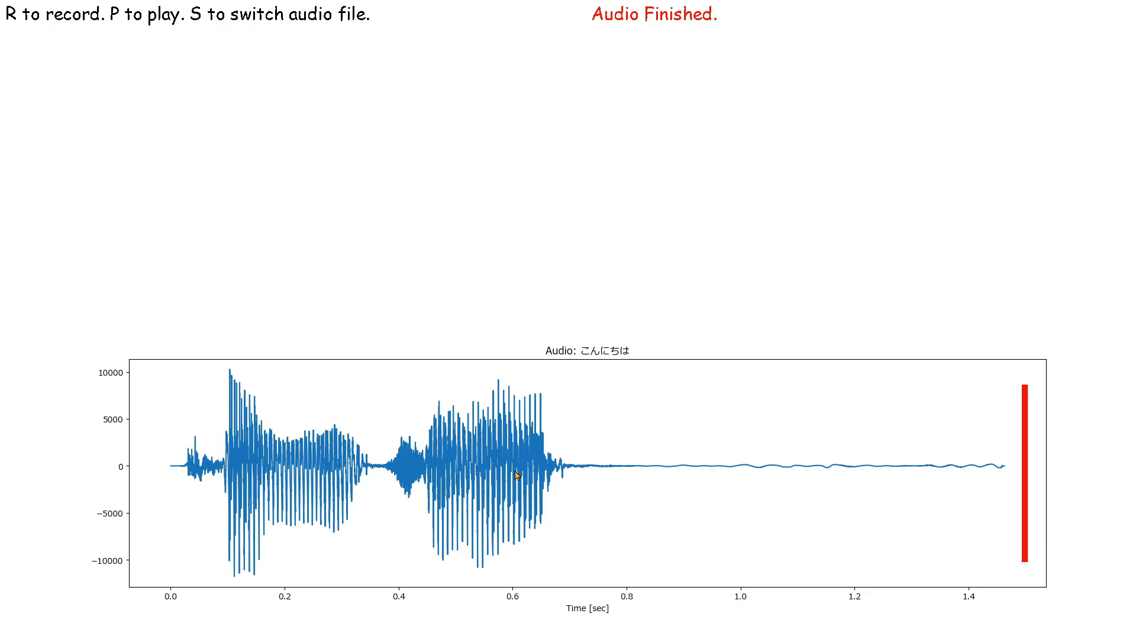
key(r)
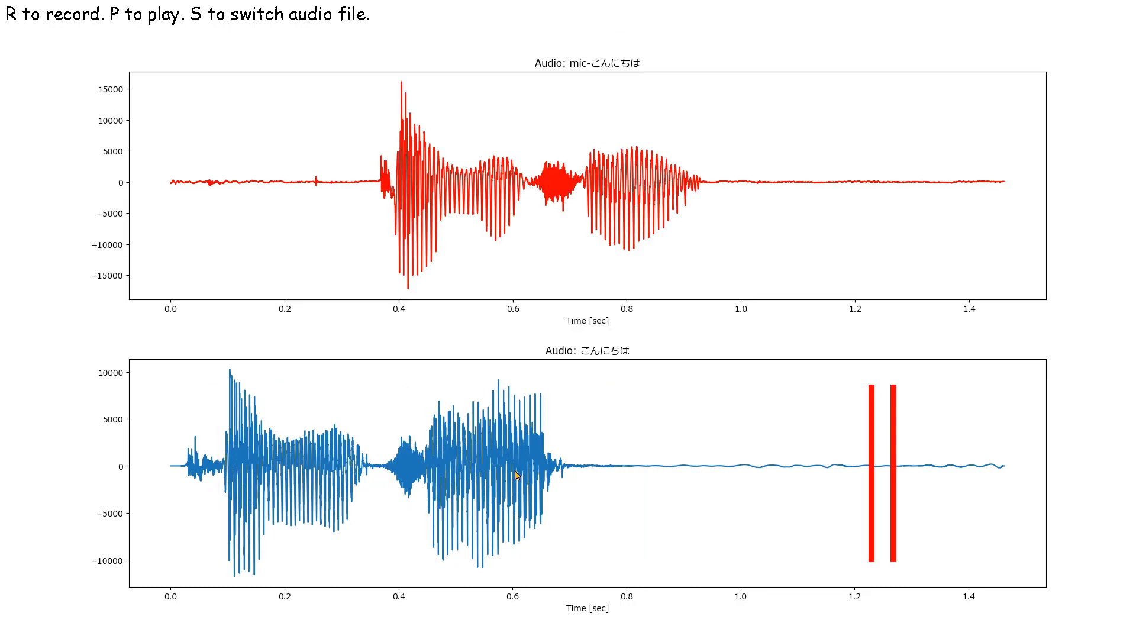
key(p)
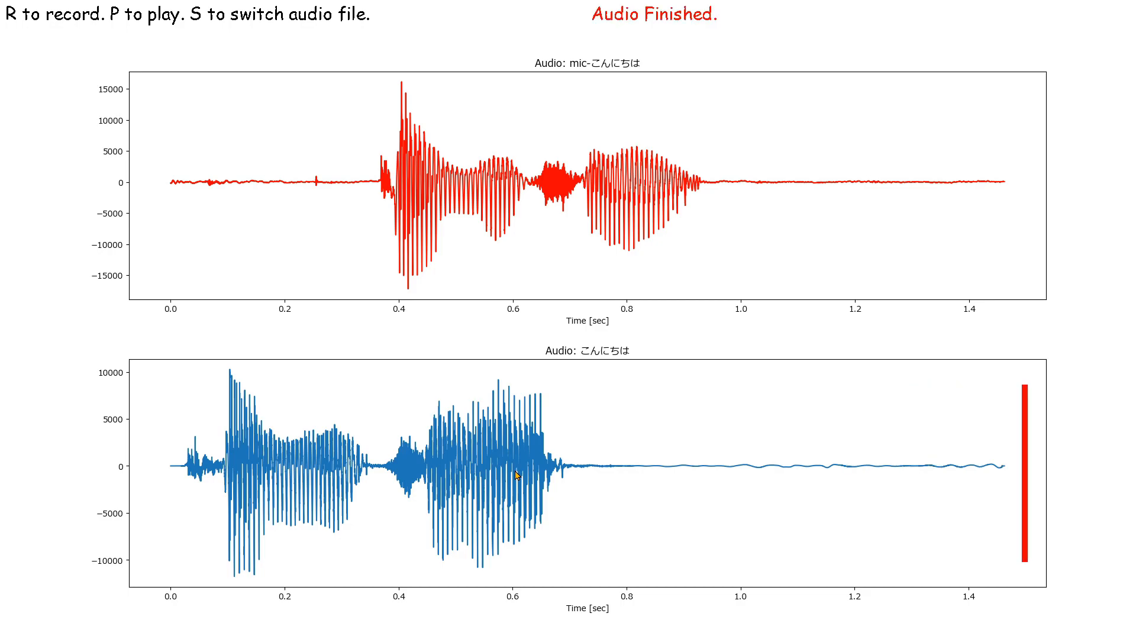
Switch to 太陽, play and record it, replay for comparison, then move to the next word.
key(s)
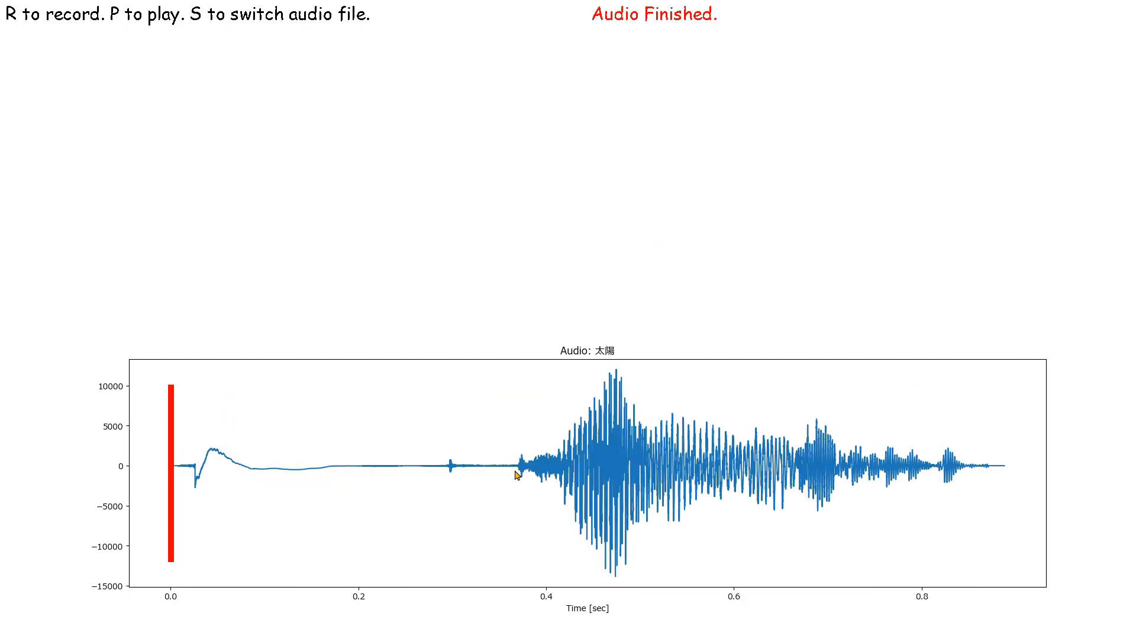
key(p)
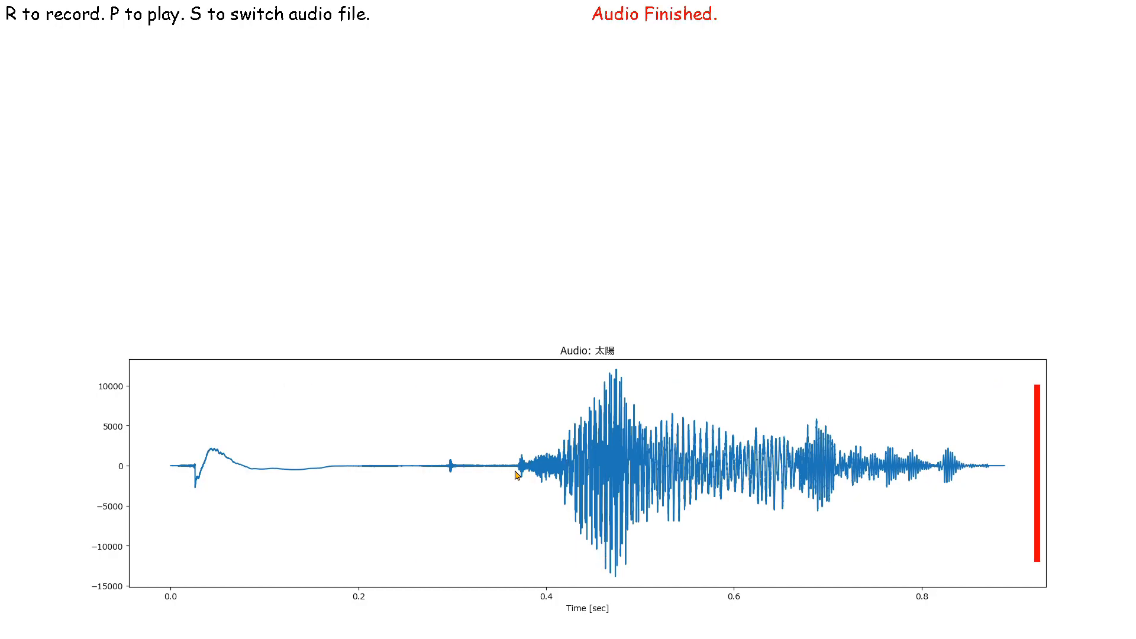
key(r)
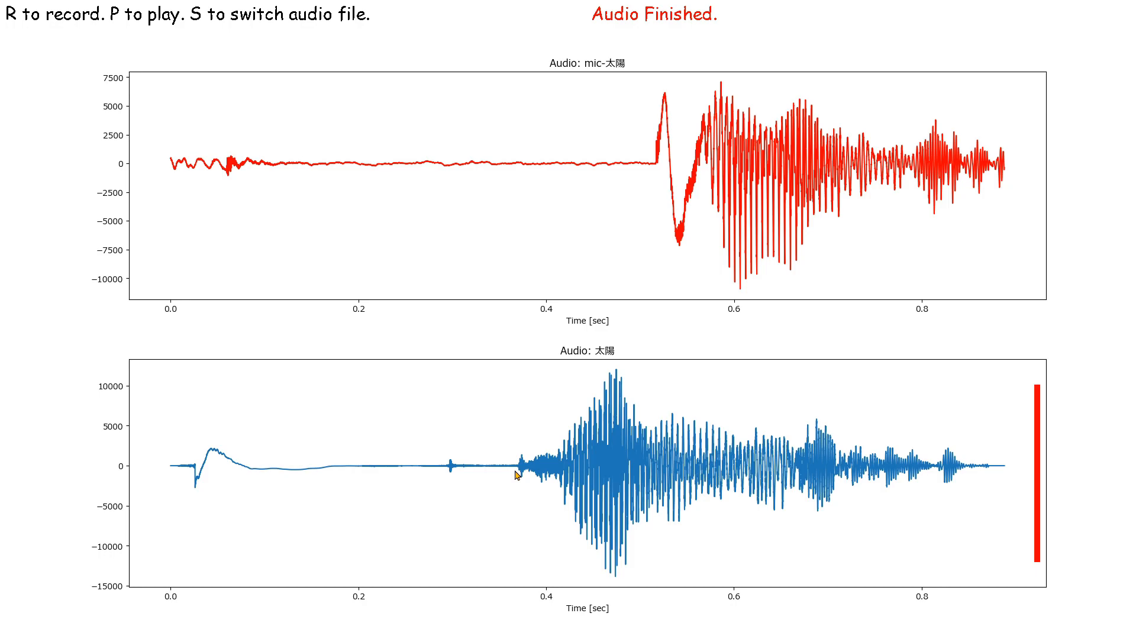
mouse_move(432, 228)
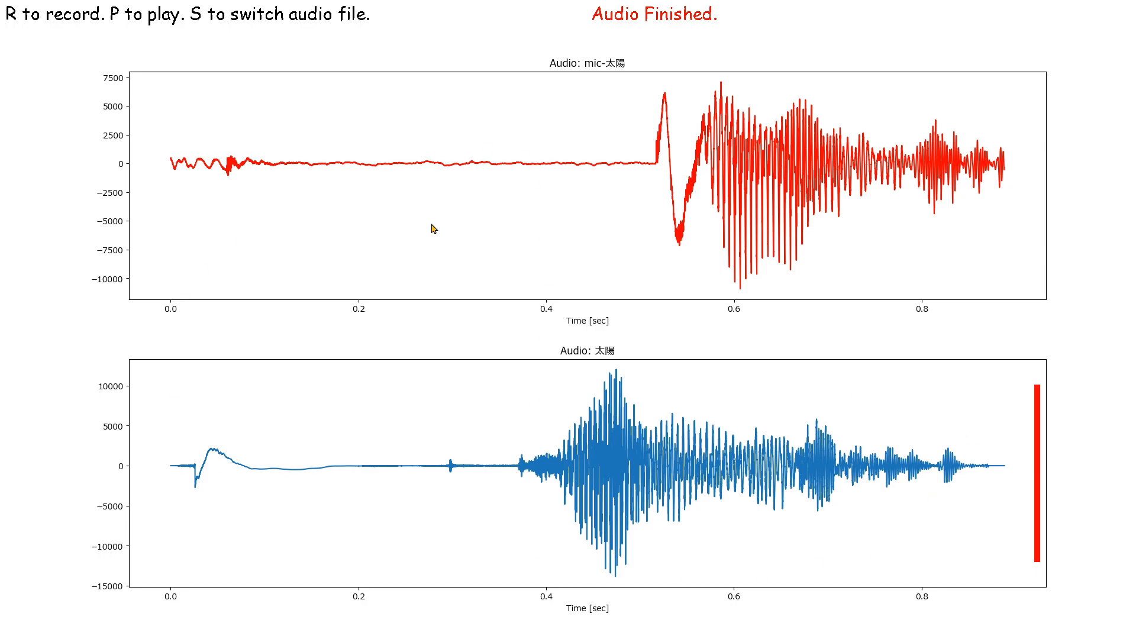
key(p)
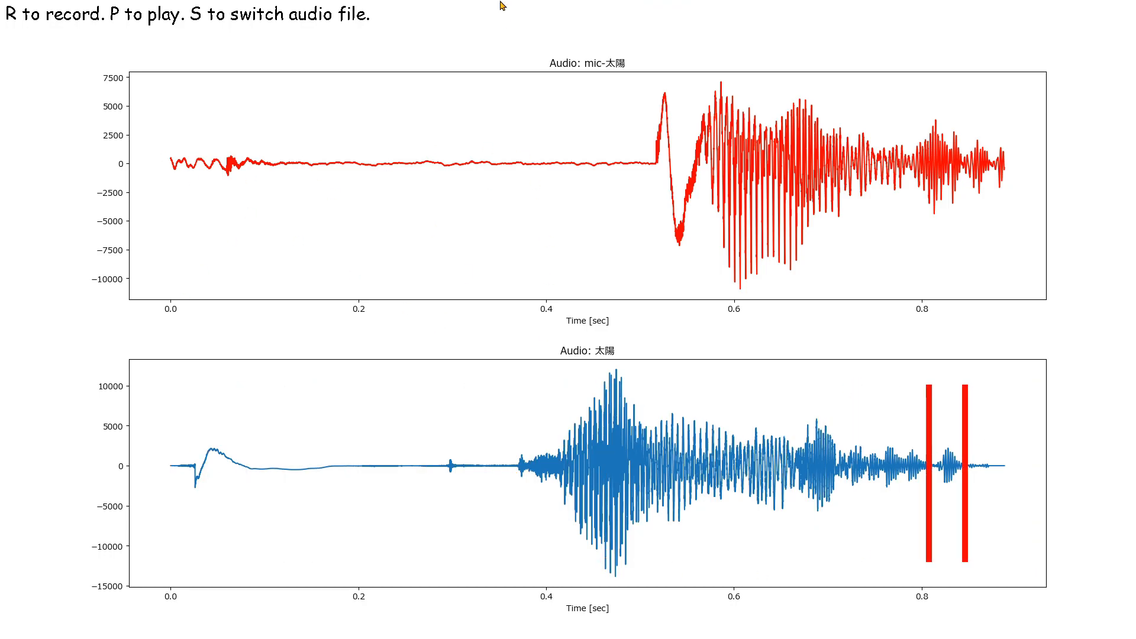
key(p)
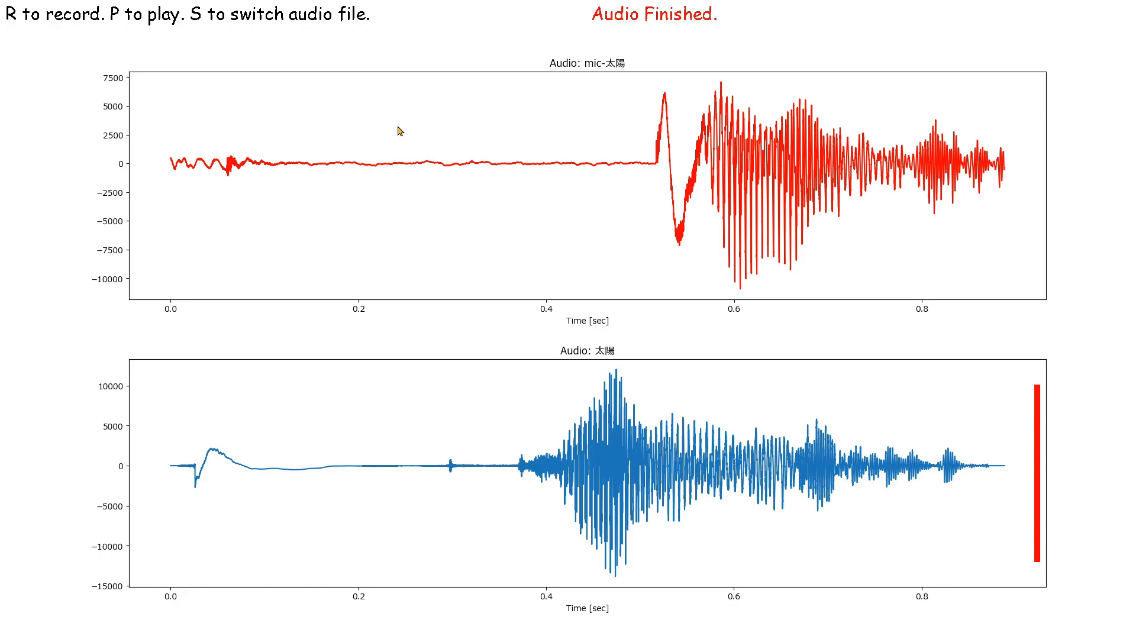
key(s)
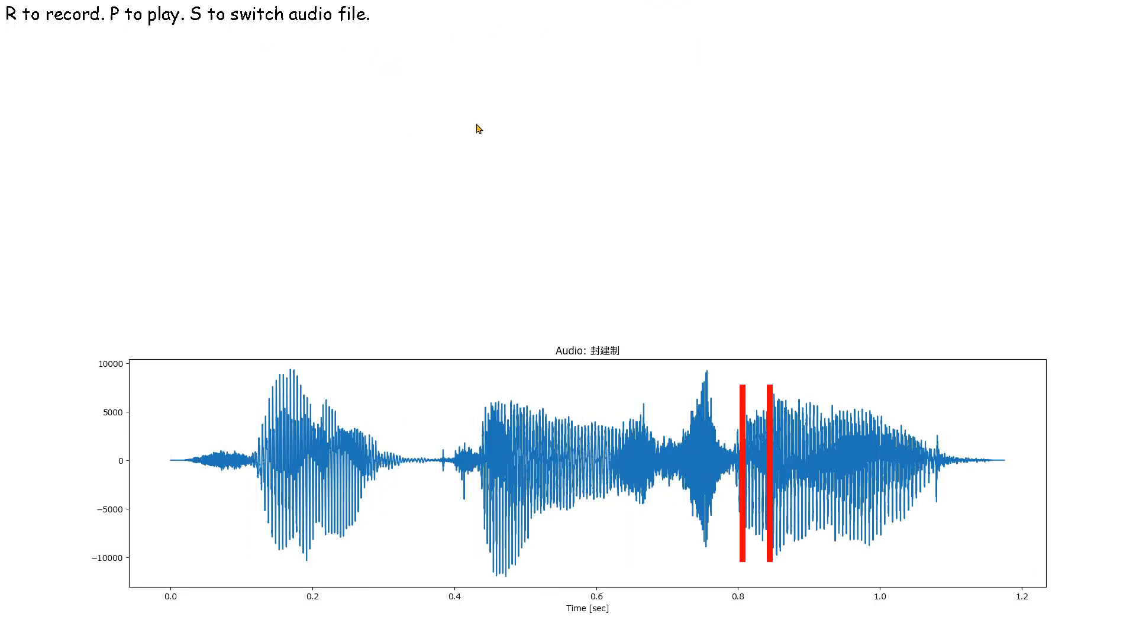
key(p)
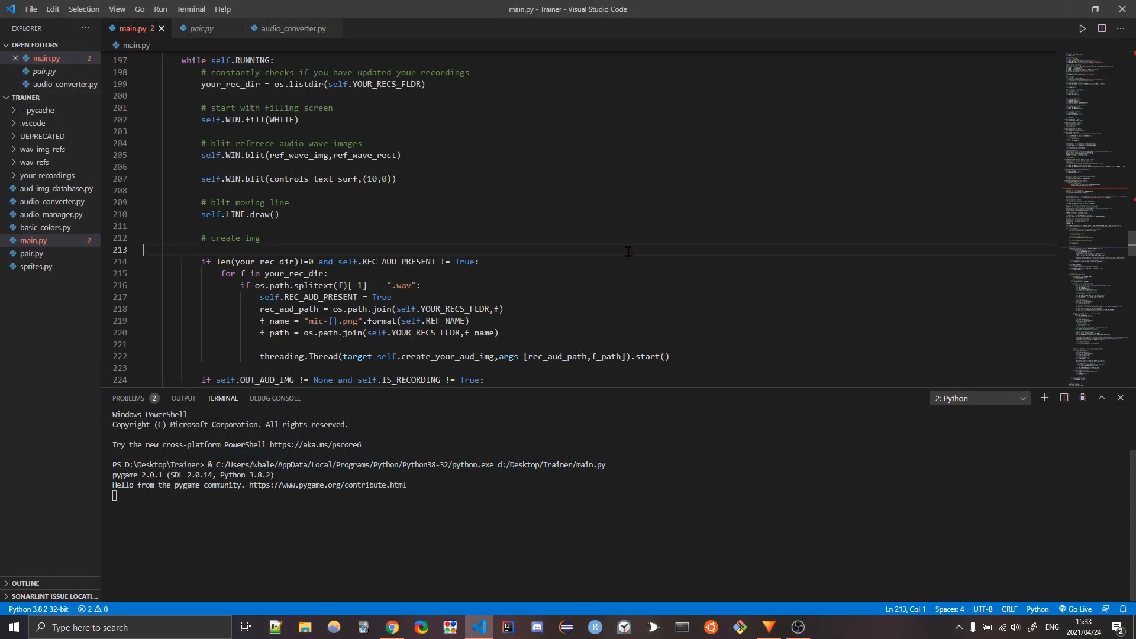
Scroll main.py up to delete_recordings and expand then collapse the wav_refs folder.
scroll(up, 3)
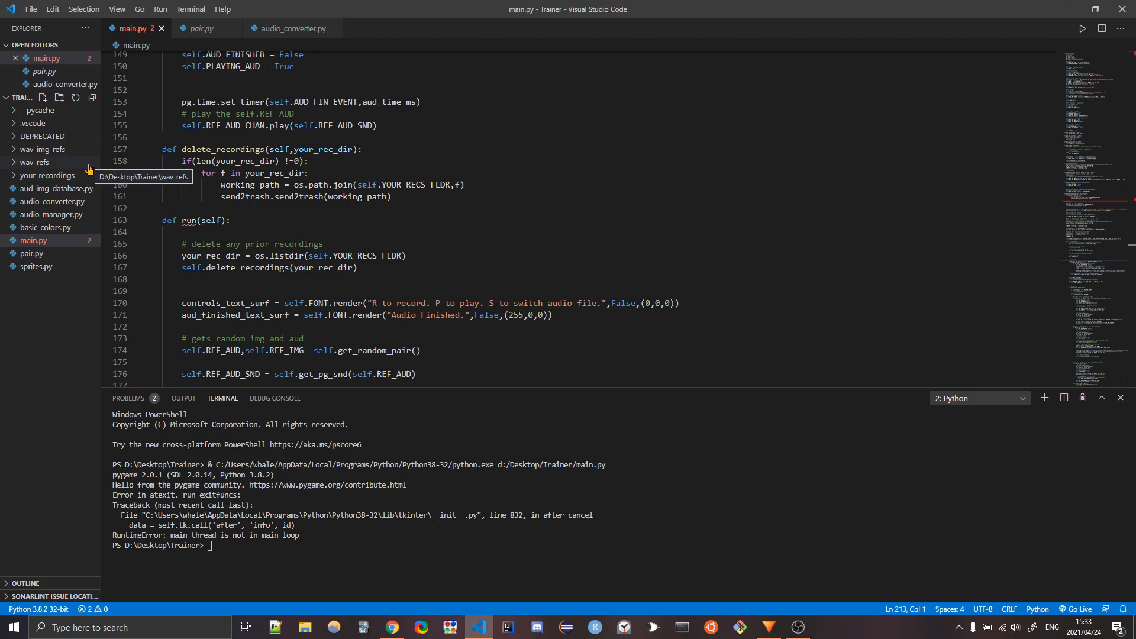
mouse_move(62, 138)
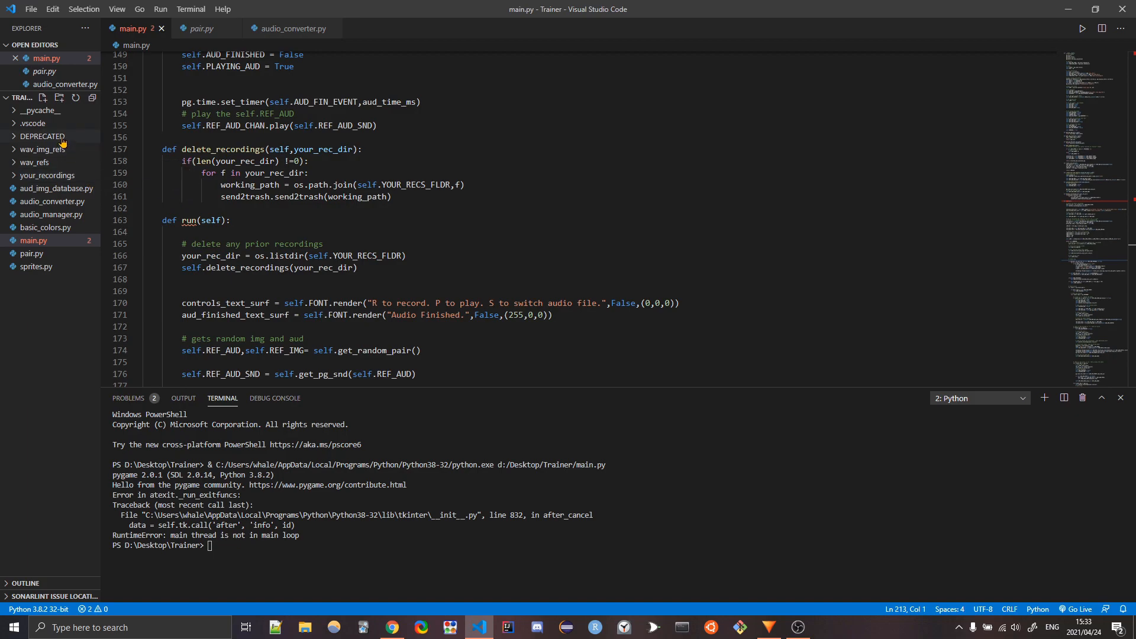
mouse_move(43, 136)
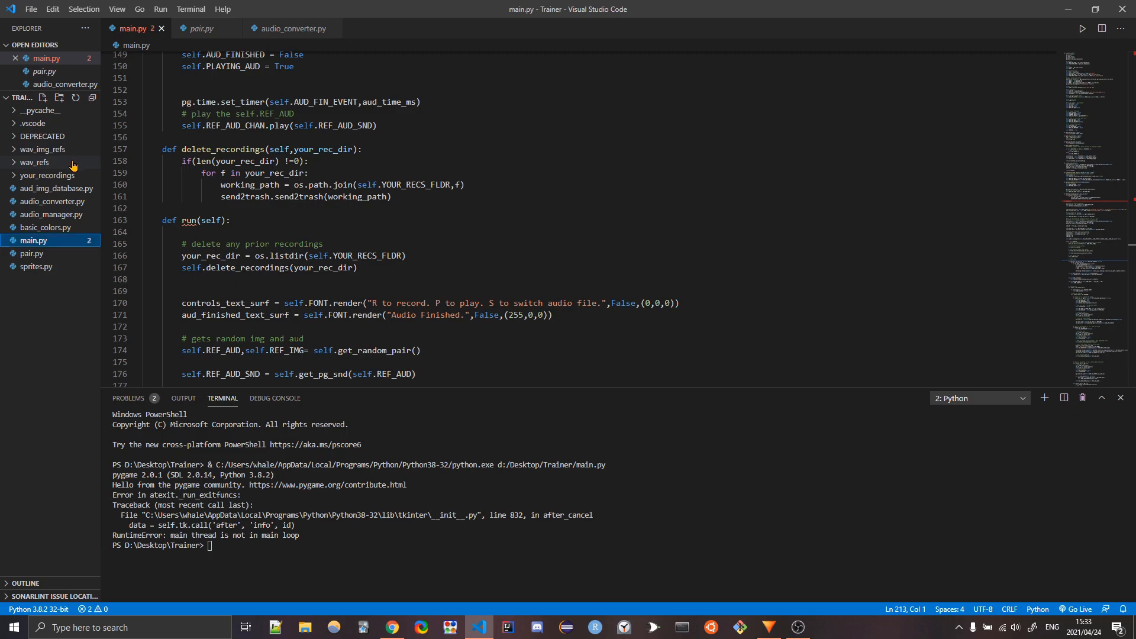
click(35, 162)
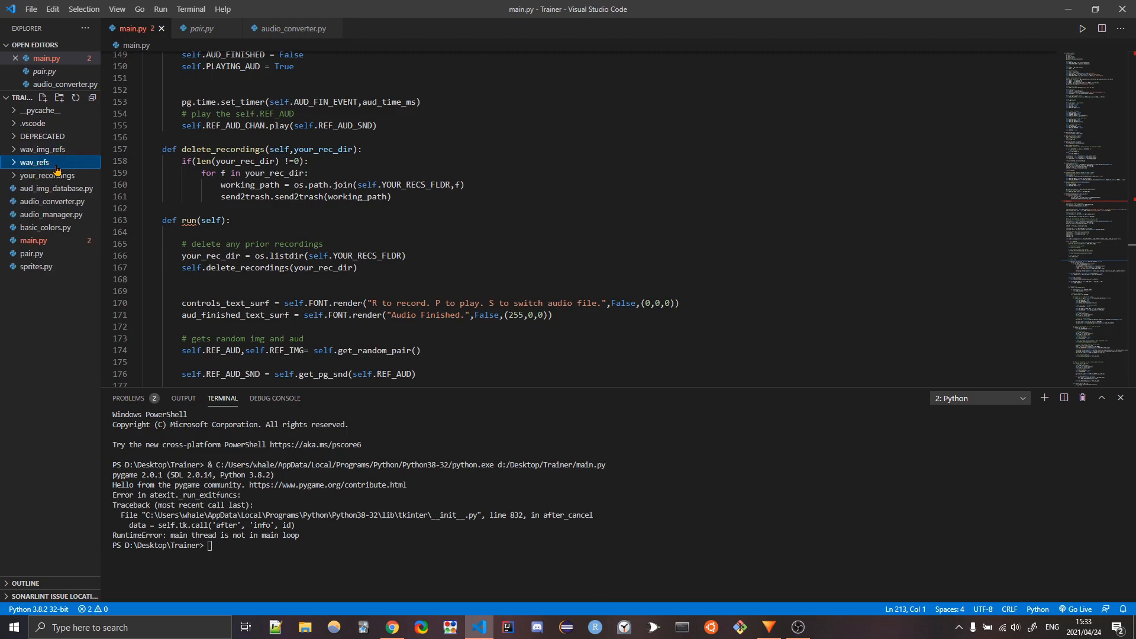
click(34, 162)
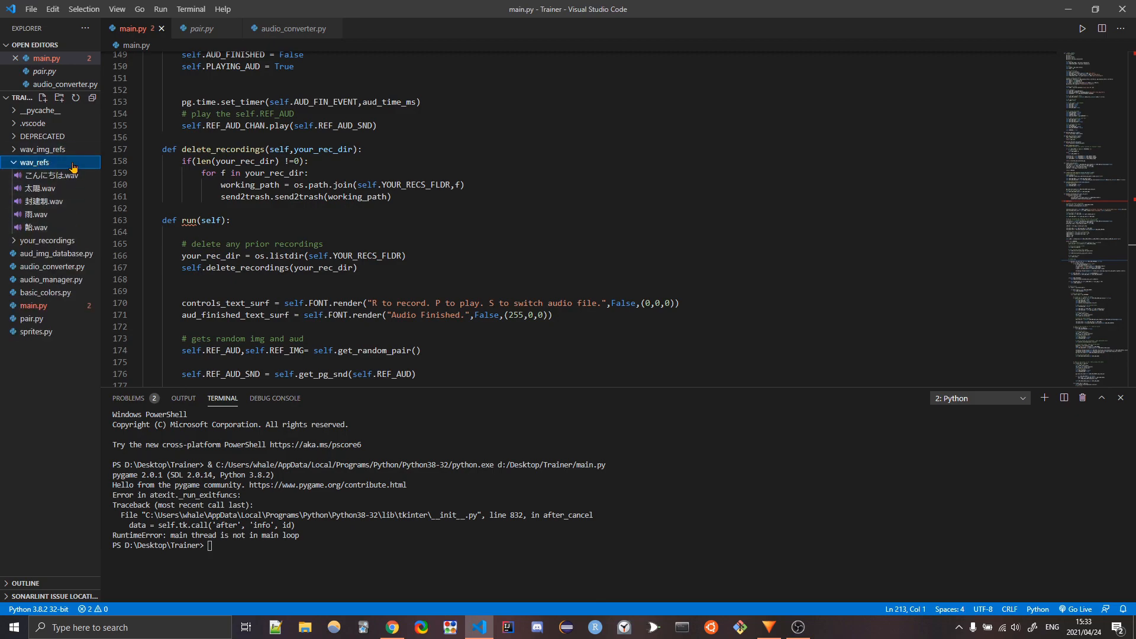
click(34, 163)
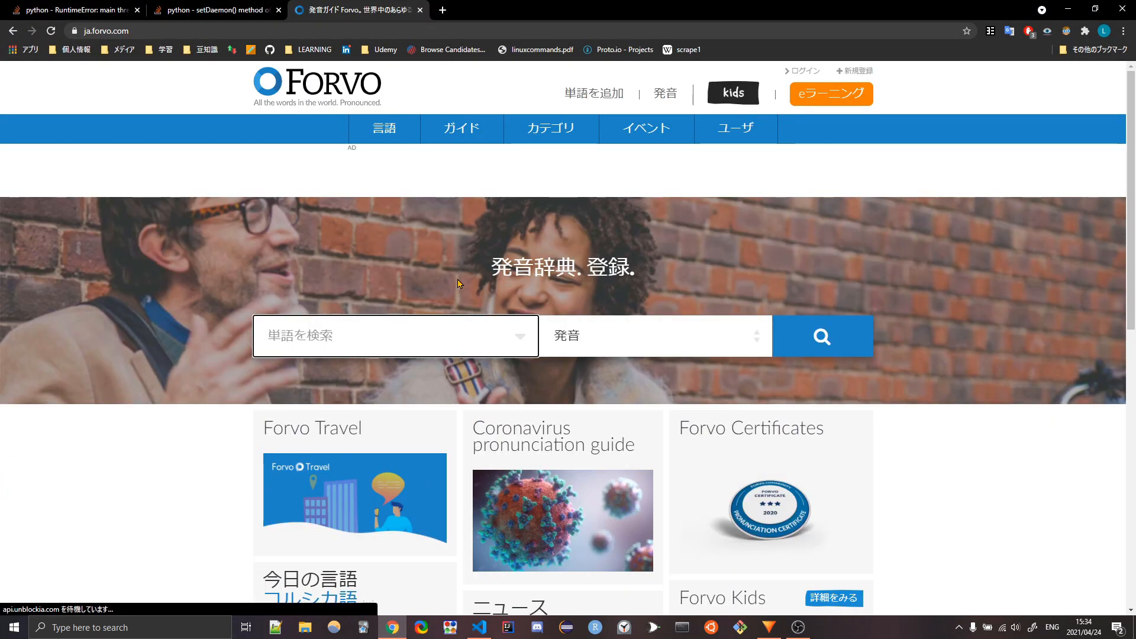
Search Forvo for 'hello' pronunciations, then bring VS Code back to the front.
text(hello)
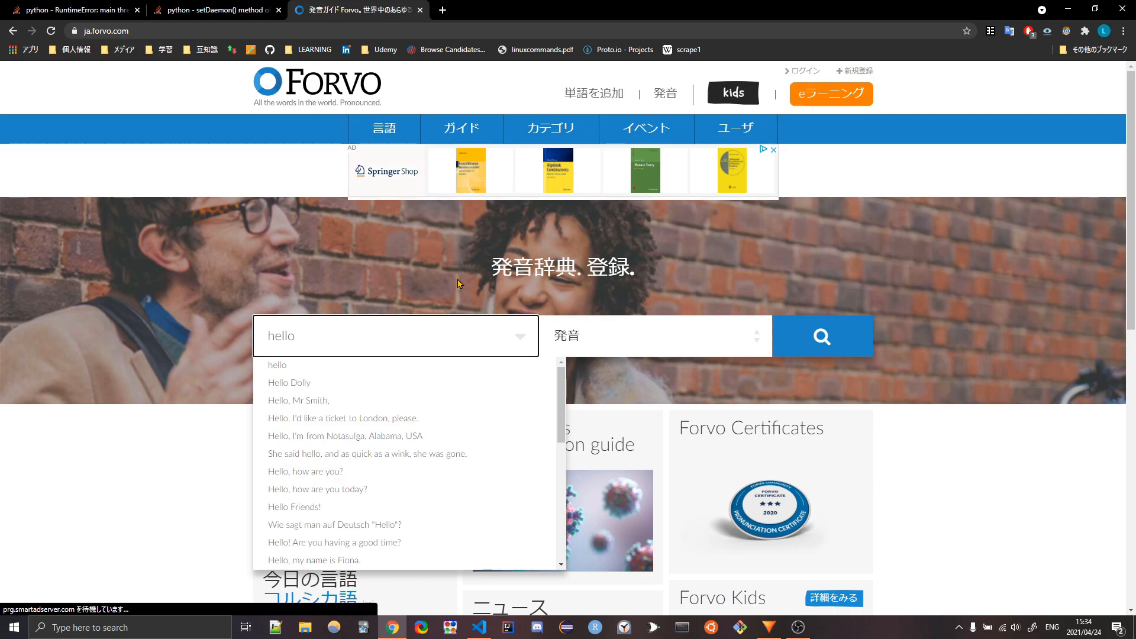
click(821, 337)
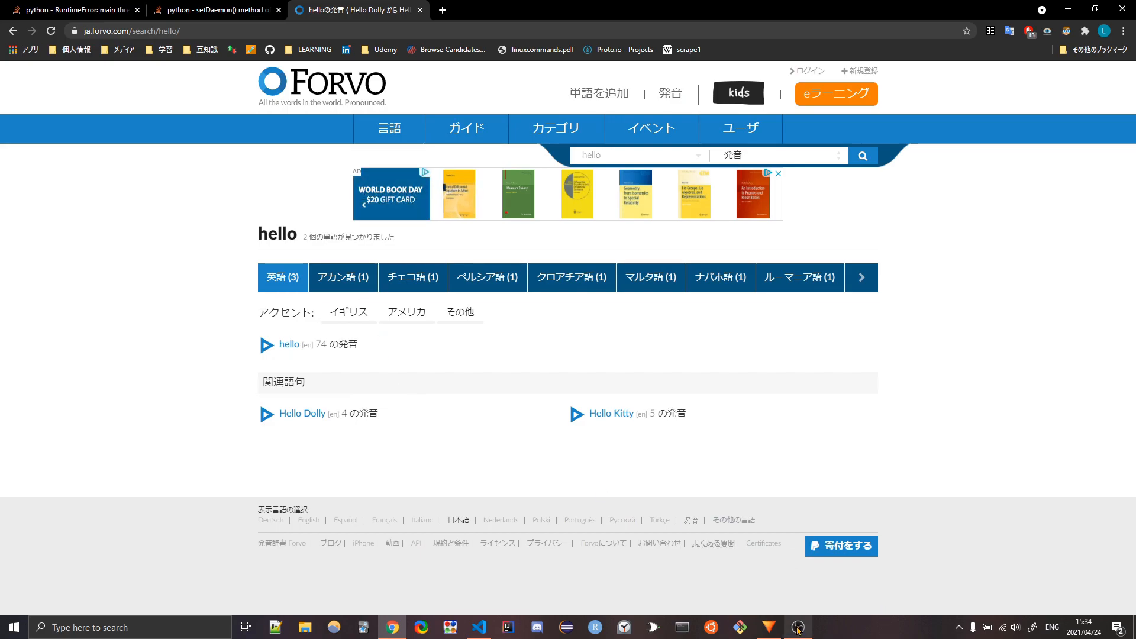
click(478, 627)
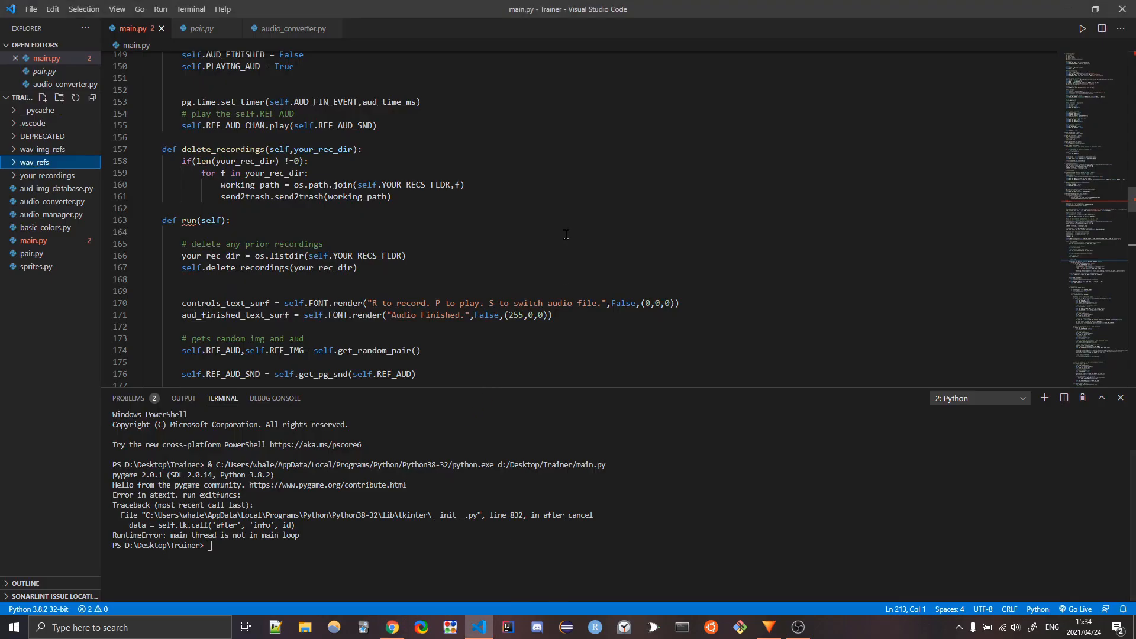
mouse_move(376, 153)
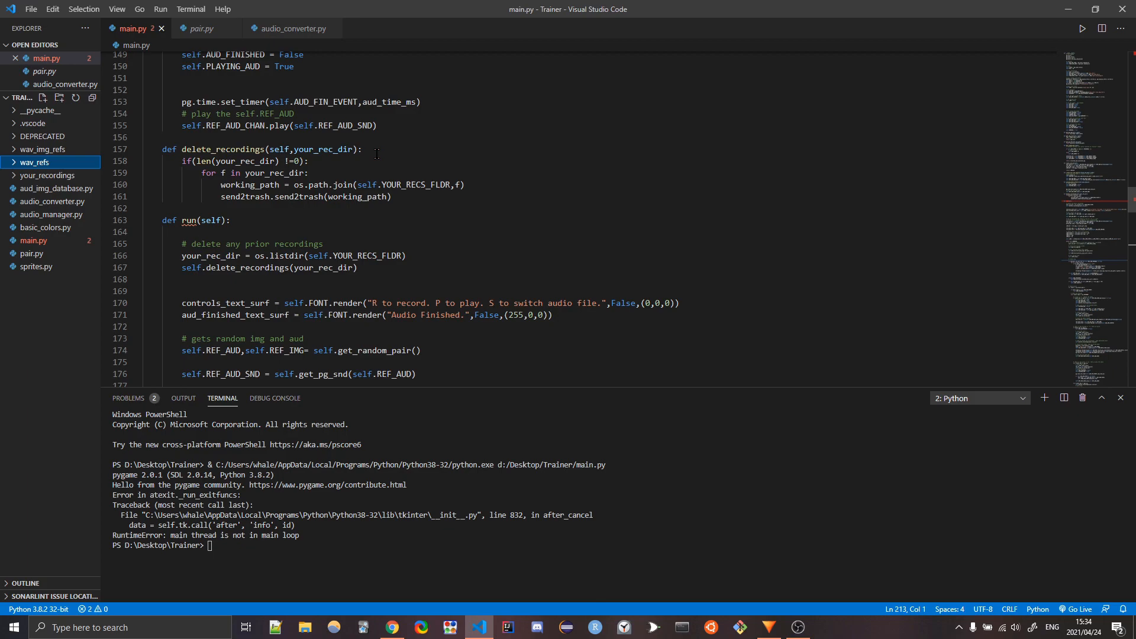
mouse_move(34, 162)
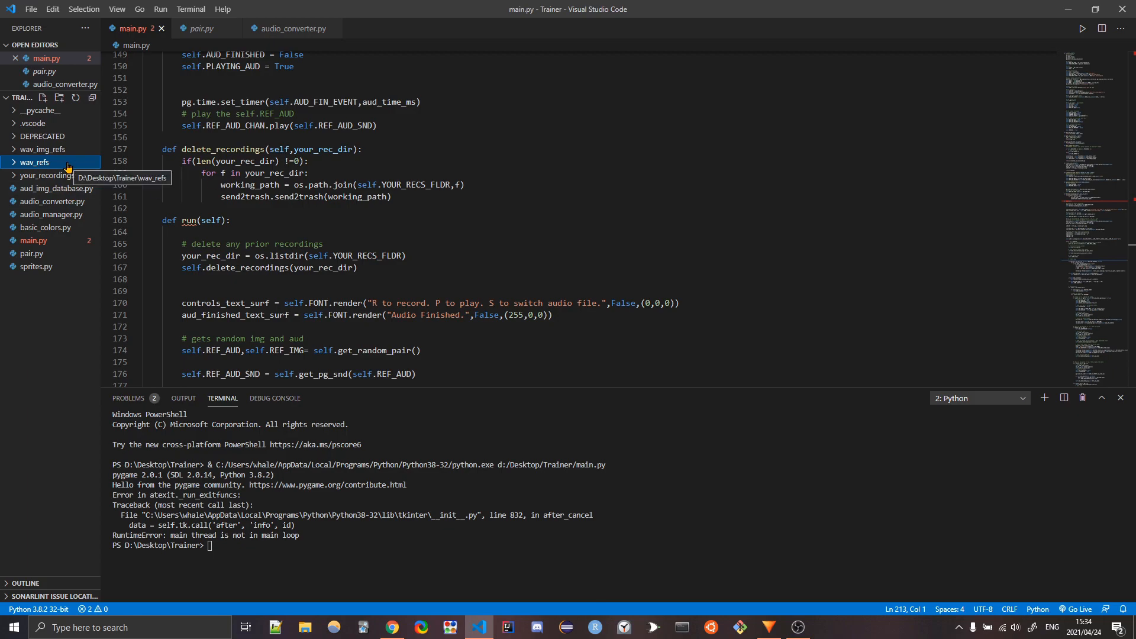
Open audio_converter.py, switch the terminal to PowerShell and highlight in_path in convert_to_wav.
click(290, 29)
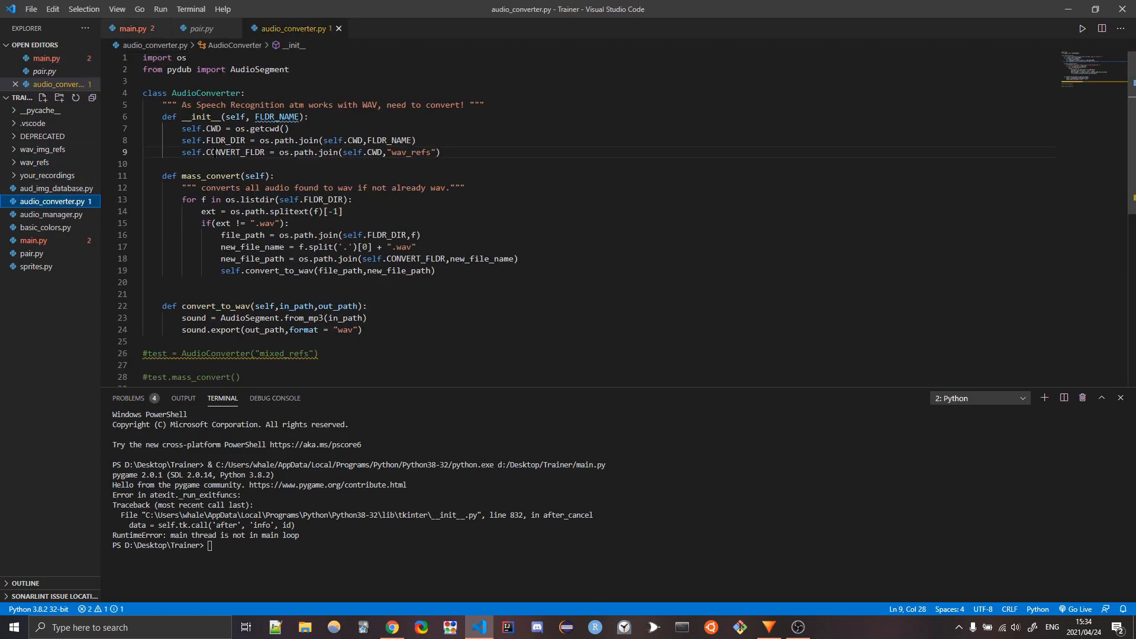
click(977, 397)
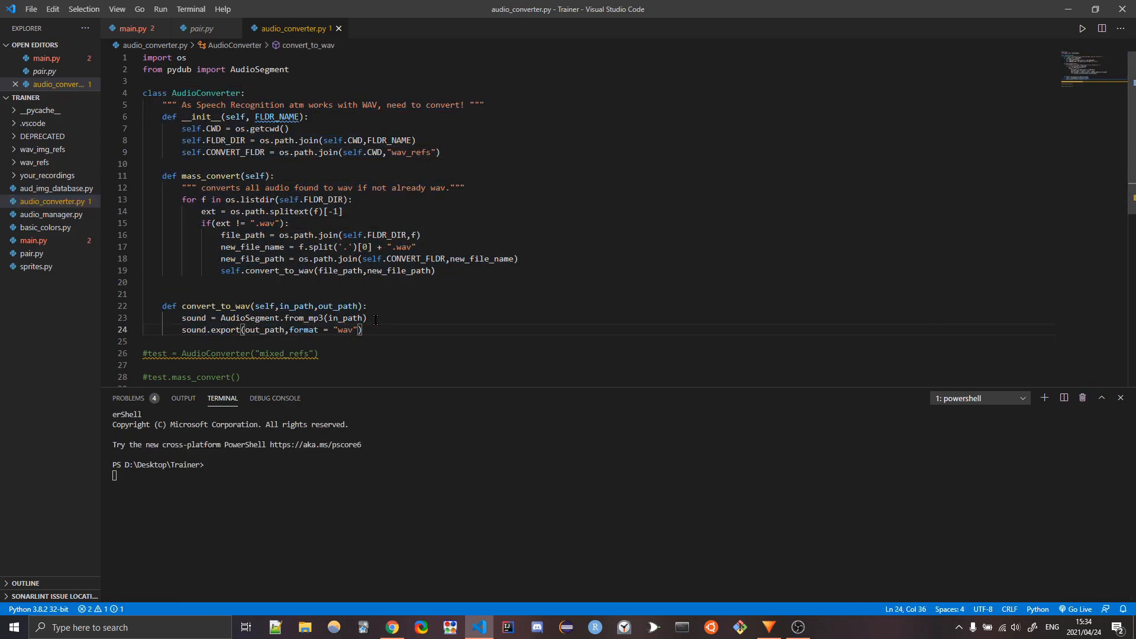
double_click(339, 305)
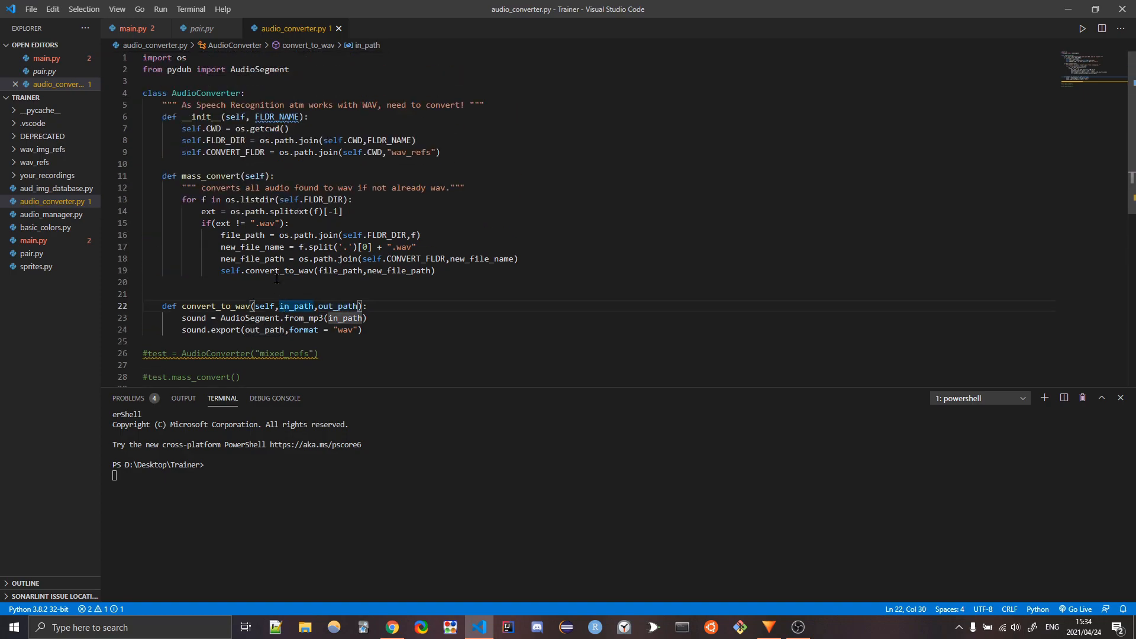
mouse_move(34, 162)
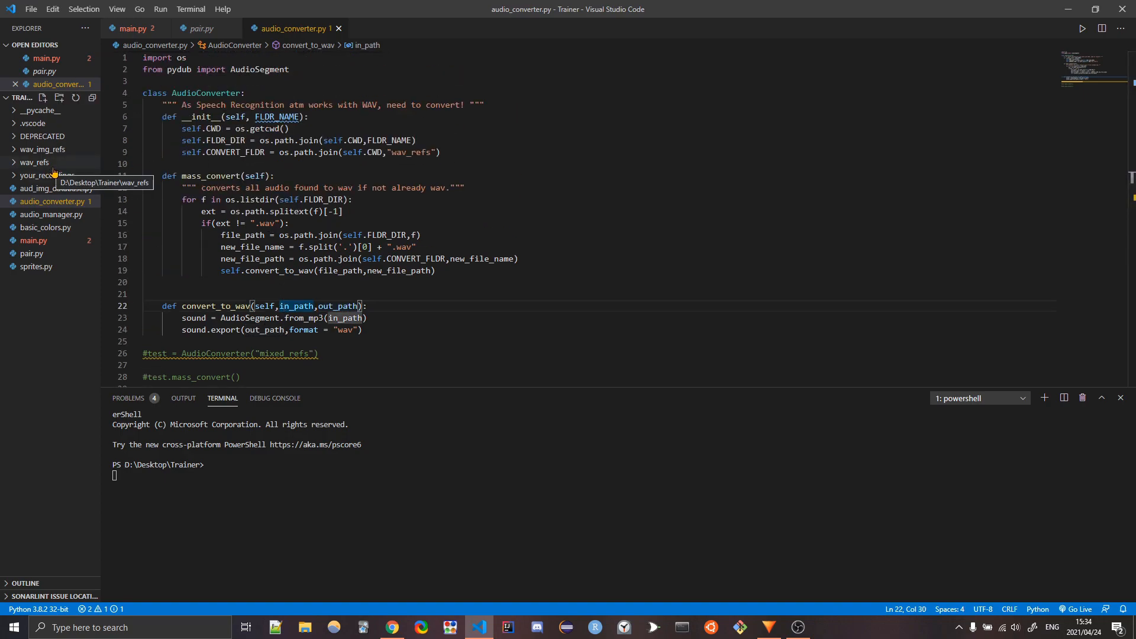
Open audio_manager.py and highlight the create_wav_img call with its out_path and blue colour default.
click(51, 214)
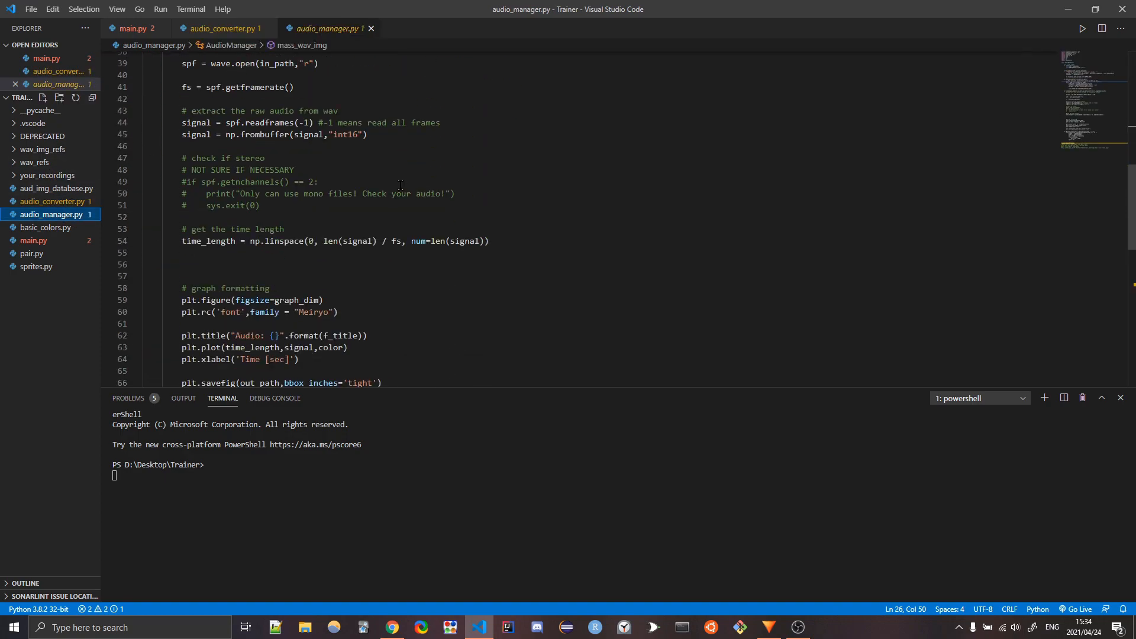
scroll(down, 3)
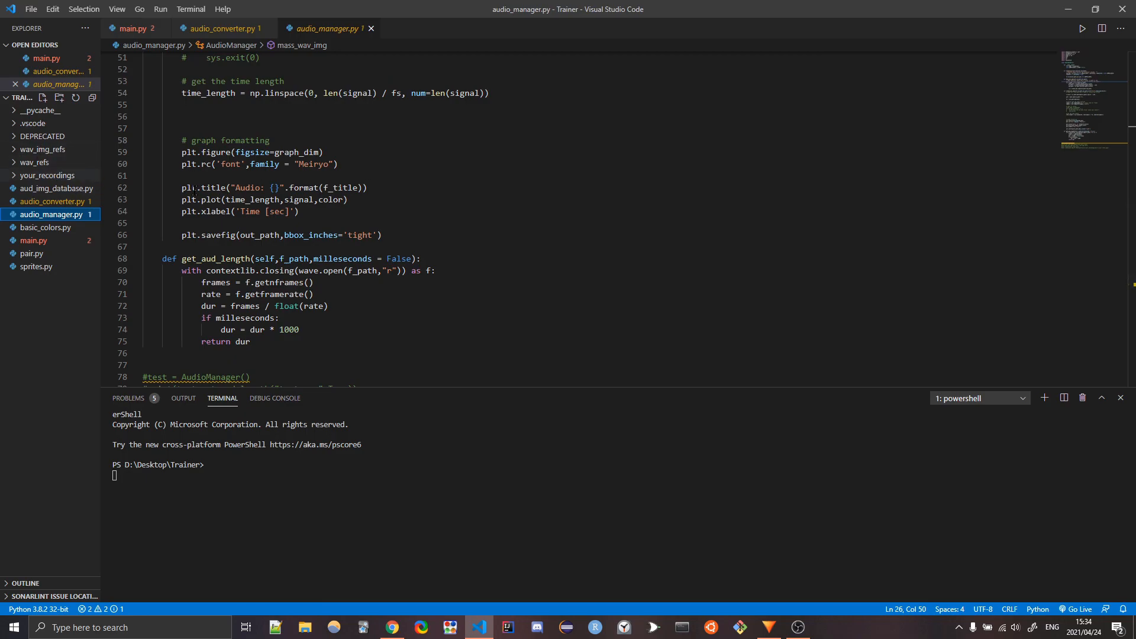
scroll(up, 3)
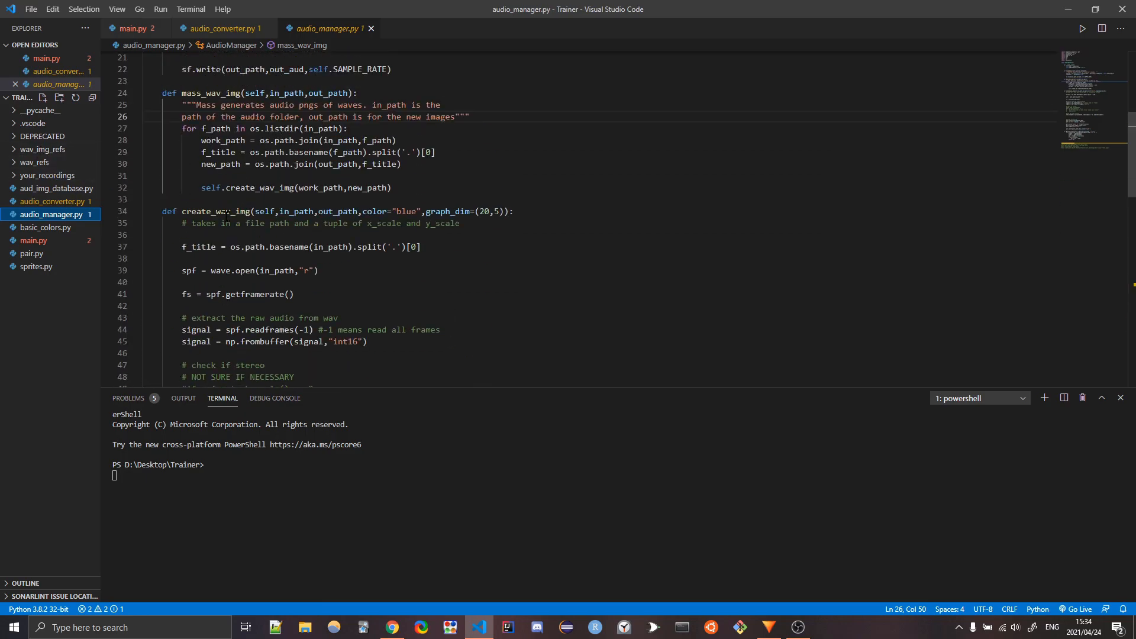
double_click(216, 210)
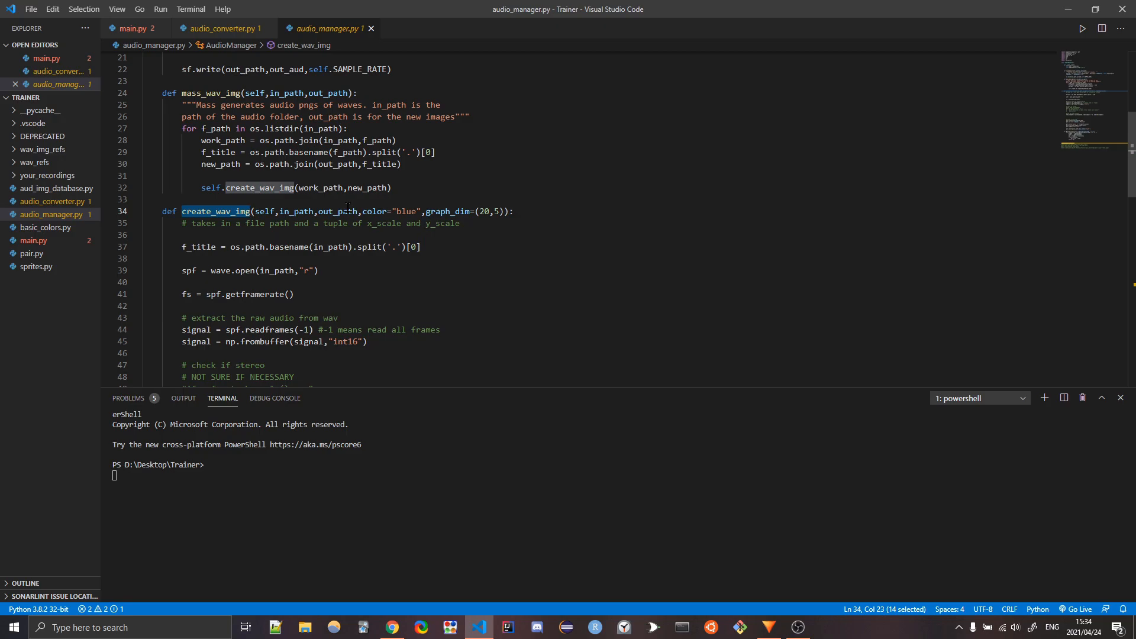
double_click(336, 210)
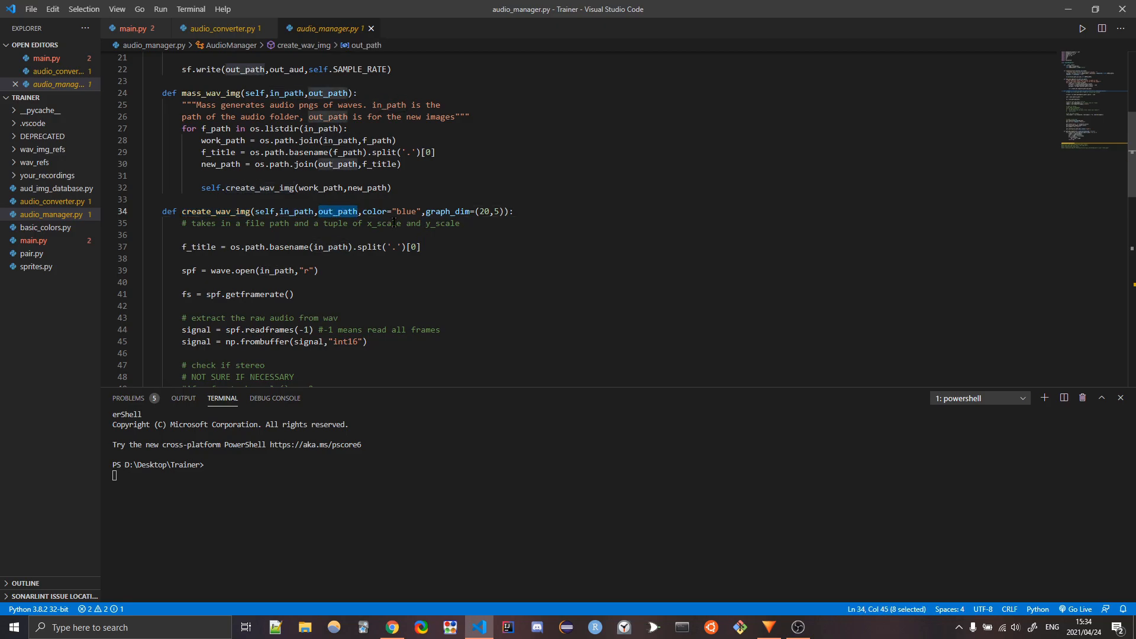
double_click(406, 211)
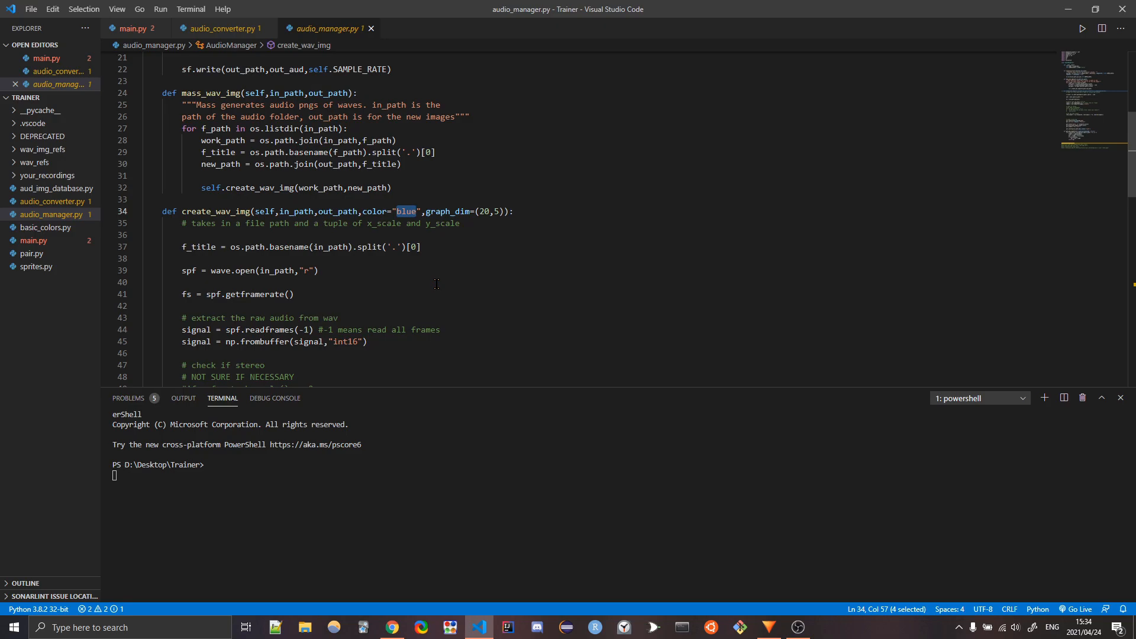
scroll(down, 3)
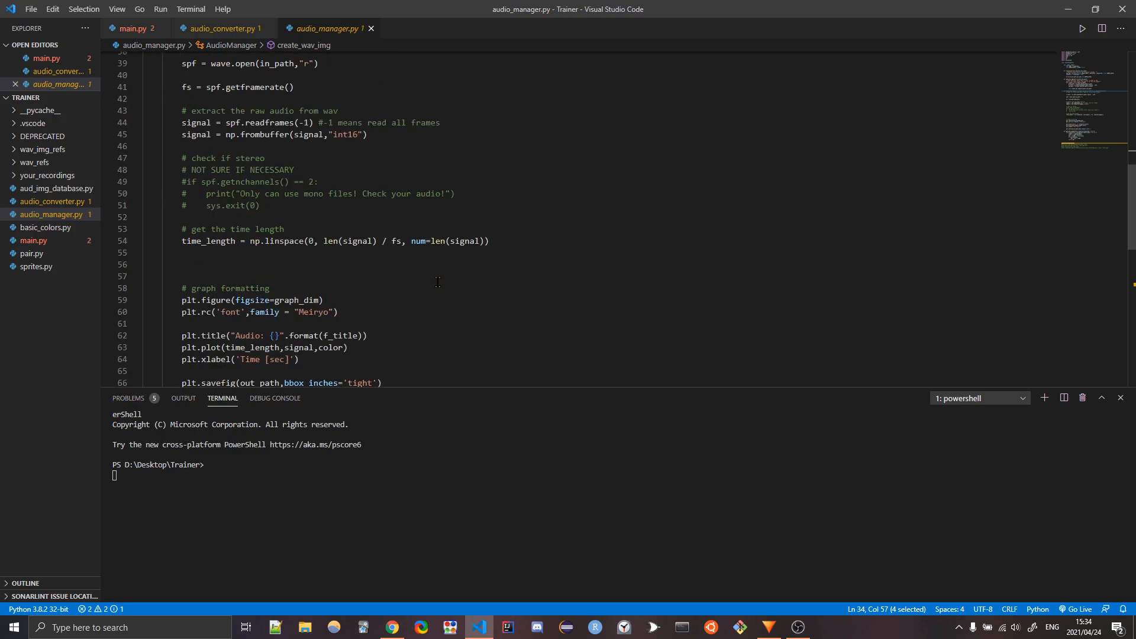
scroll(up, 3)
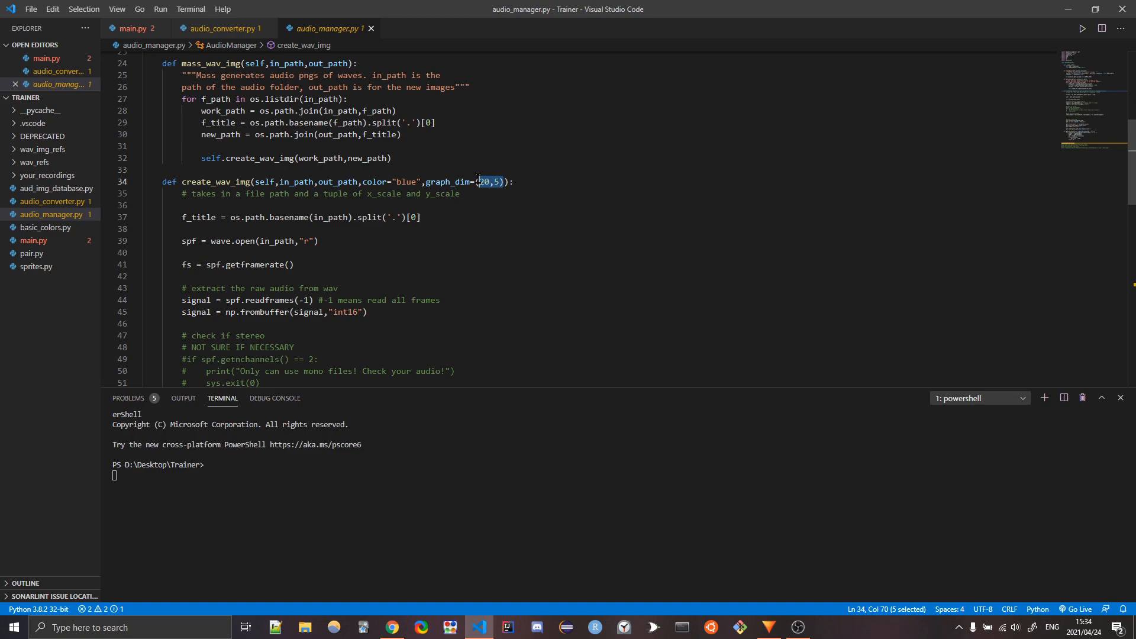
click(486, 181)
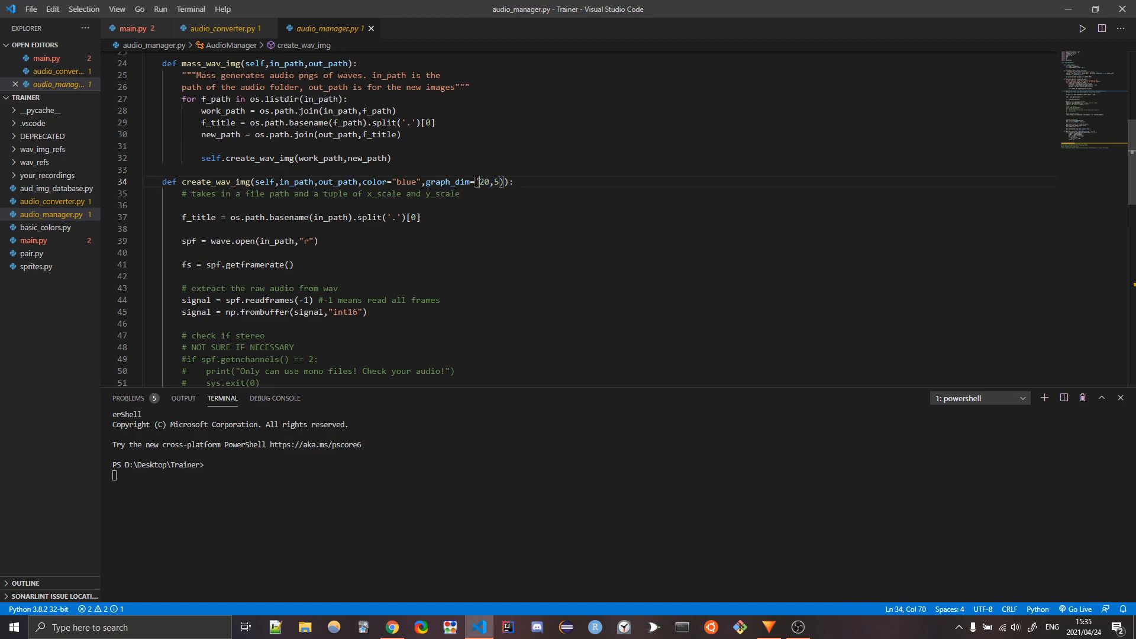
click(505, 205)
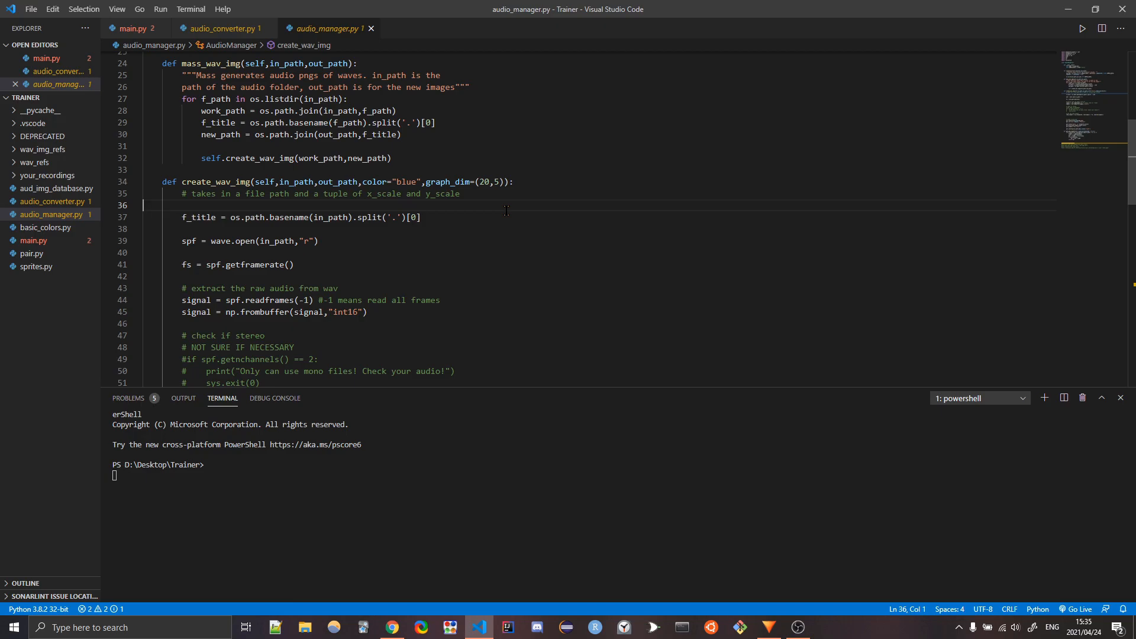
Review the get_aud_length function and its time-length calculation lines.
scroll(down, 3)
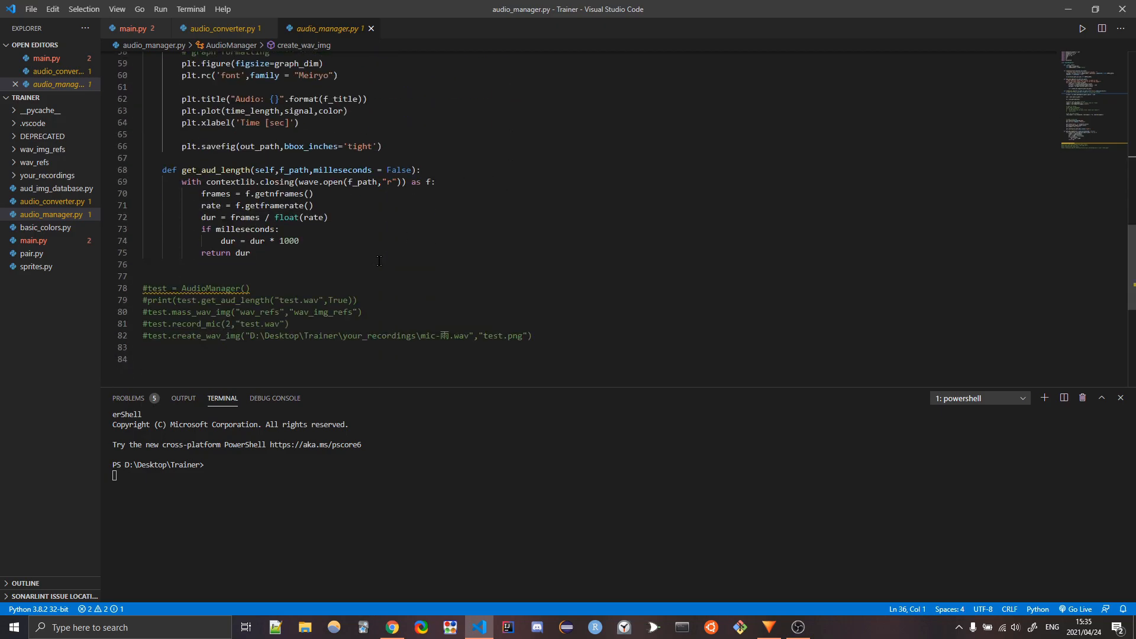
scroll(up, 3)
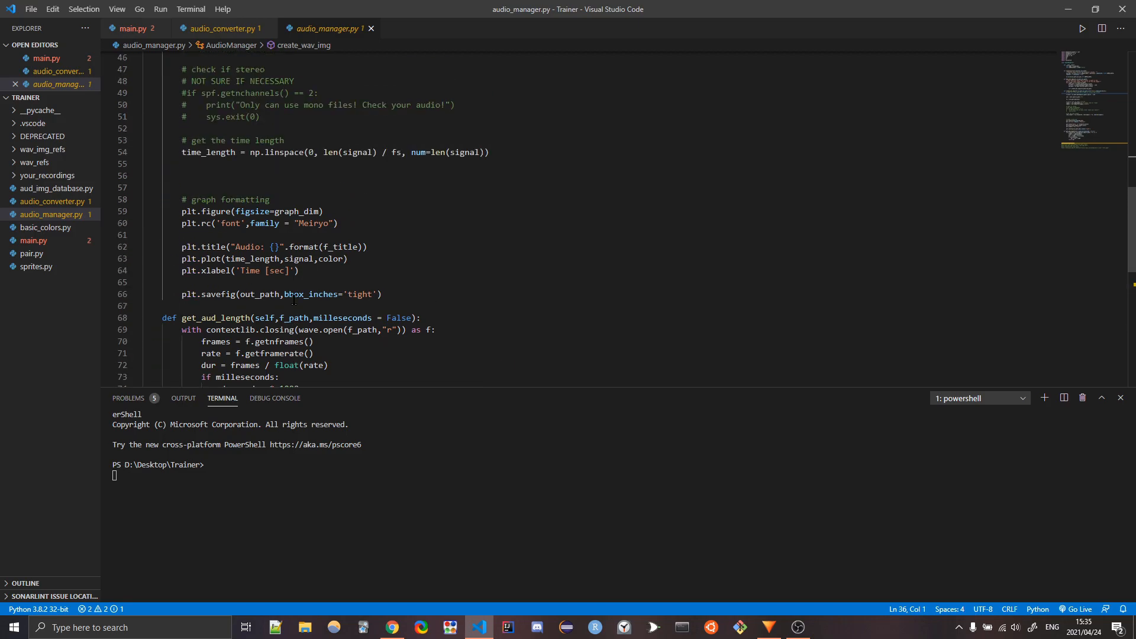
double_click(216, 317)
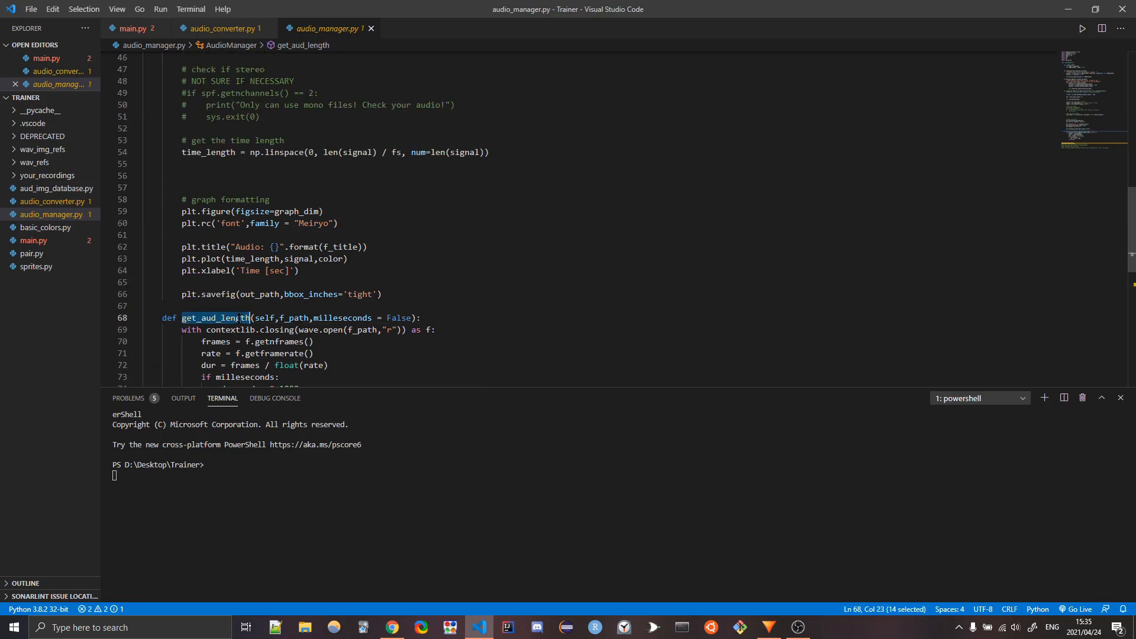
scroll(up, 3)
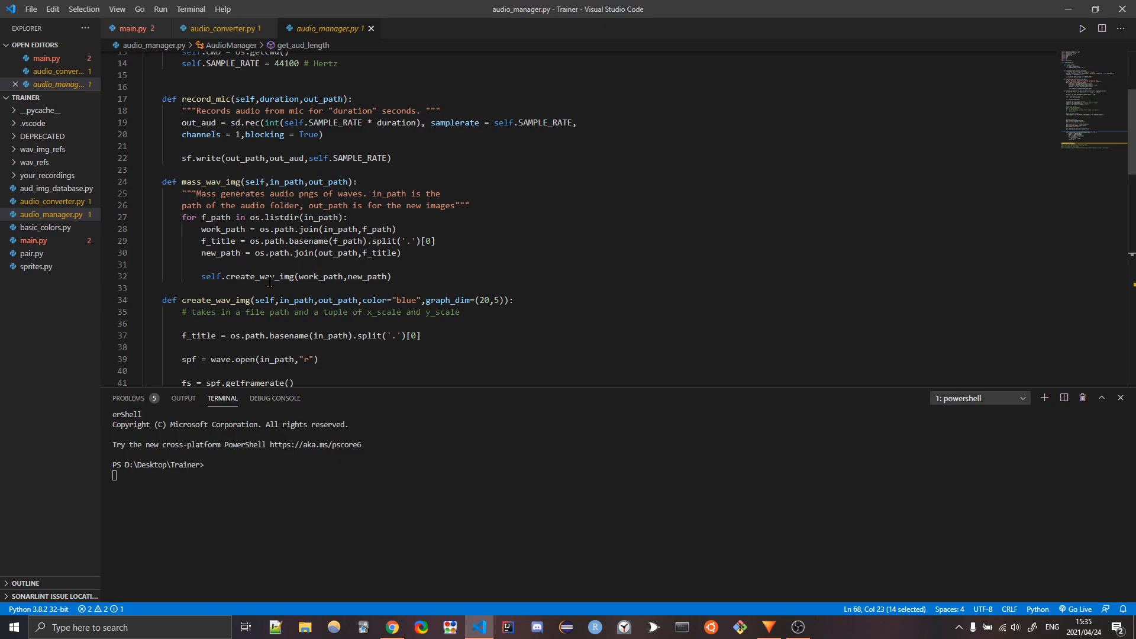
scroll(down, 3)
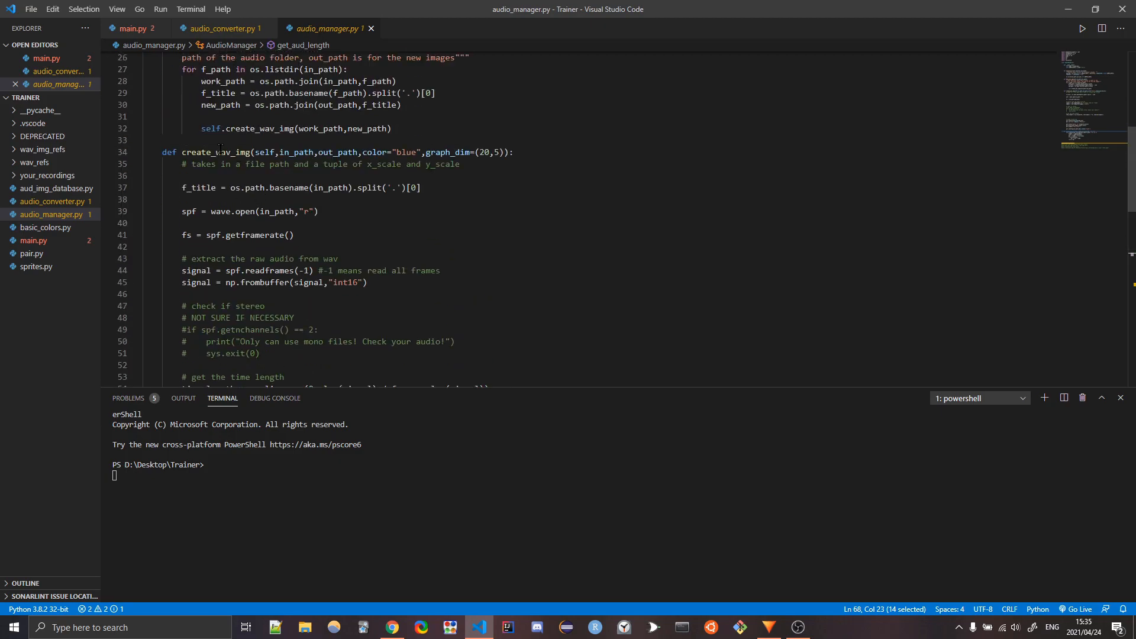
scroll(down, 3)
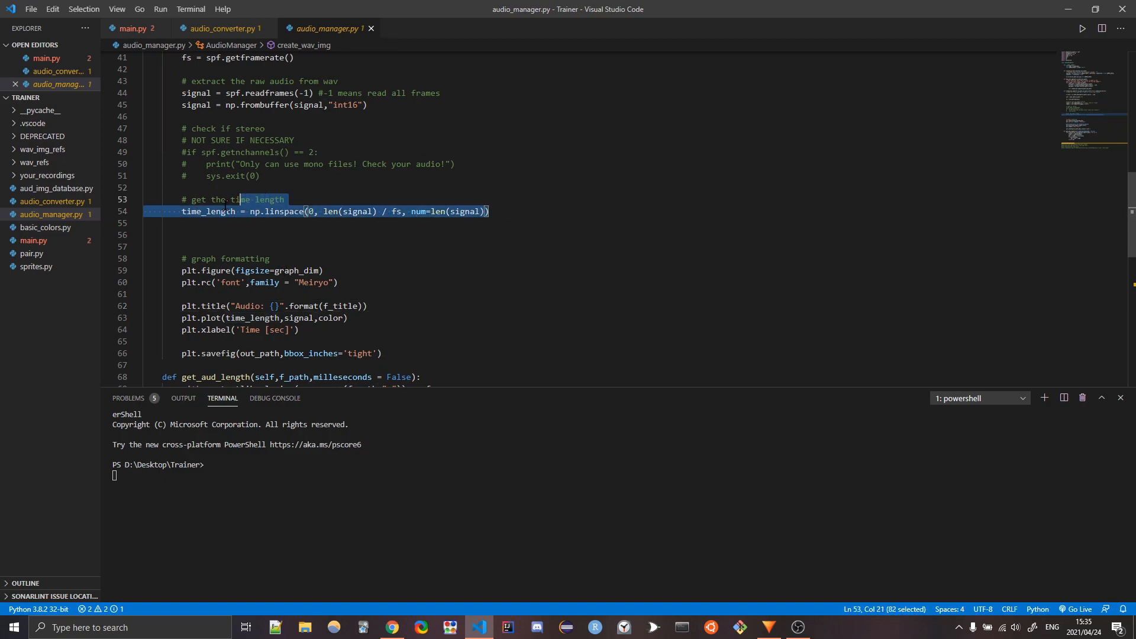
click(289, 246)
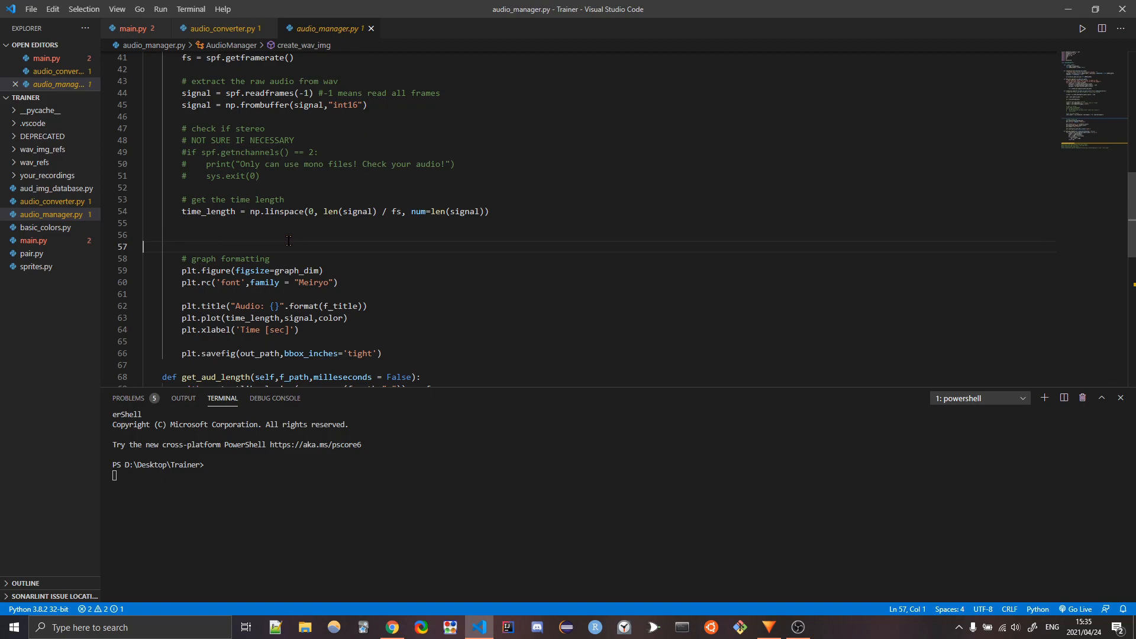
scroll(up, 3)
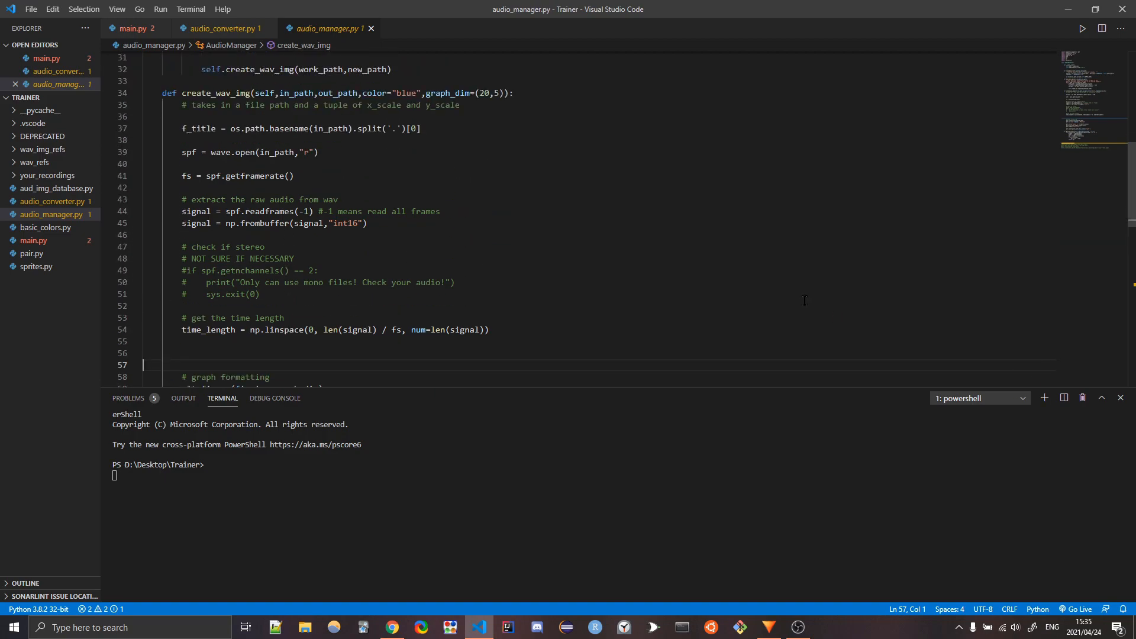
scroll(down, 3)
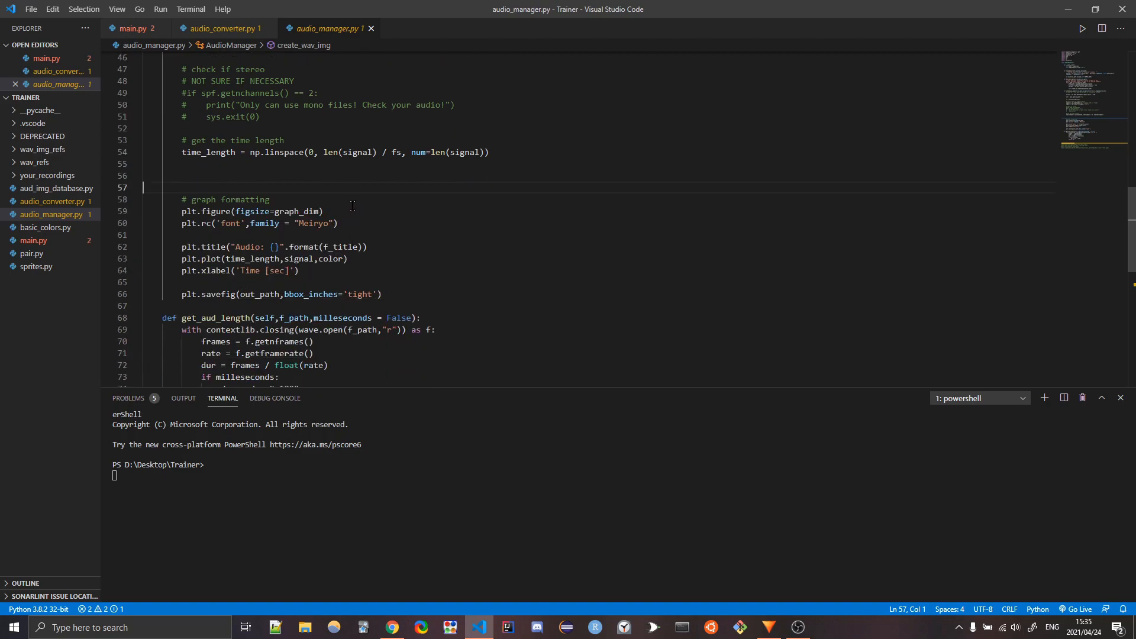
scroll(up, 3)
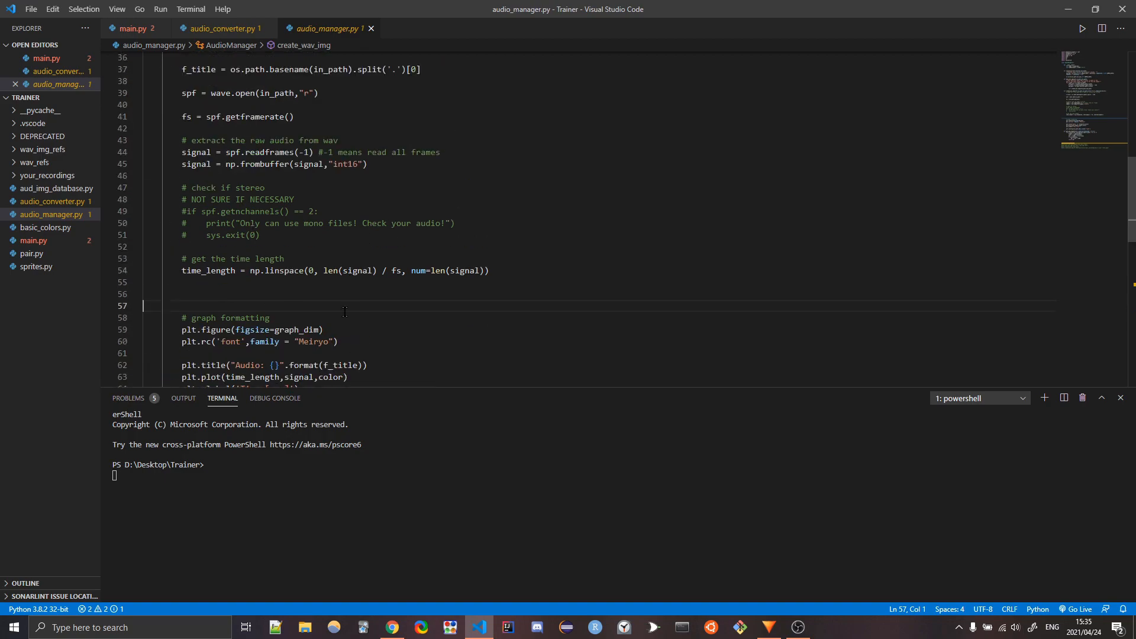
mouse_move(196, 153)
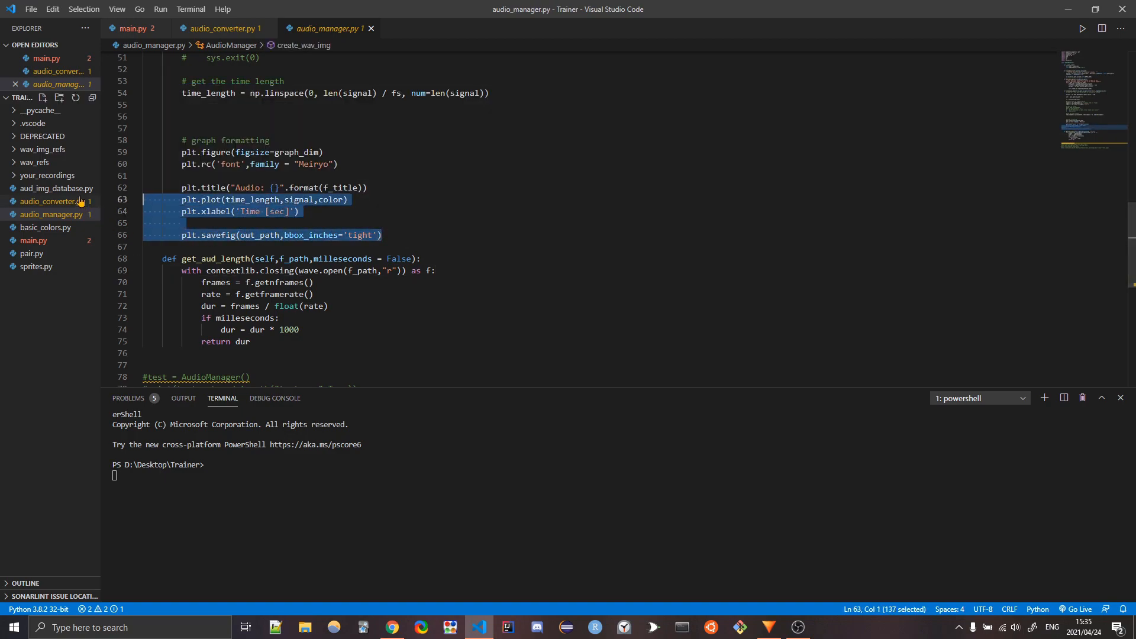
mouse_move(51, 202)
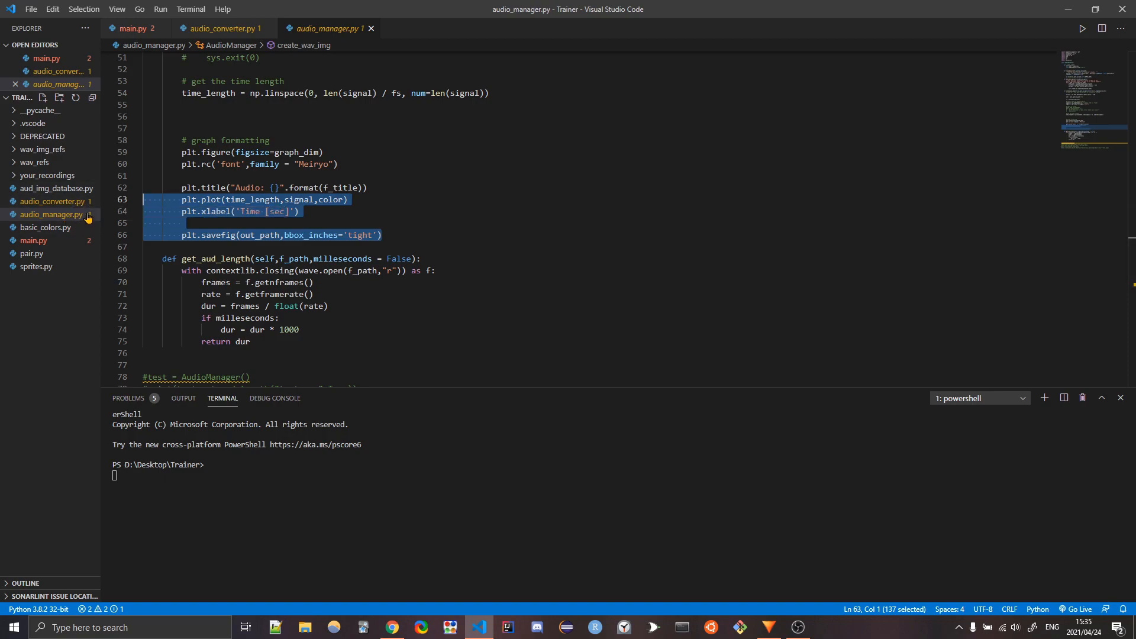
Go over the plotting and savefig lines and the whole get_aud_length function, then bring audio_converter.py forward.
click(297, 211)
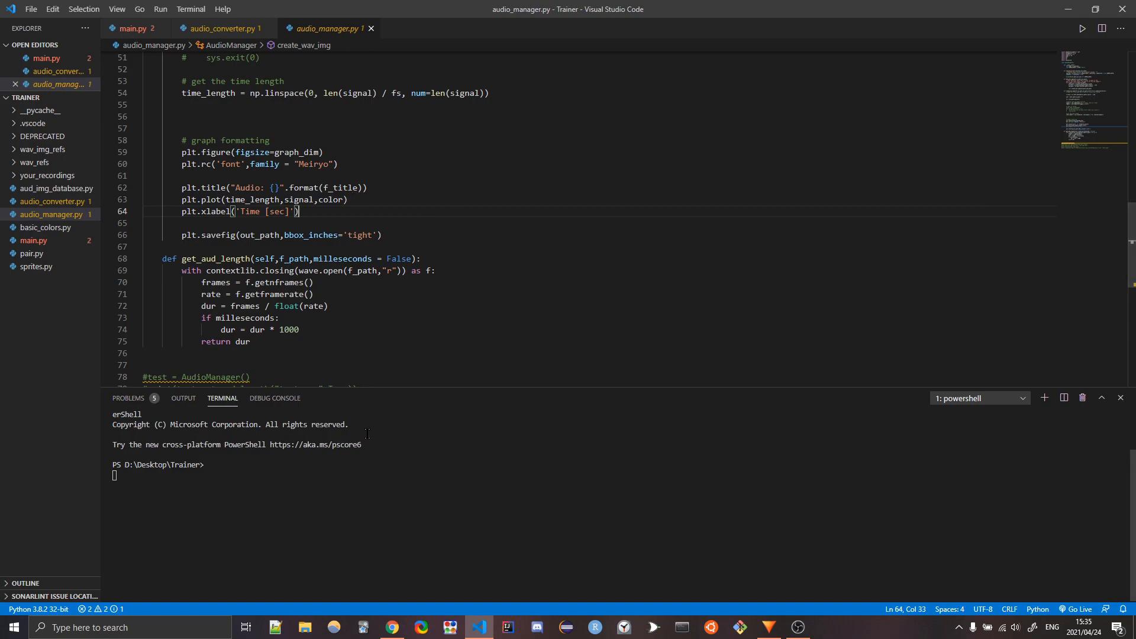
mouse_move(418, 388)
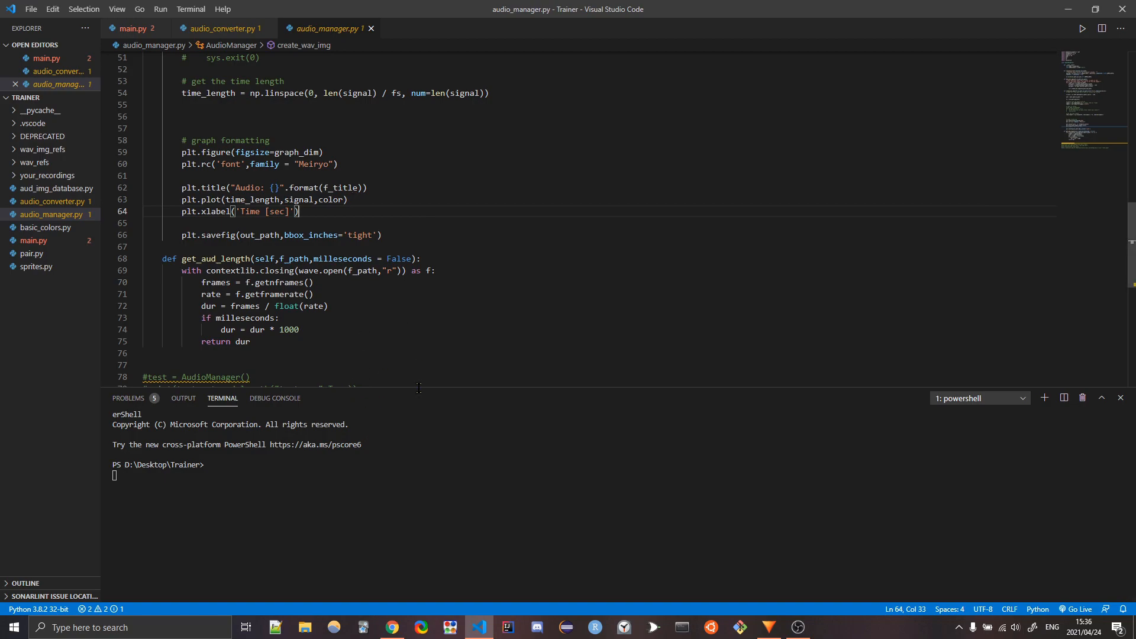
mouse_move(518, 185)
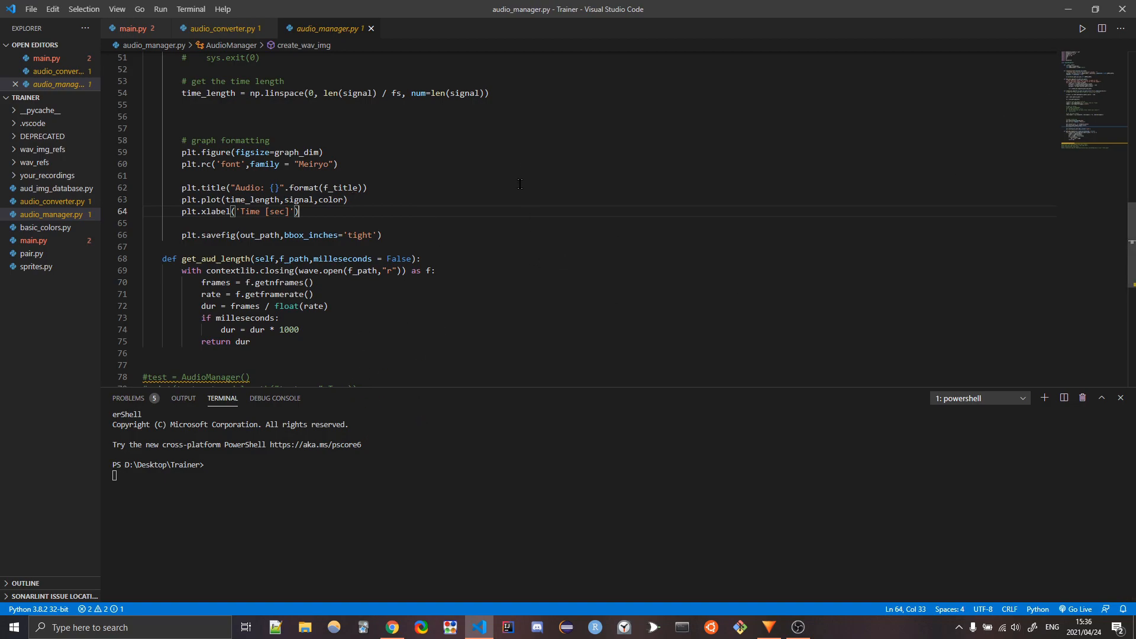
mouse_move(568, 311)
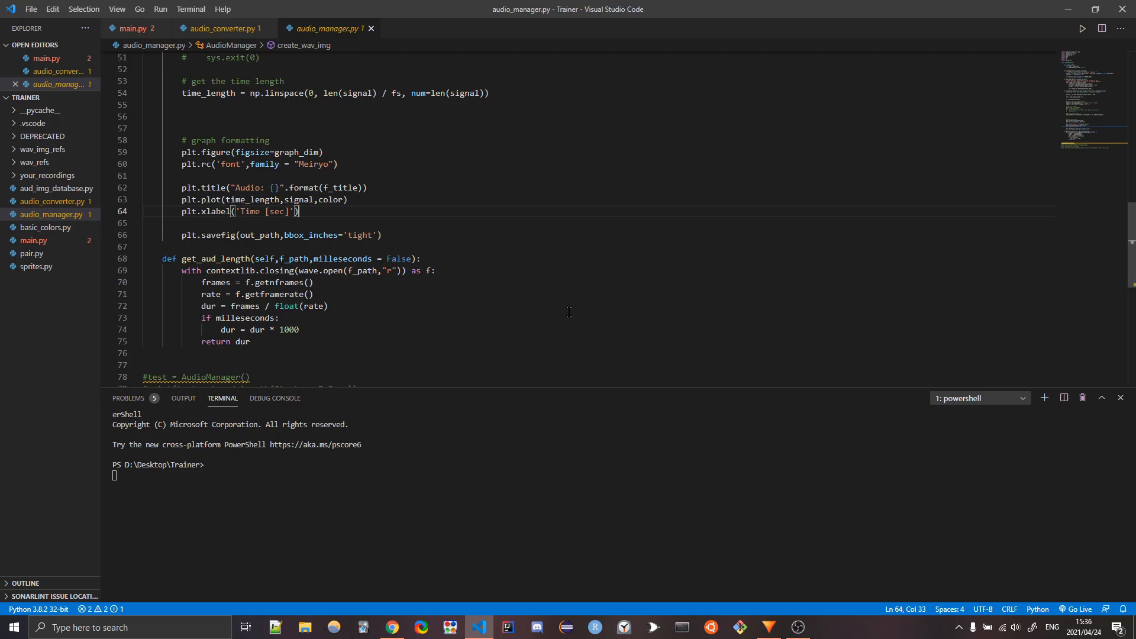
mouse_move(451, 308)
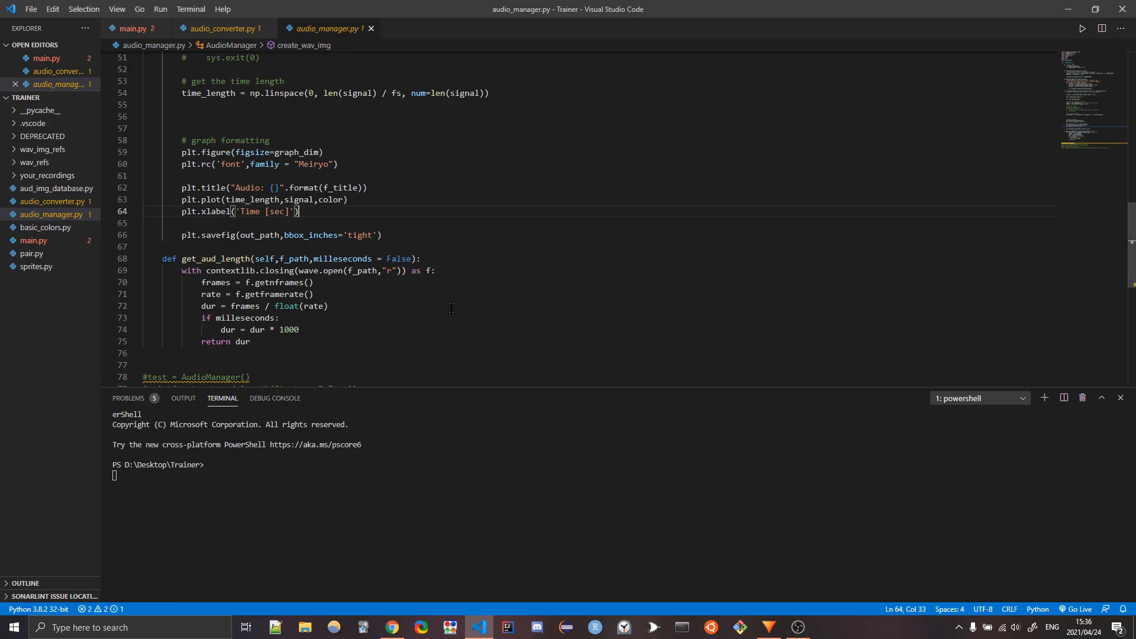
mouse_move(393, 368)
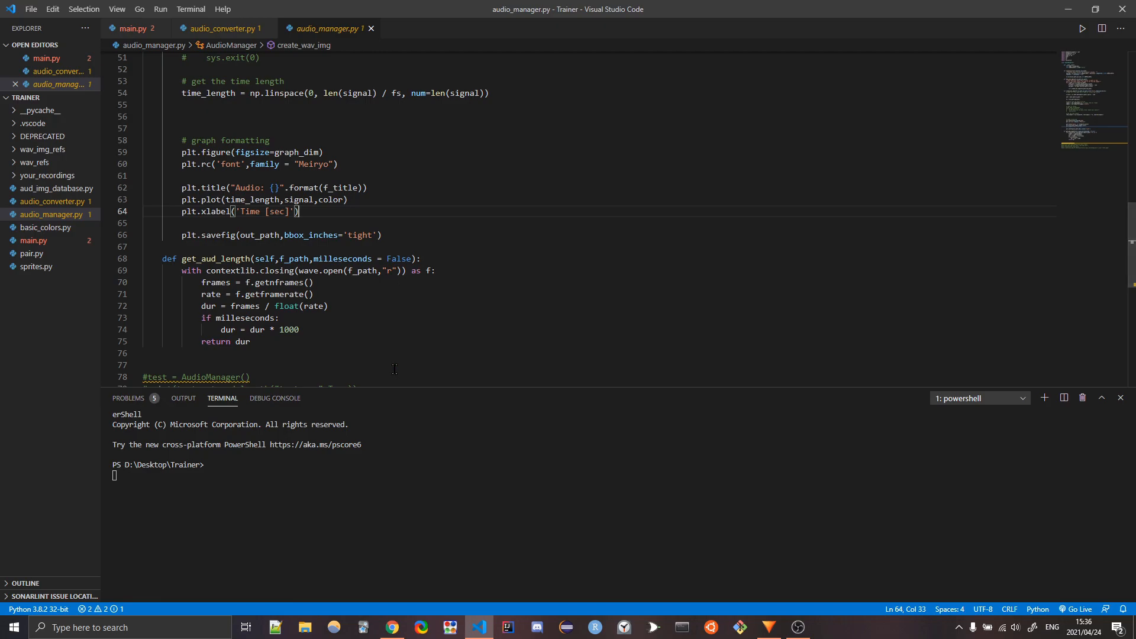
mouse_move(860, 383)
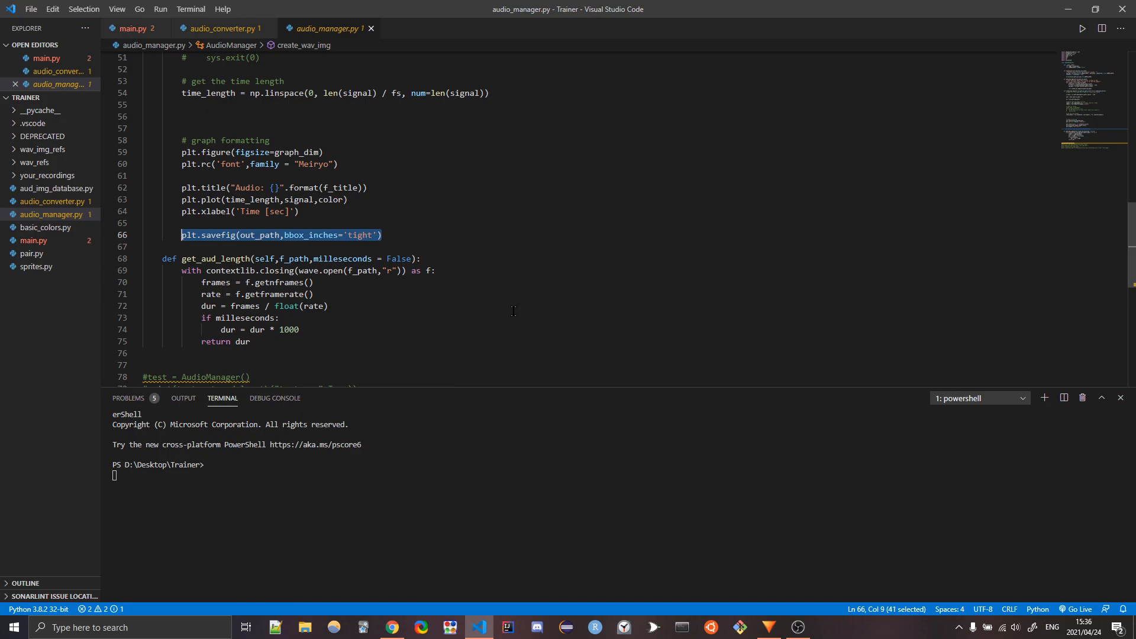
click(153, 365)
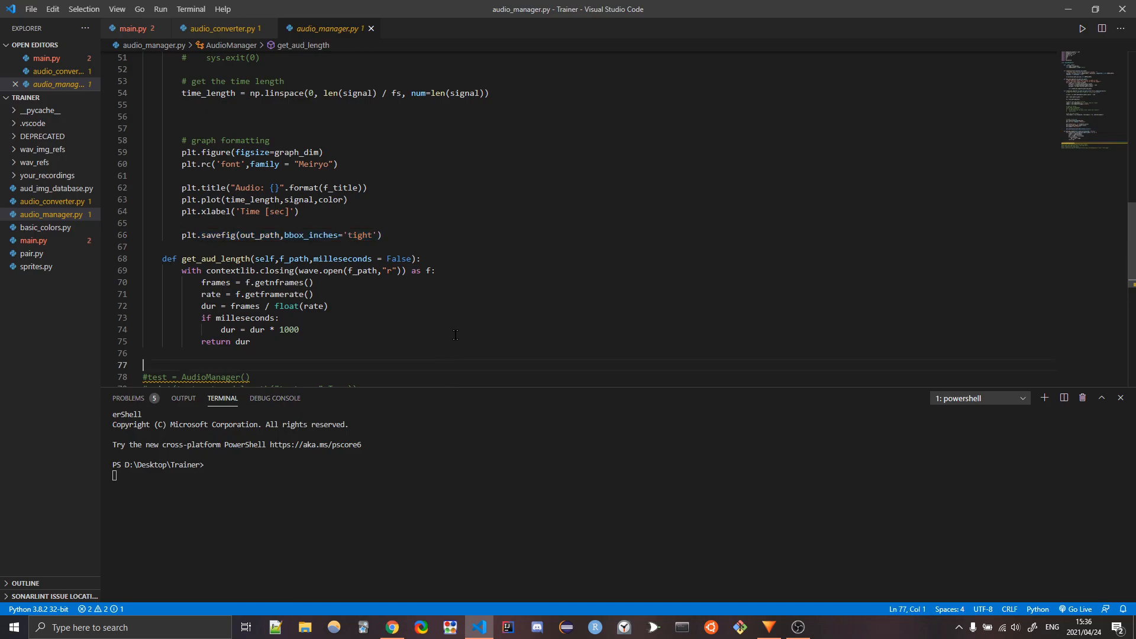
click(328, 305)
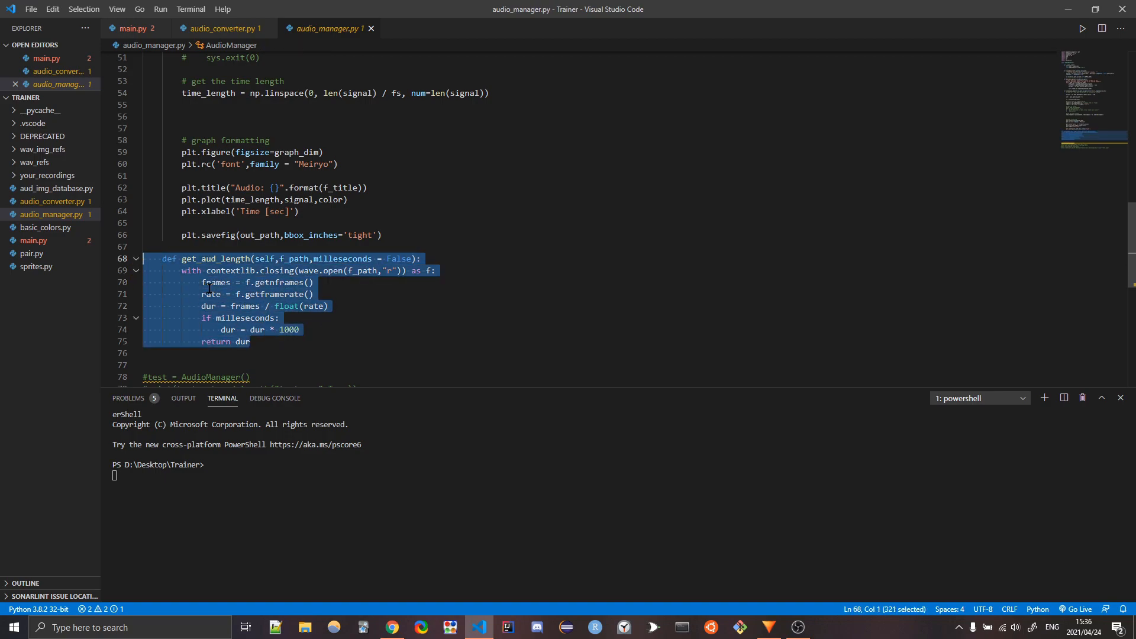
click(313, 295)
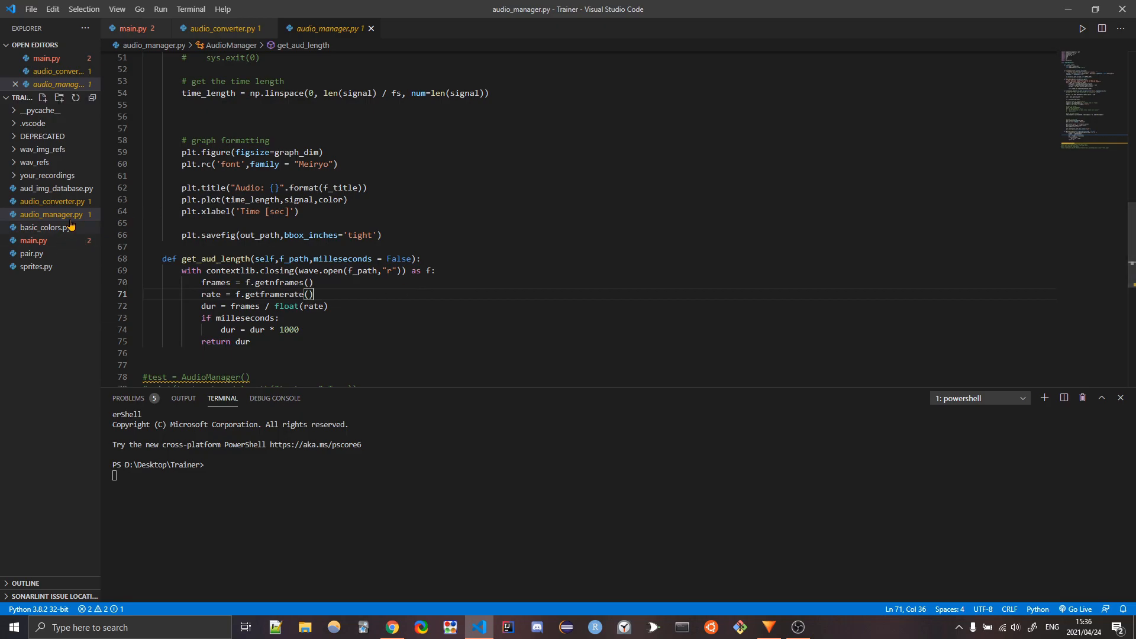
click(222, 28)
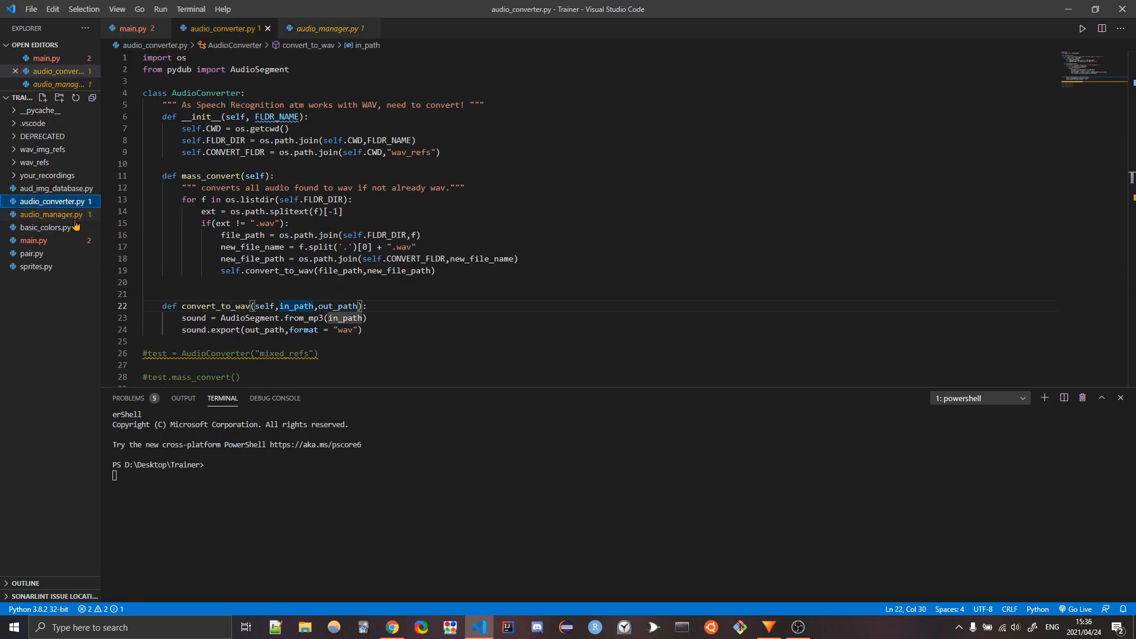
Open aud_img_database.py and pair.py, and list the recordings inside wav_refs.
click(52, 189)
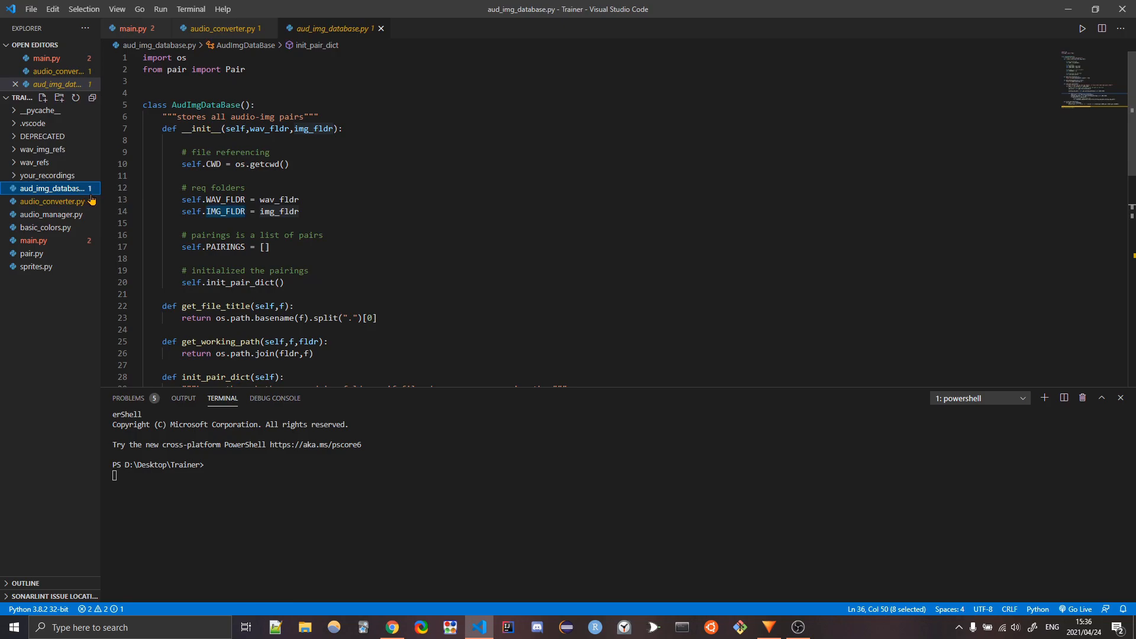
mouse_move(368, 52)
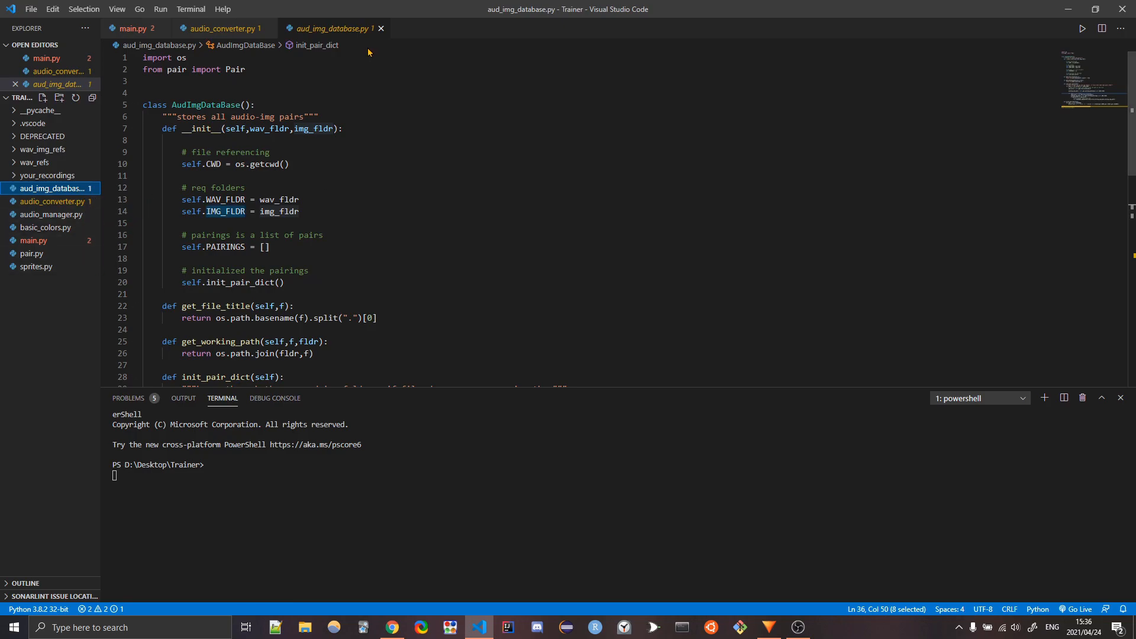
click(32, 253)
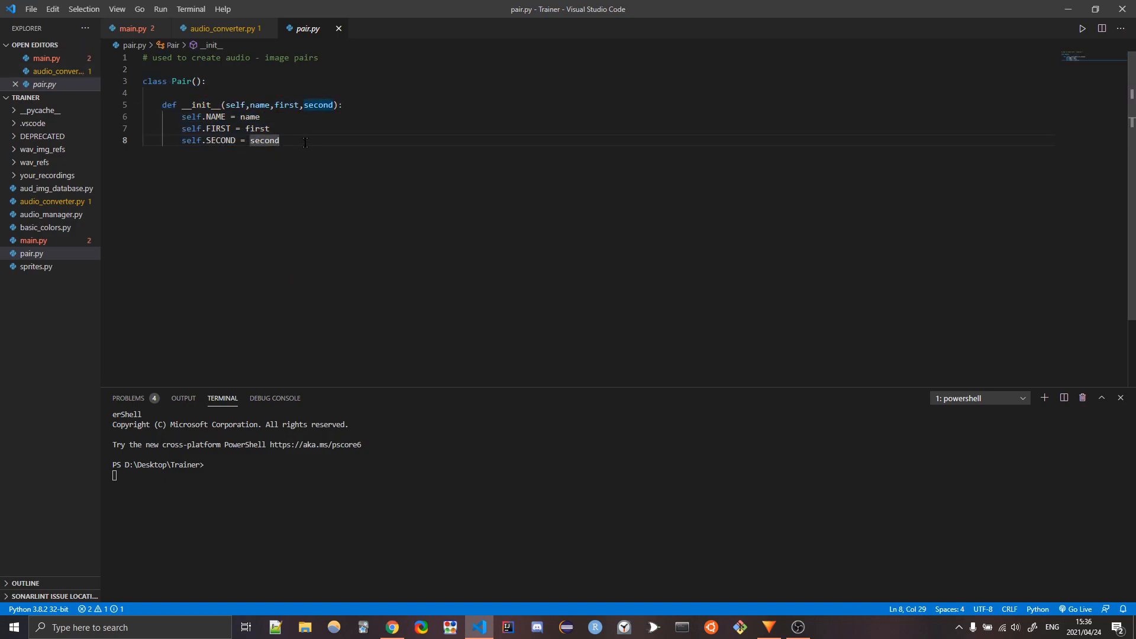
mouse_move(51, 215)
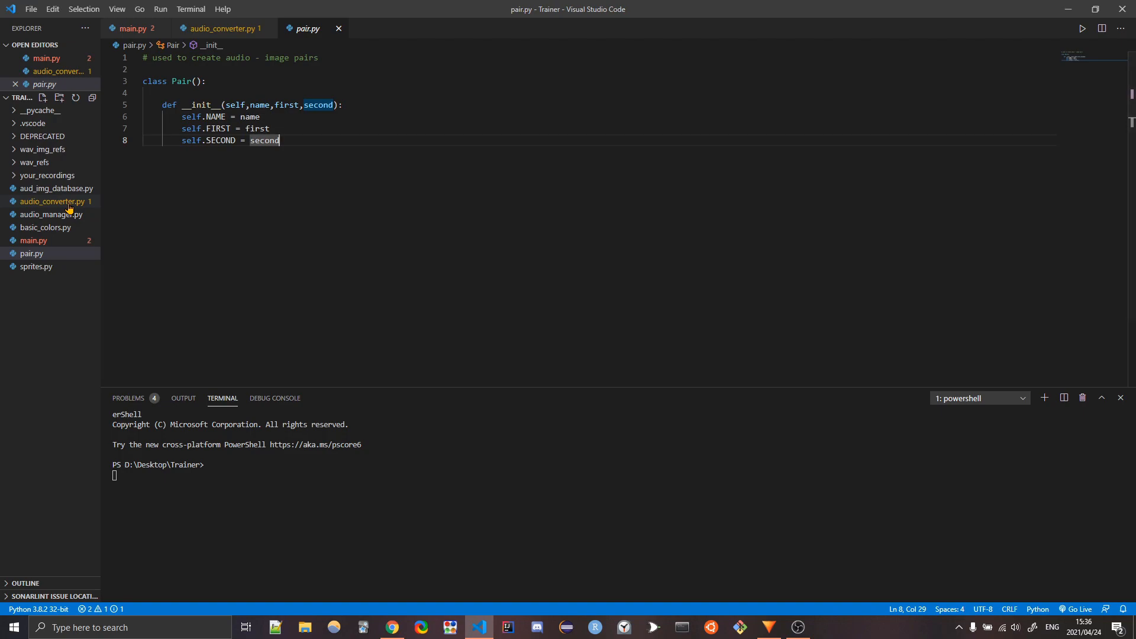
click(56, 188)
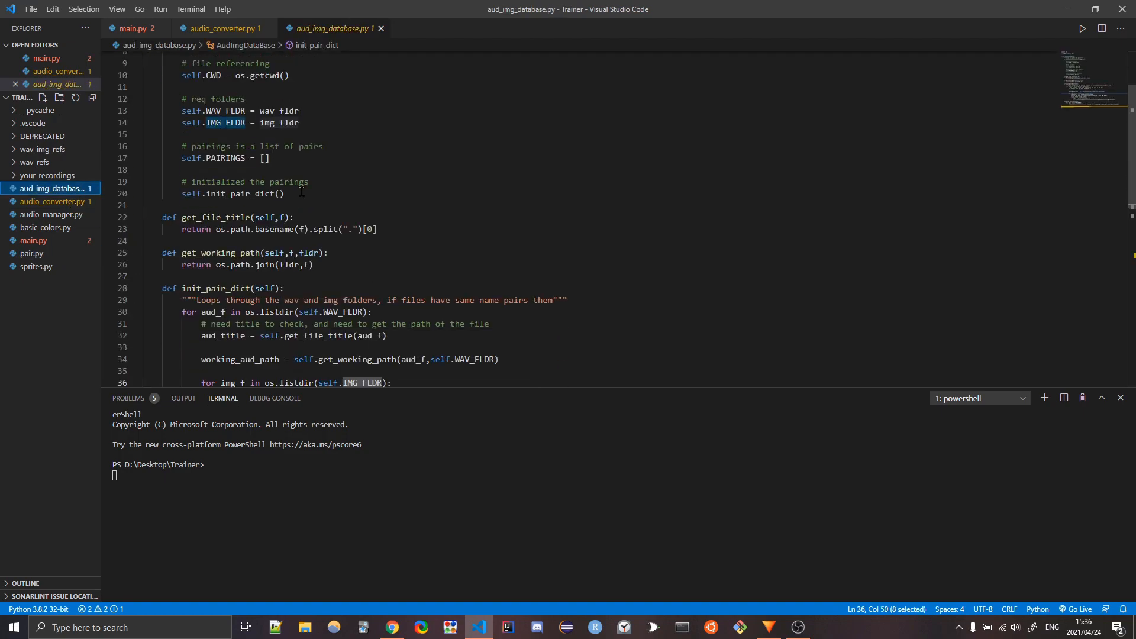
scroll(down, 3)
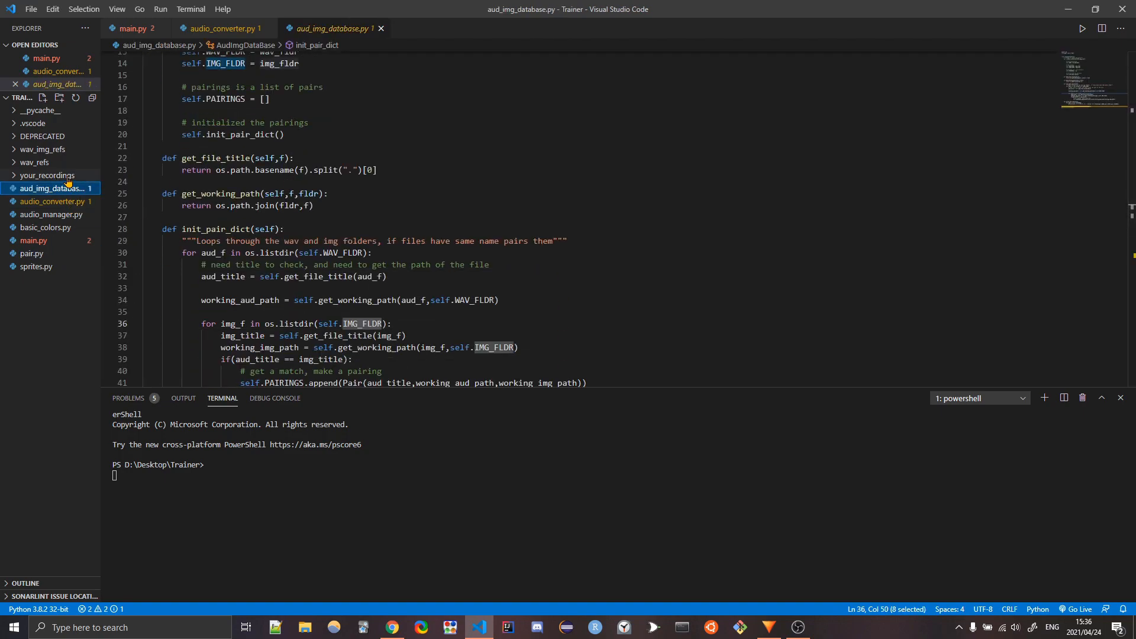
click(34, 162)
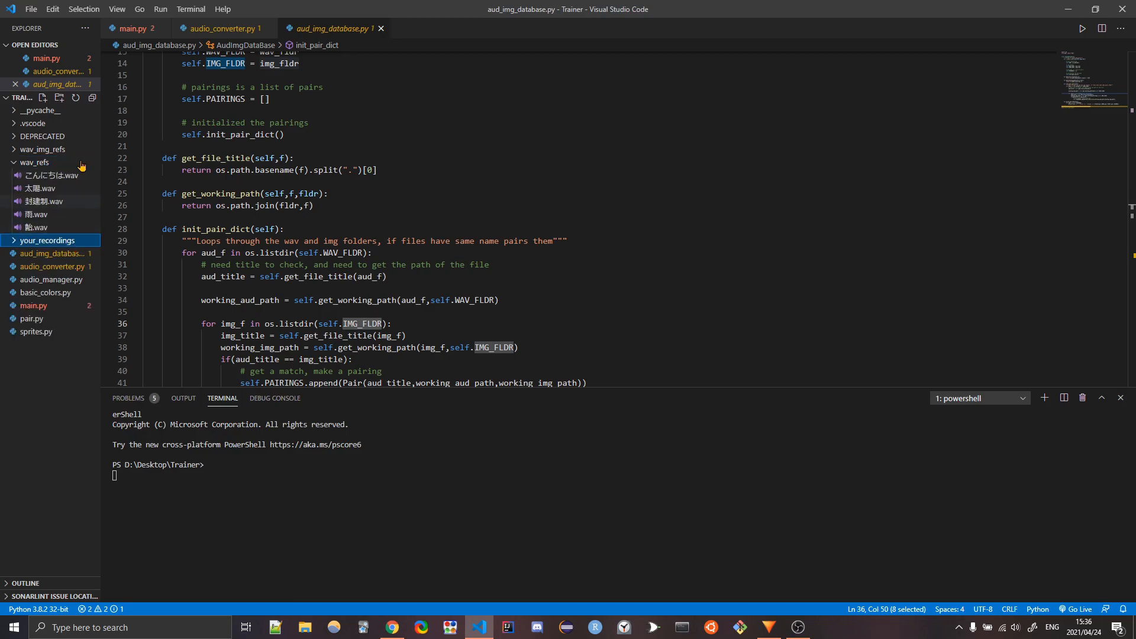
click(42, 149)
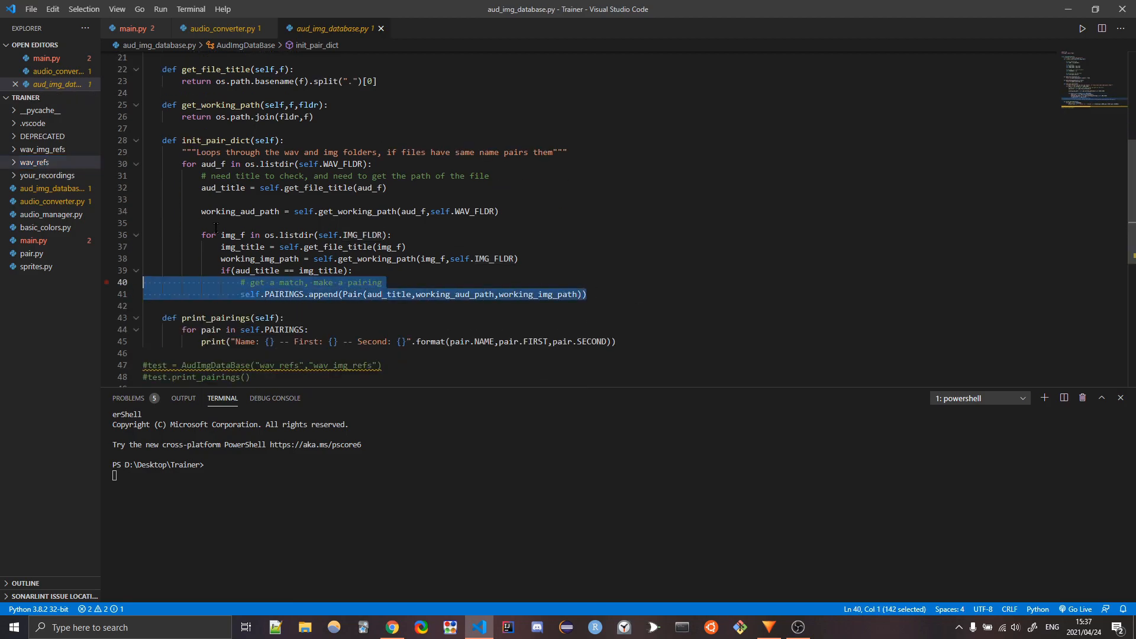
Point out the init_pair_dict call in the constructor, then open basic_colors.py.
scroll(up, 3)
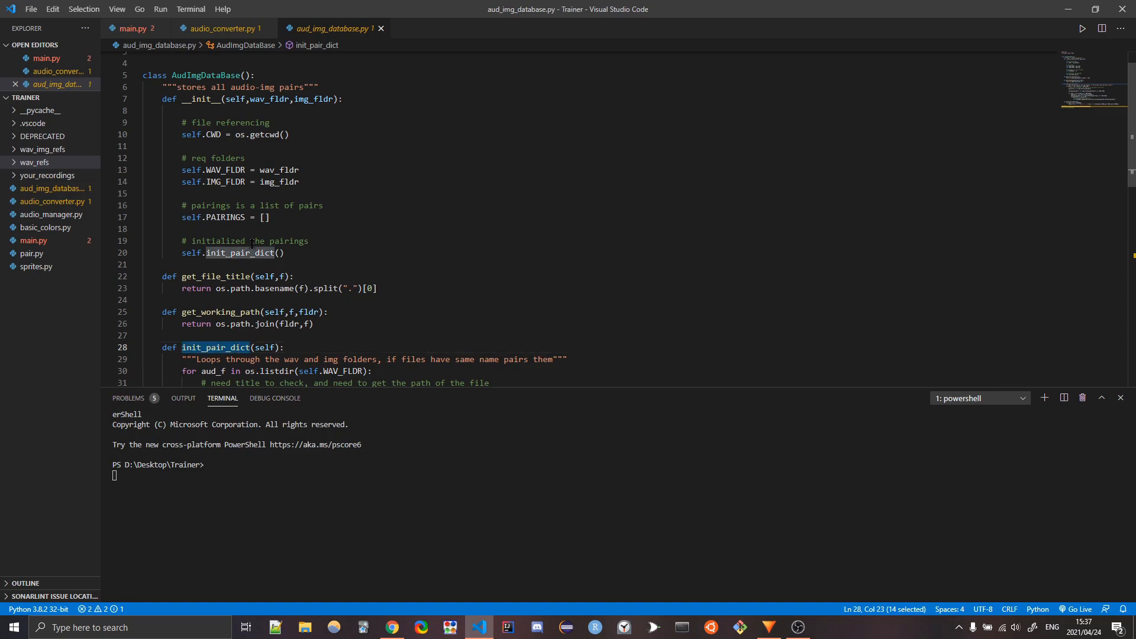
click(253, 252)
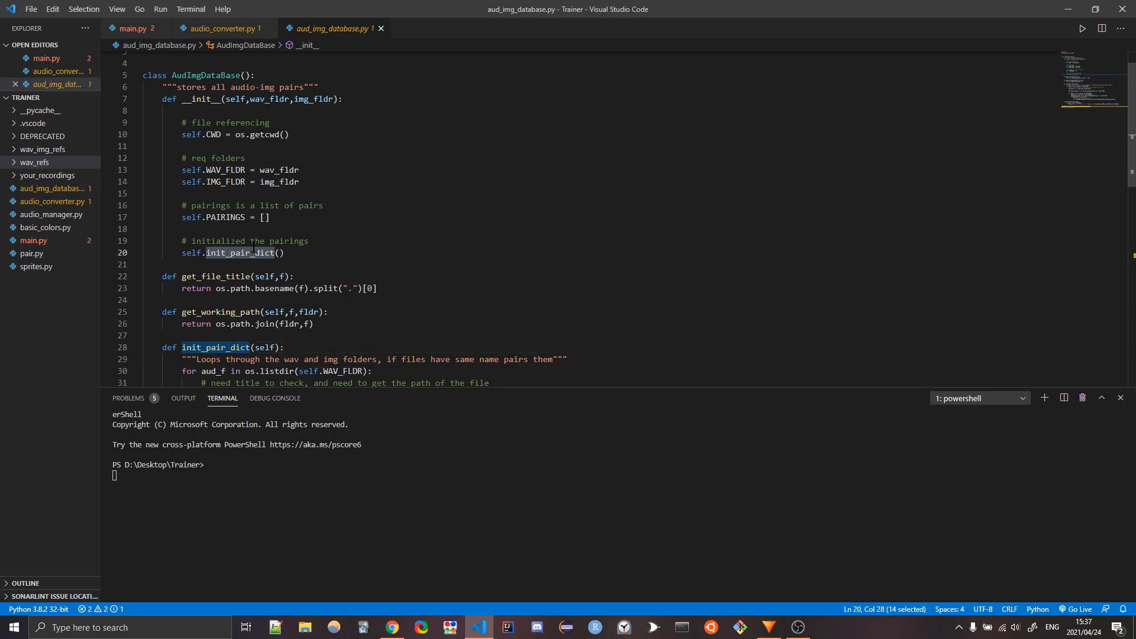
scroll(down, 3)
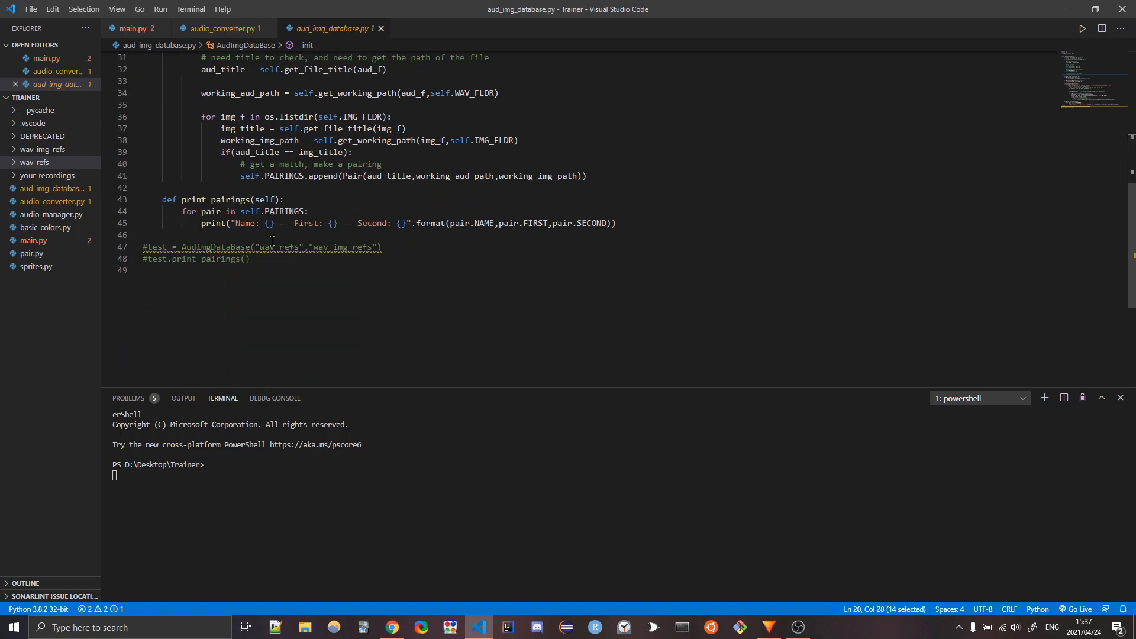
click(34, 162)
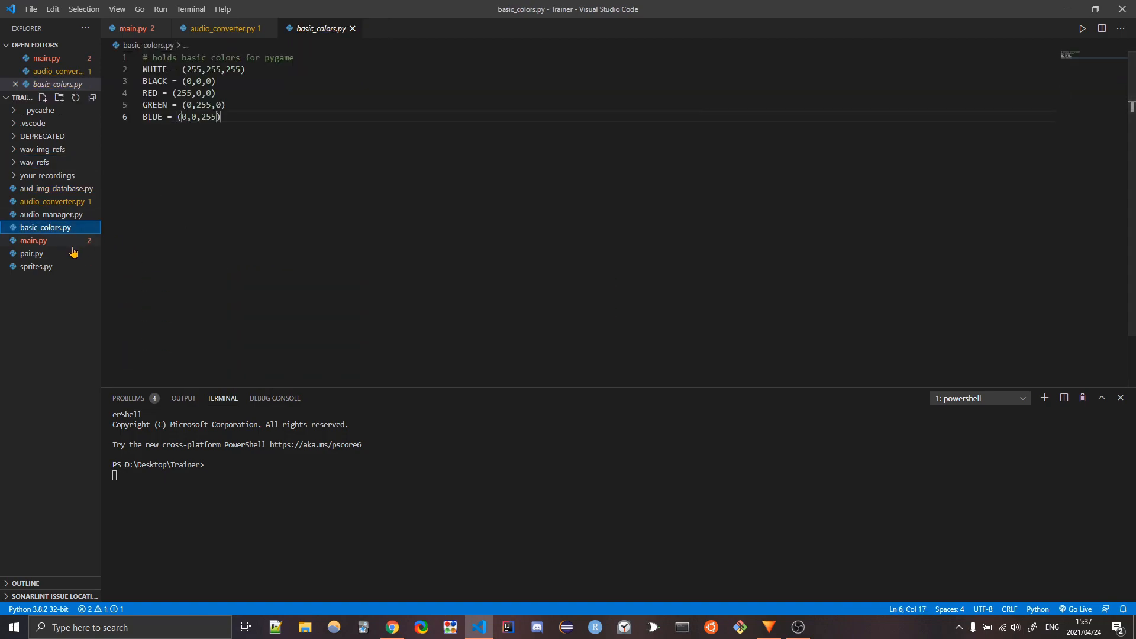
Open sprites.py and point at the surface assignment in the LineSprite class.
click(37, 266)
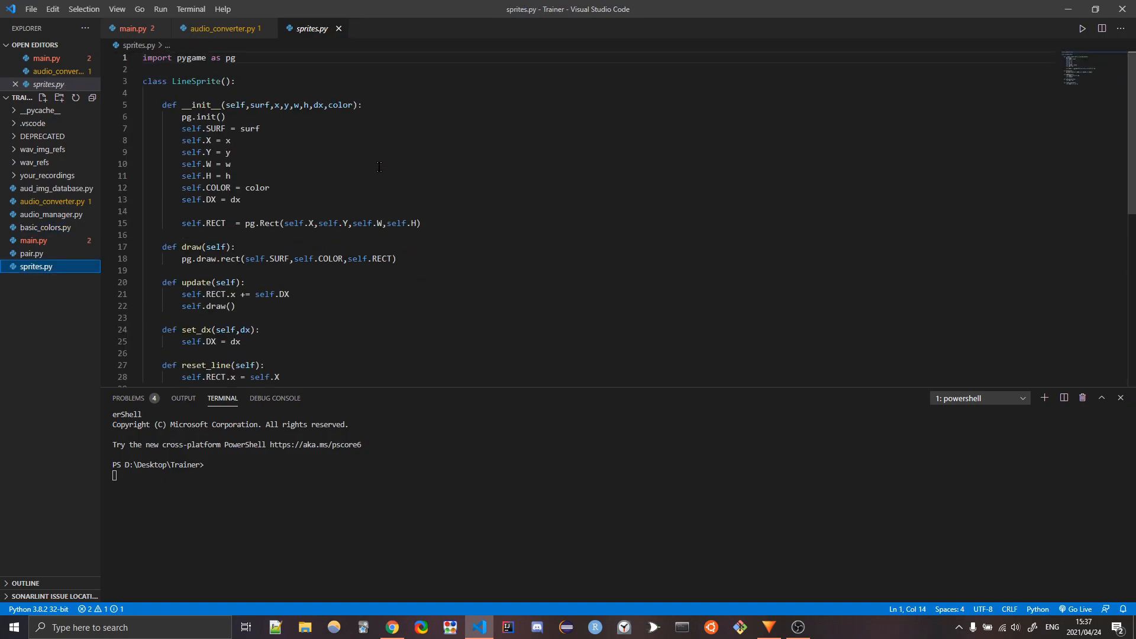
click(230, 127)
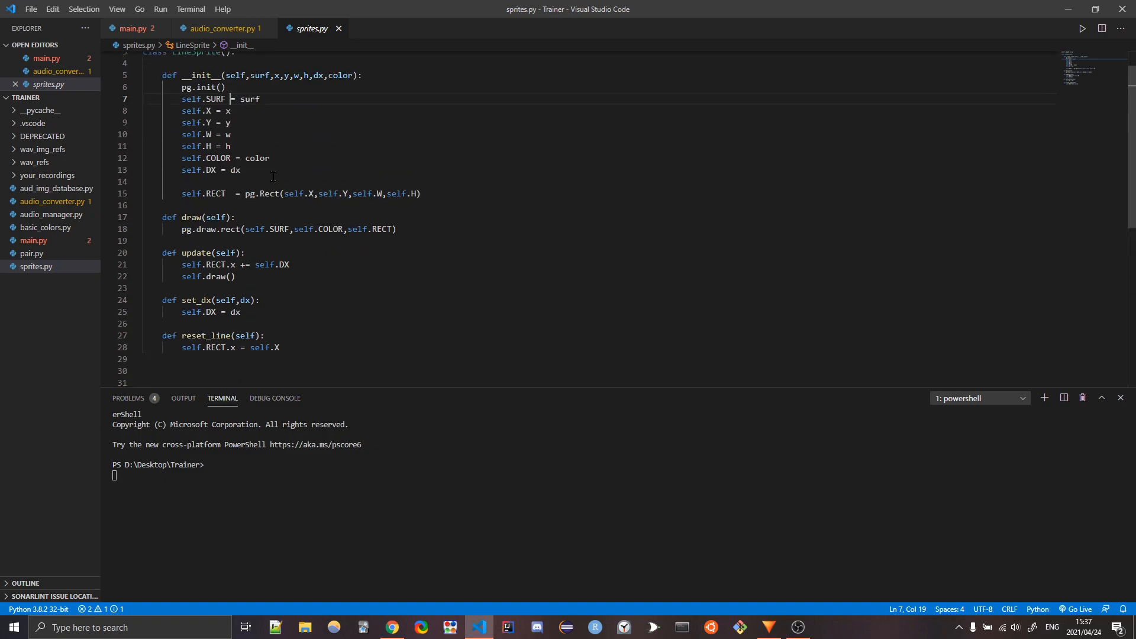
mouse_move(69, 229)
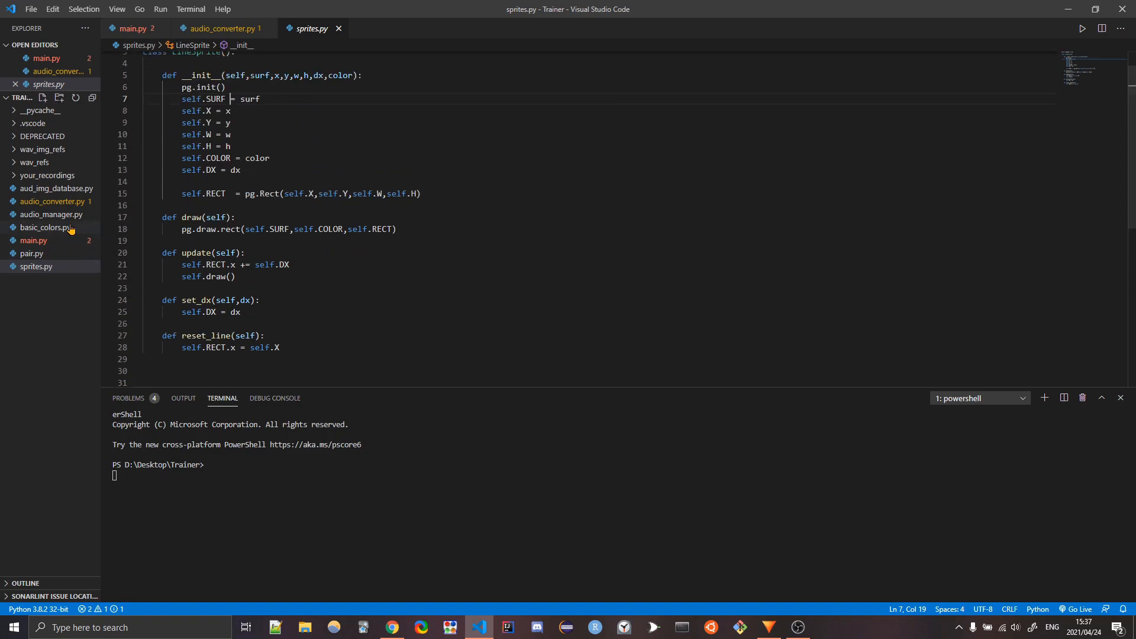
mouse_move(51, 215)
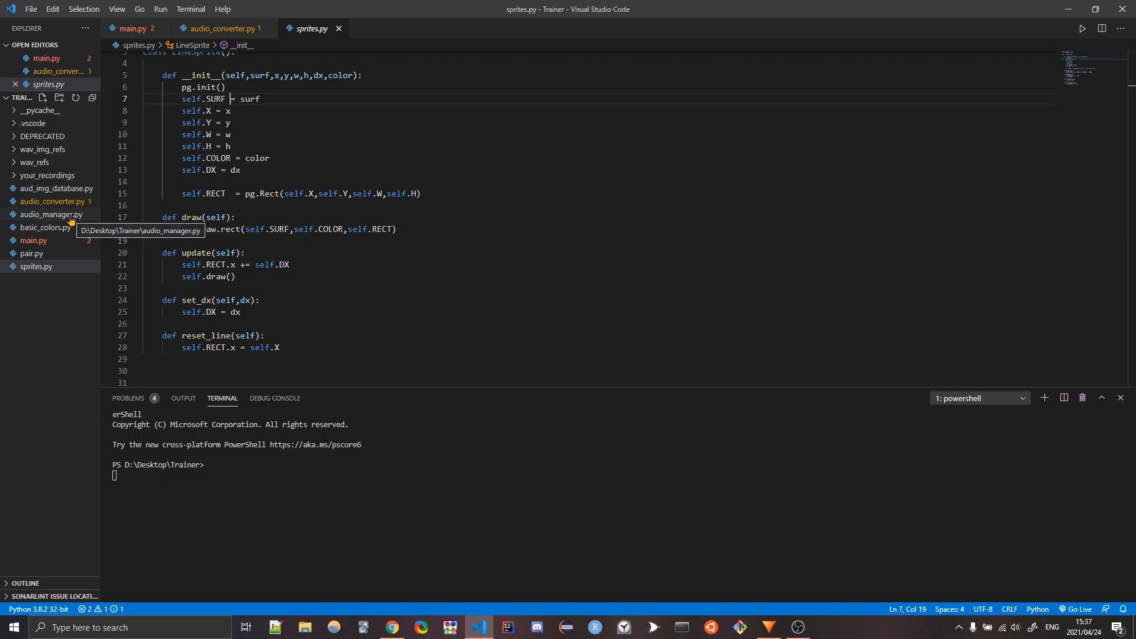
mouse_move(72, 227)
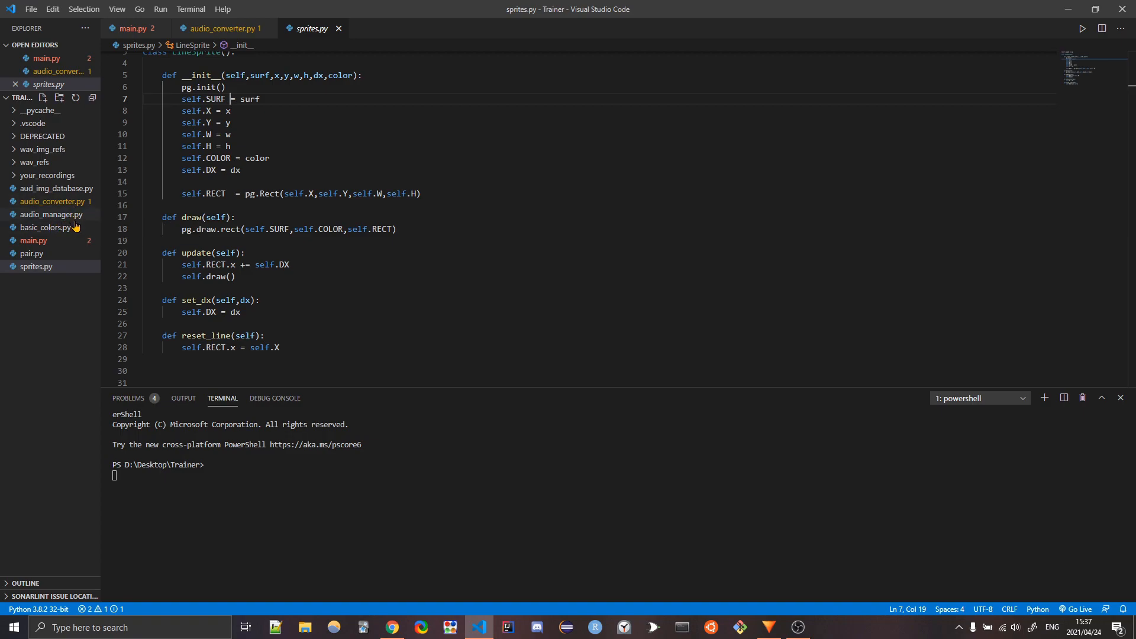
Return to main.py and scroll through the App.__init__ setup code.
click(33, 240)
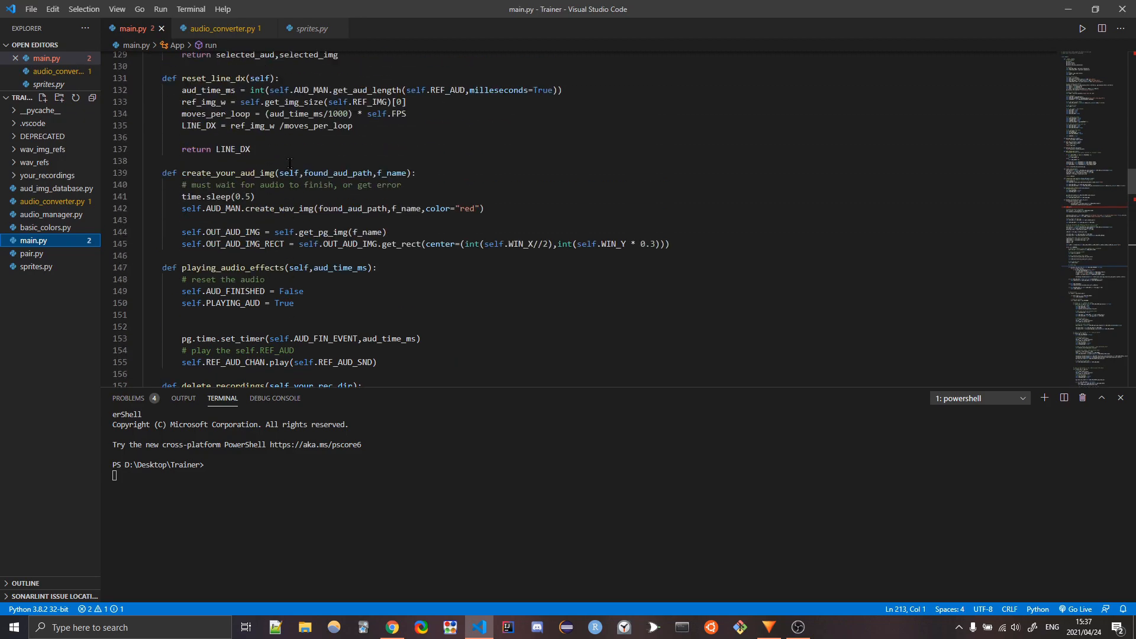
scroll(up, 3)
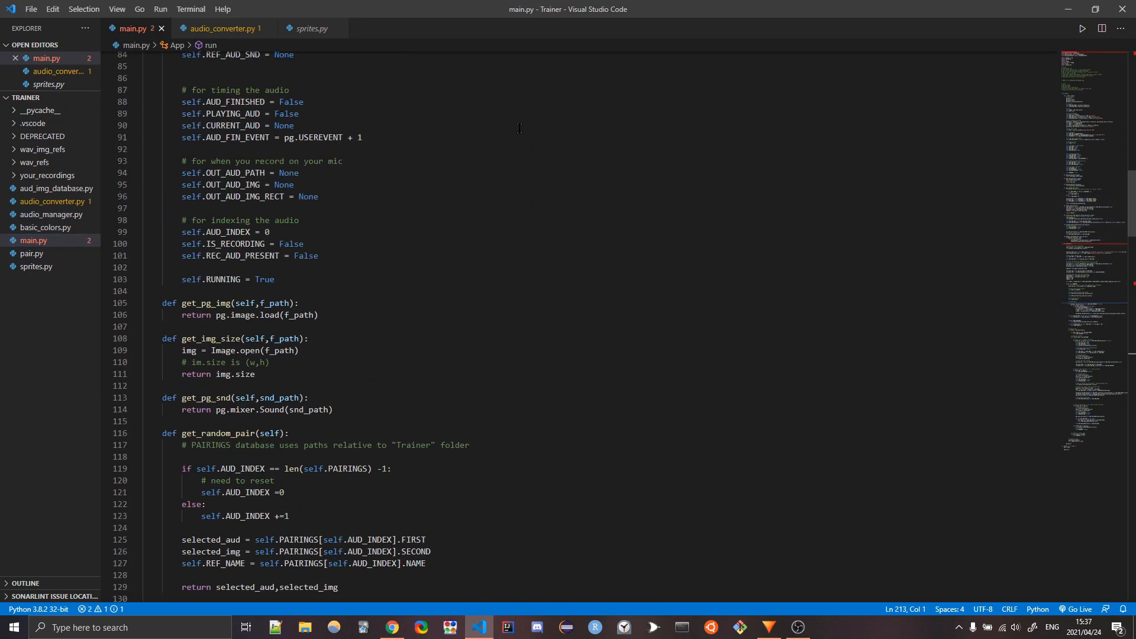
scroll(up, 3)
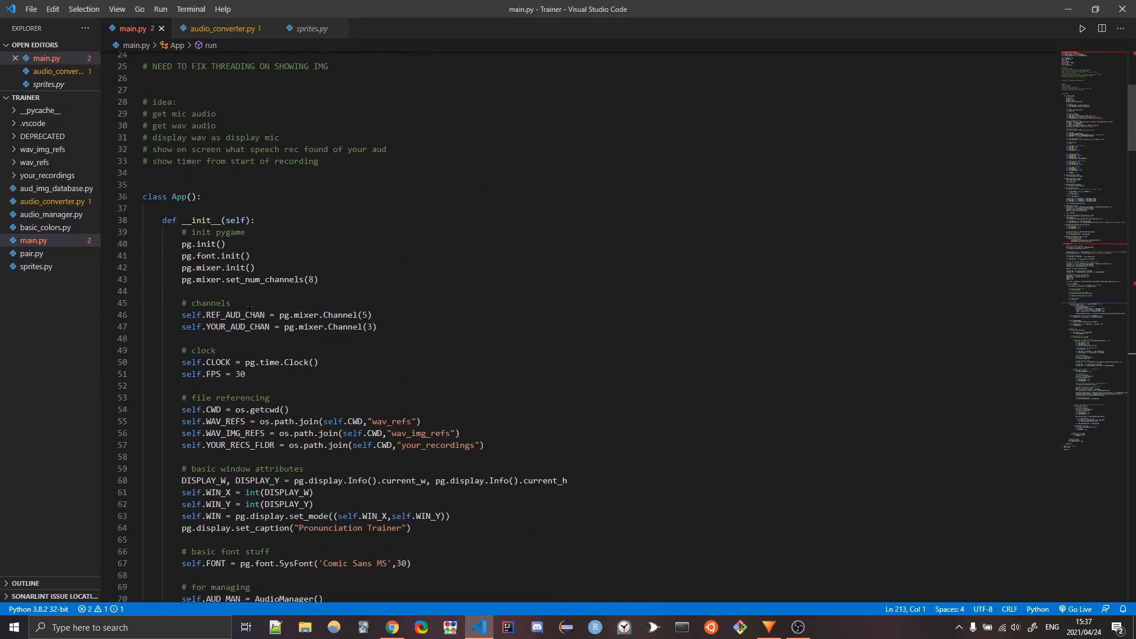
scroll(down, 3)
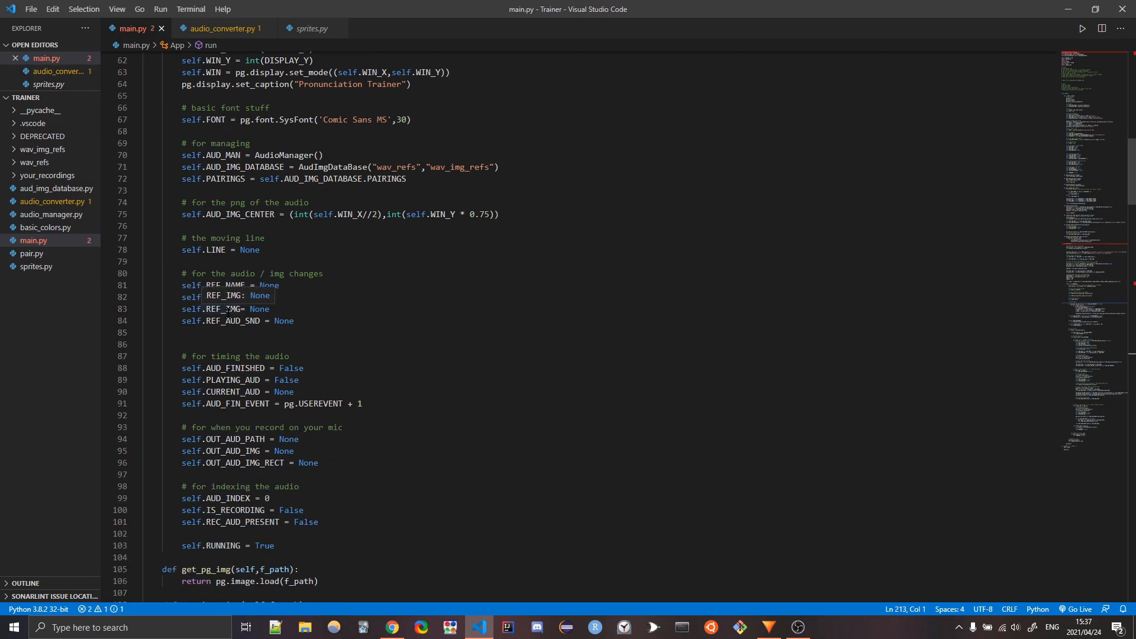
scroll(down, 3)
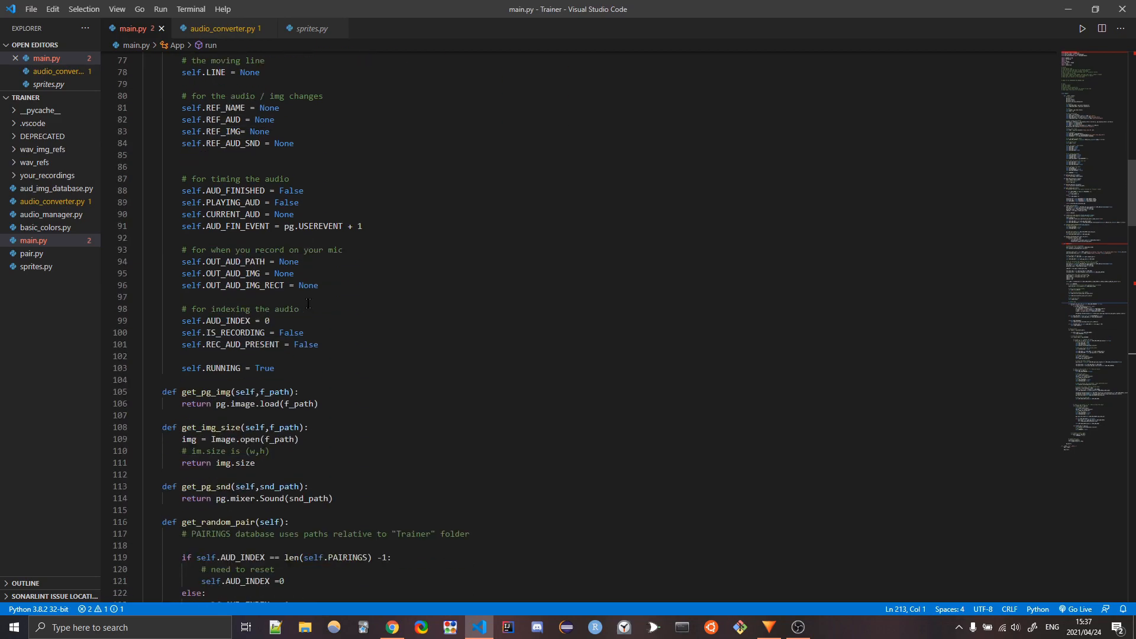
scroll(down, 3)
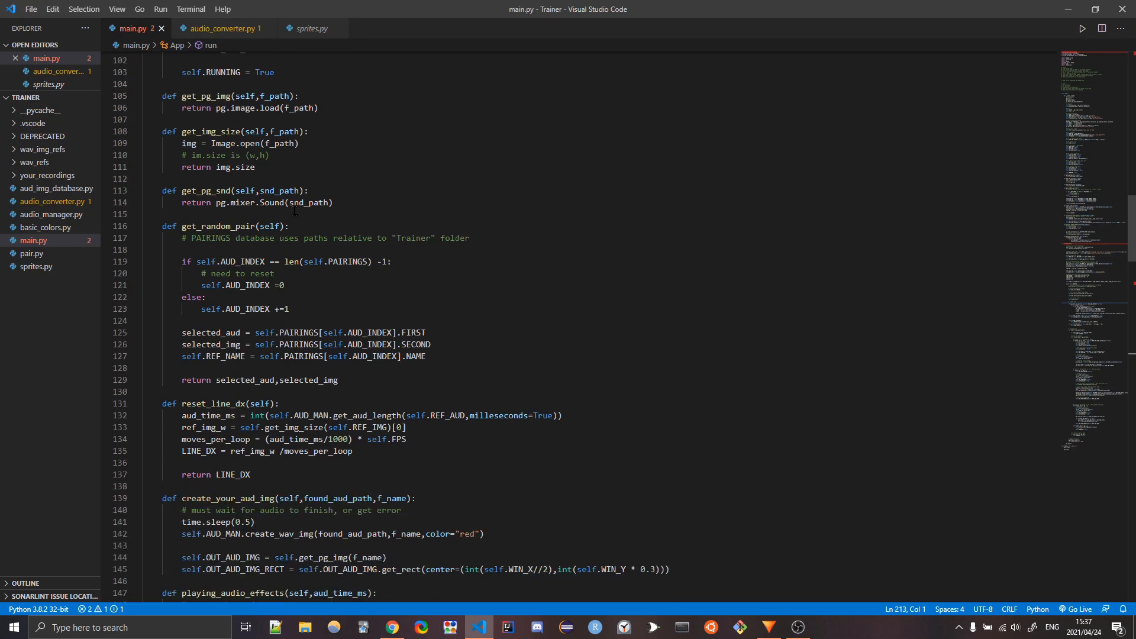
scroll(up, 3)
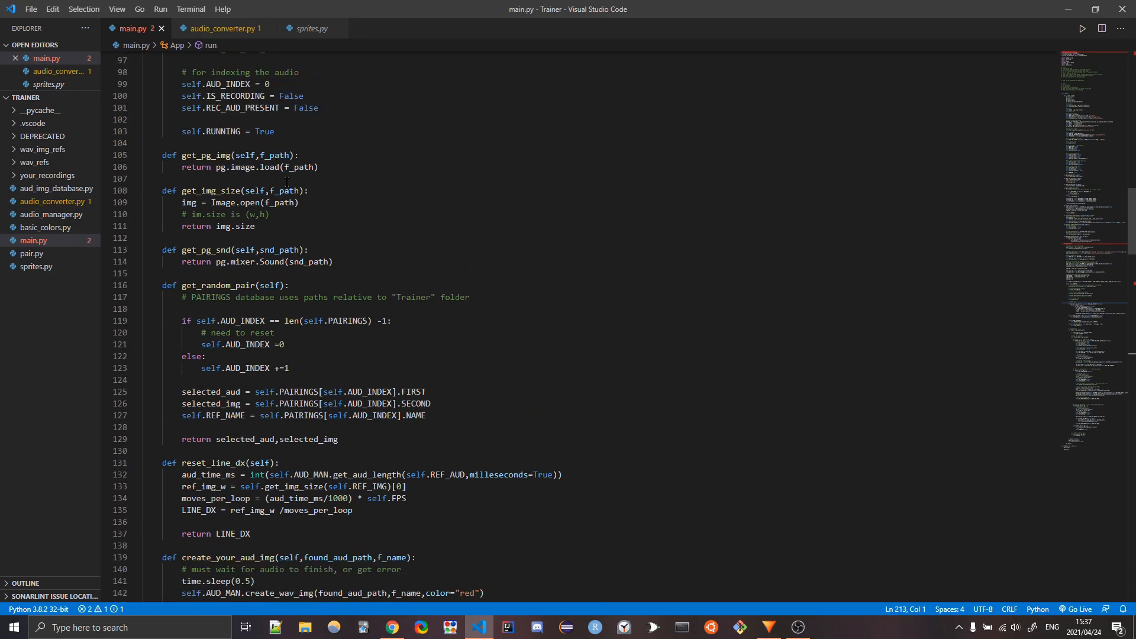
Highlight the get_random_pair method name and read down through its body.
double_click(218, 285)
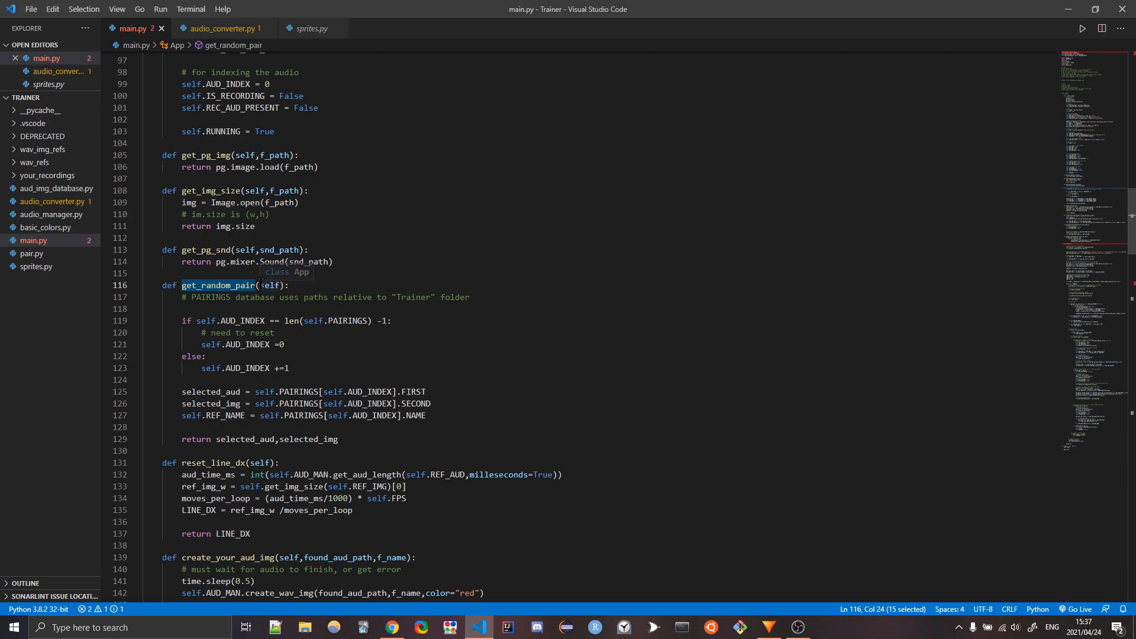
mouse_move(221, 283)
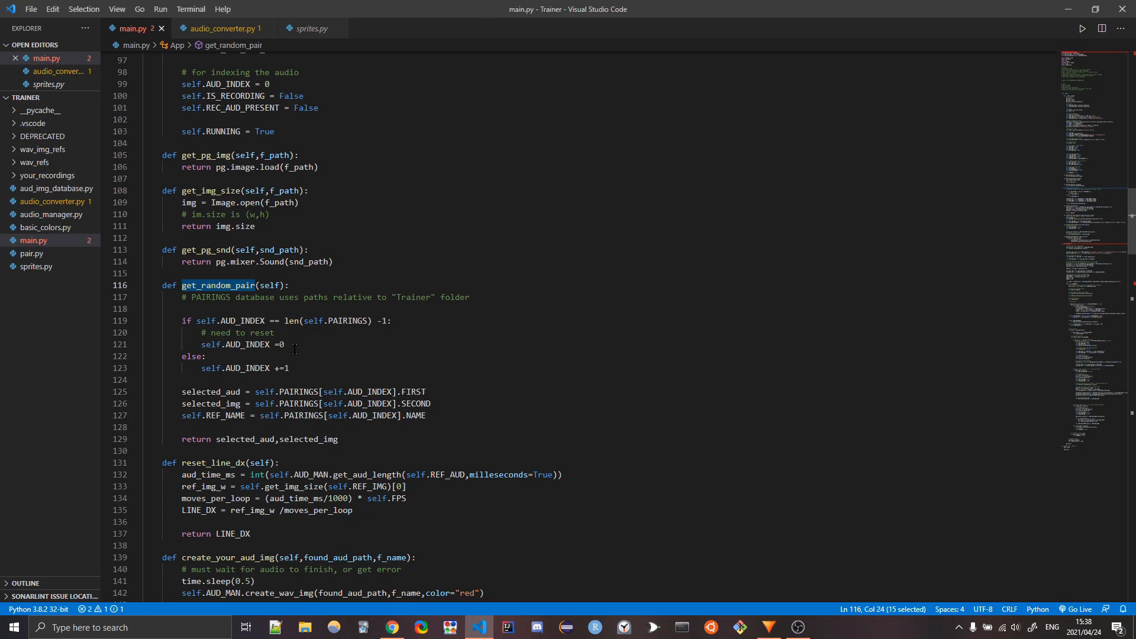
scroll(down, 3)
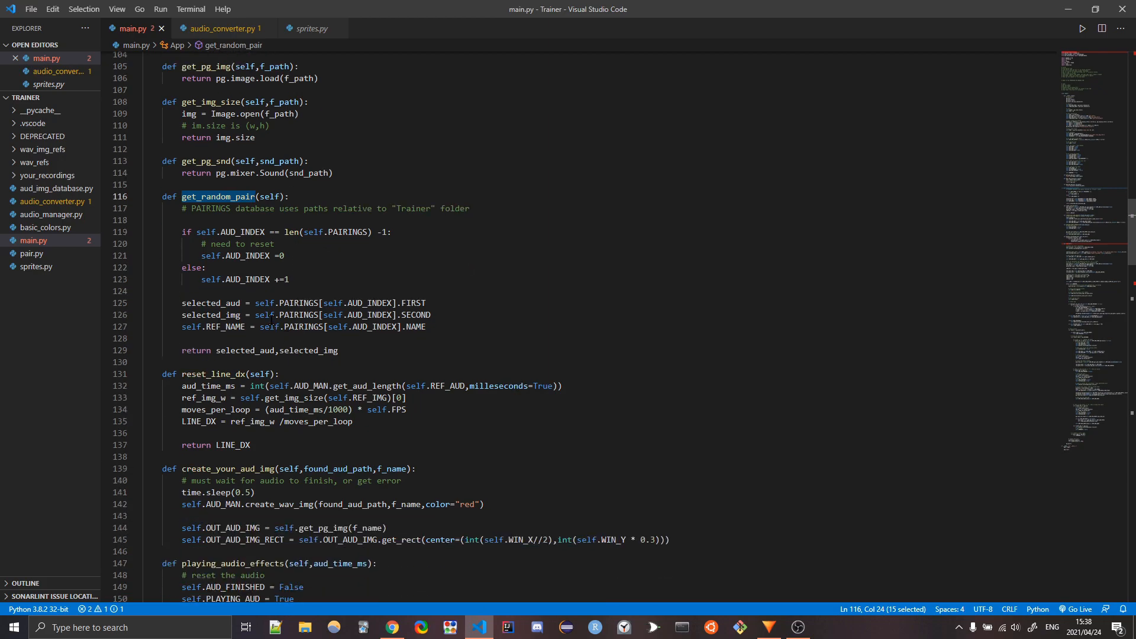
scroll(down, 3)
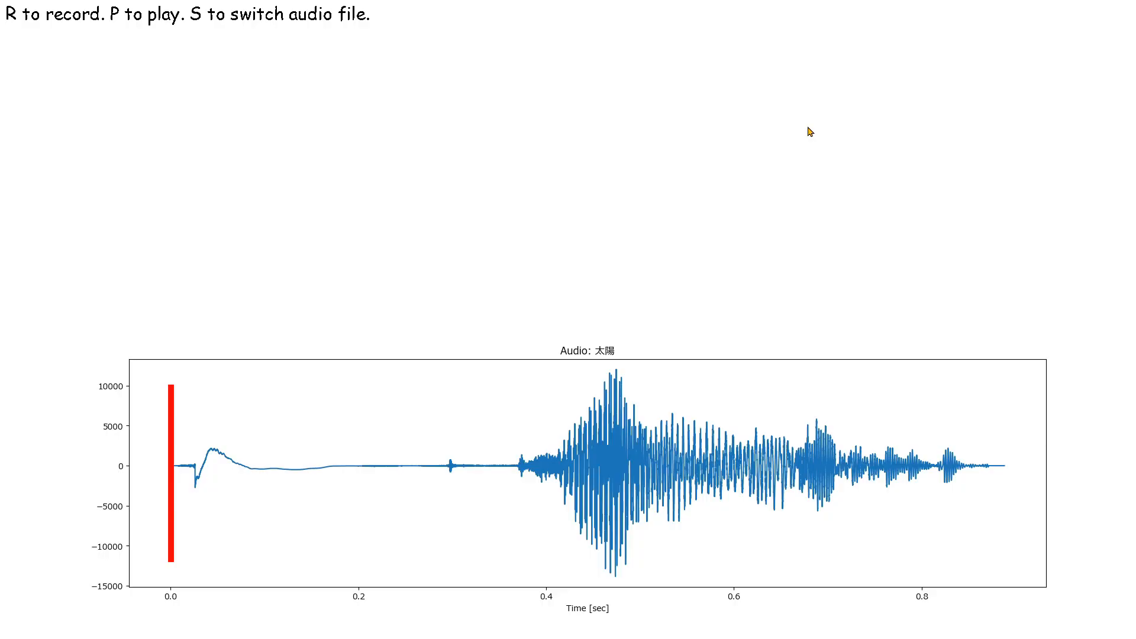
Switch from the 太陽 waveform to the 封建制 recording with the S key.
key(s)
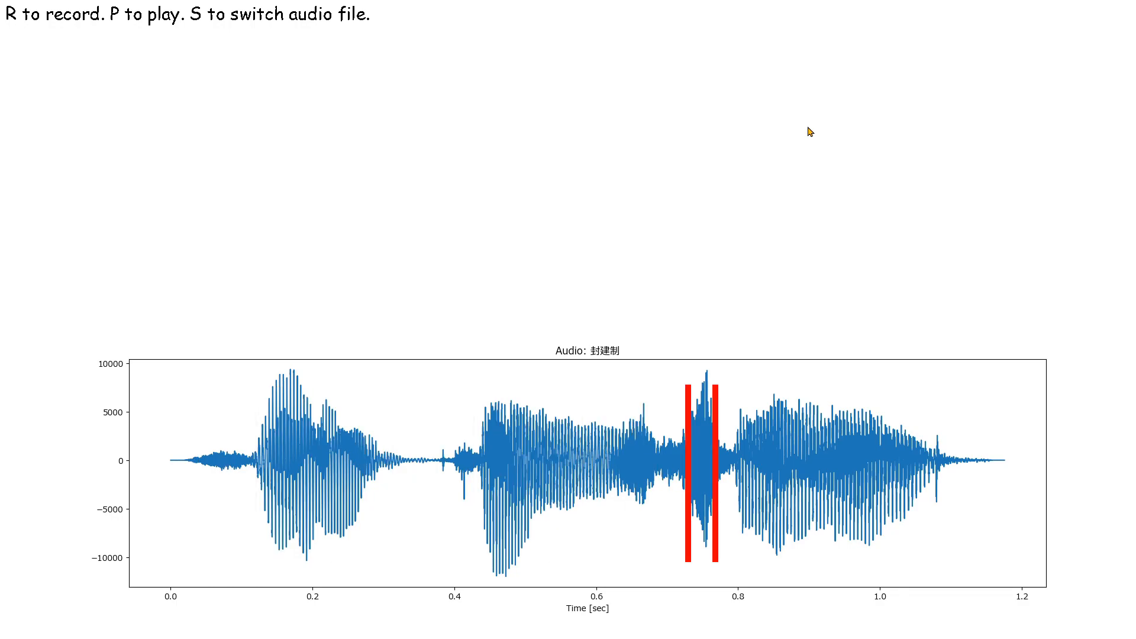
key(s)
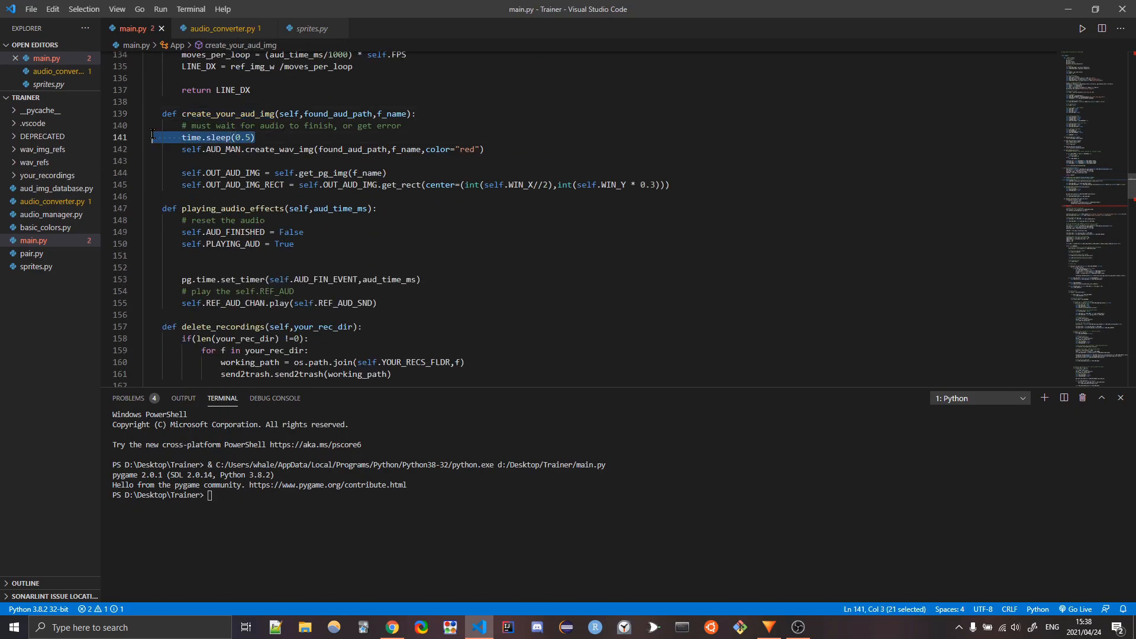
Highlight the half-second sleep line and the playing_audio_effects function name.
click(254, 137)
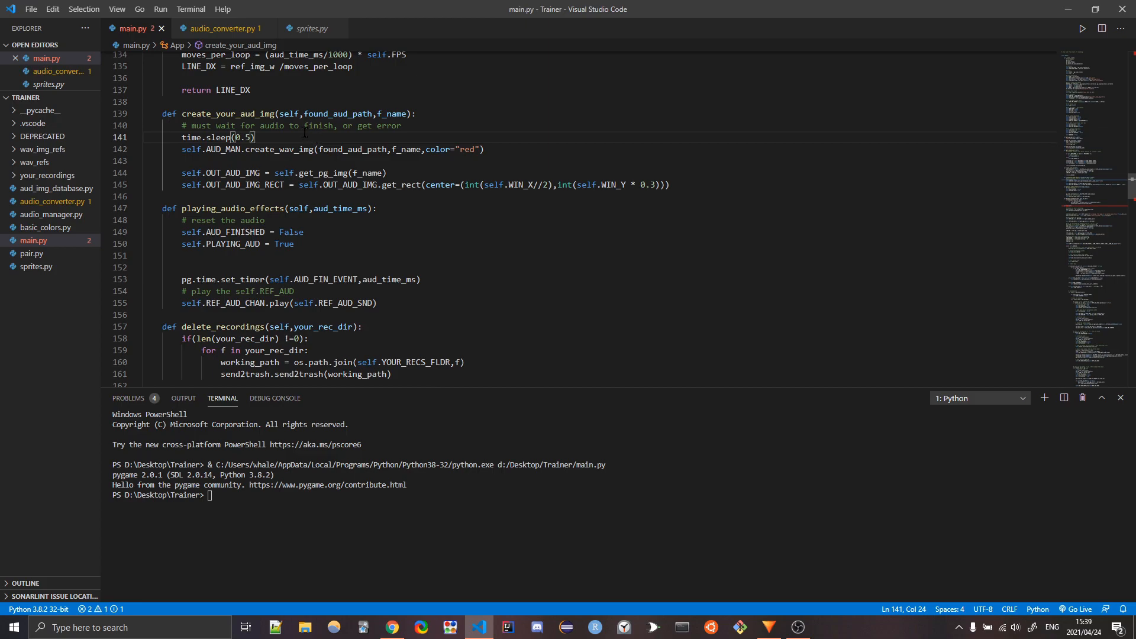
double_click(232, 149)
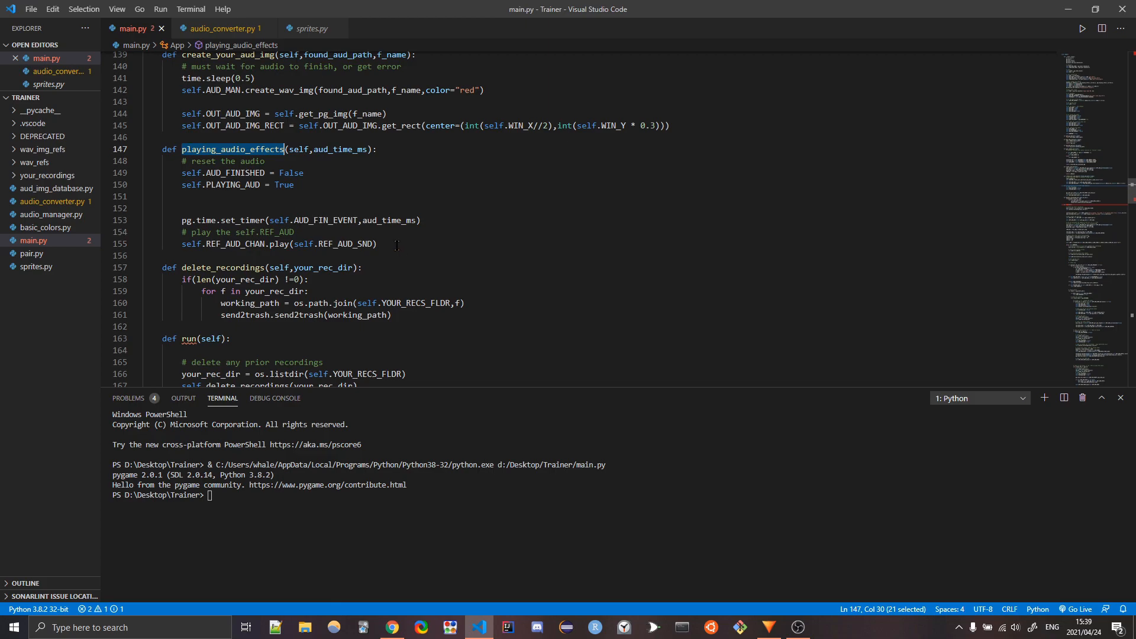
click(141, 208)
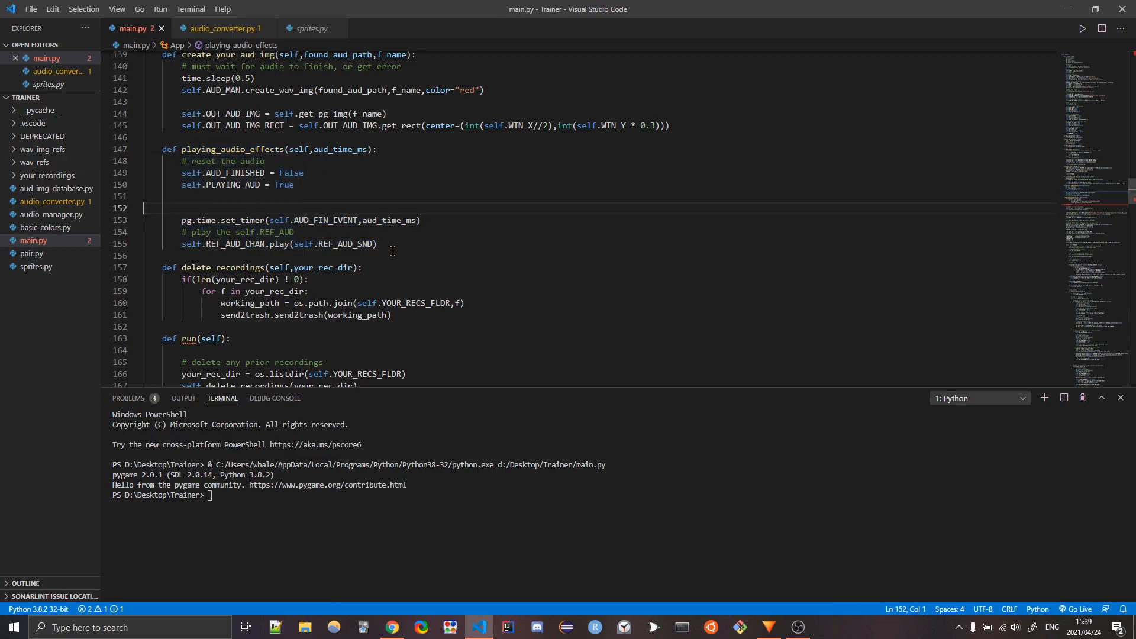
Highlight the AUD_FINISHED False value and timer line, then relaunch the trainer.
click(304, 173)
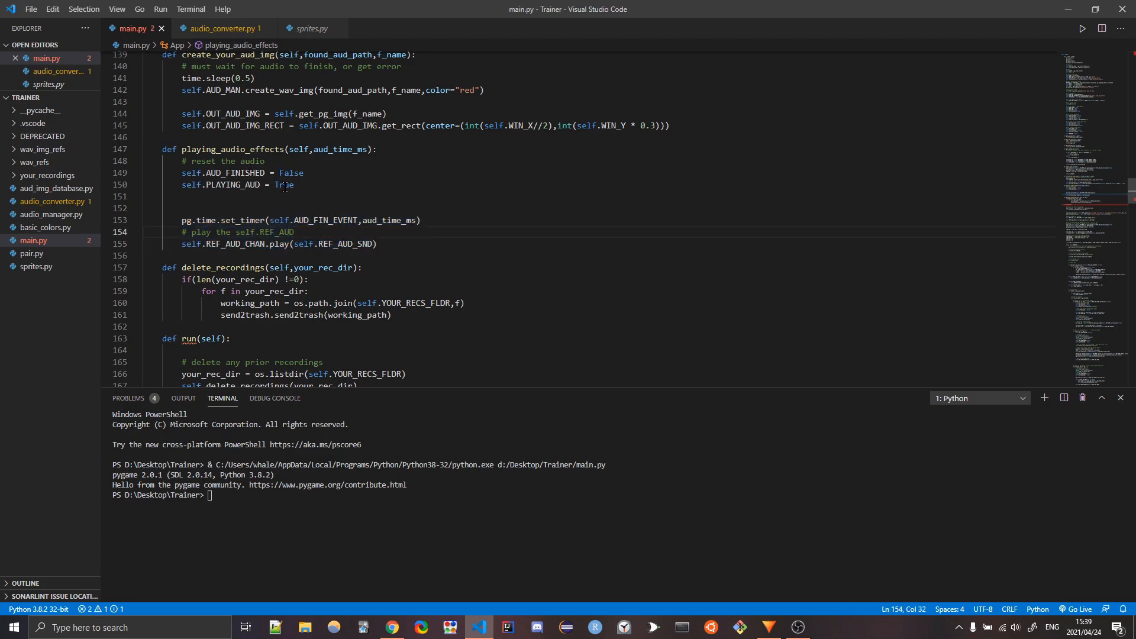
double_click(291, 173)
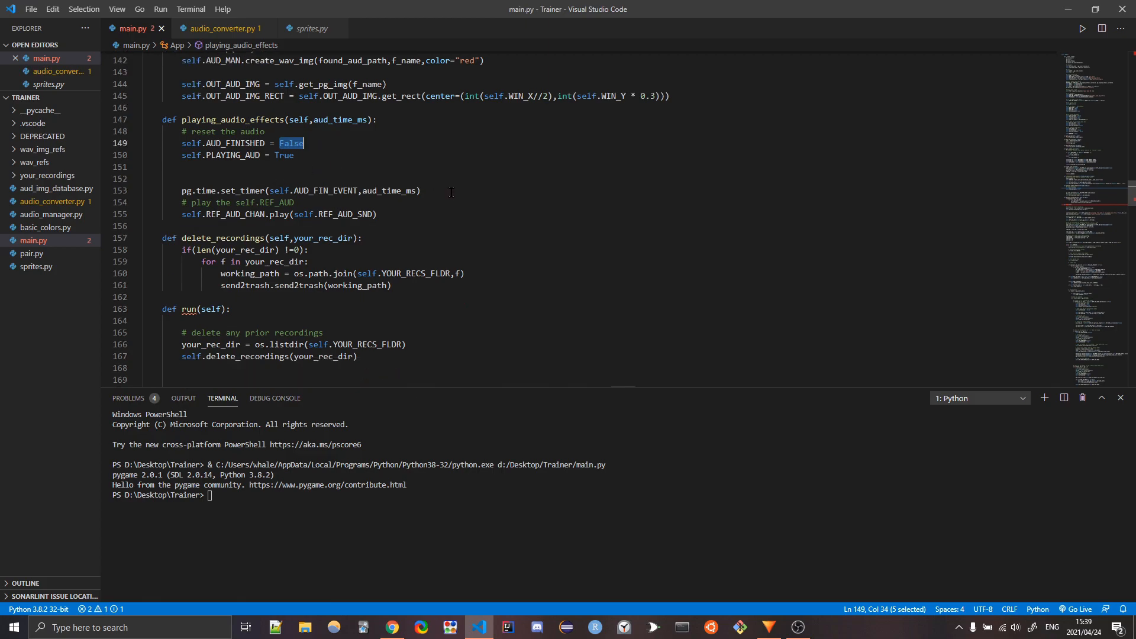
click(239, 190)
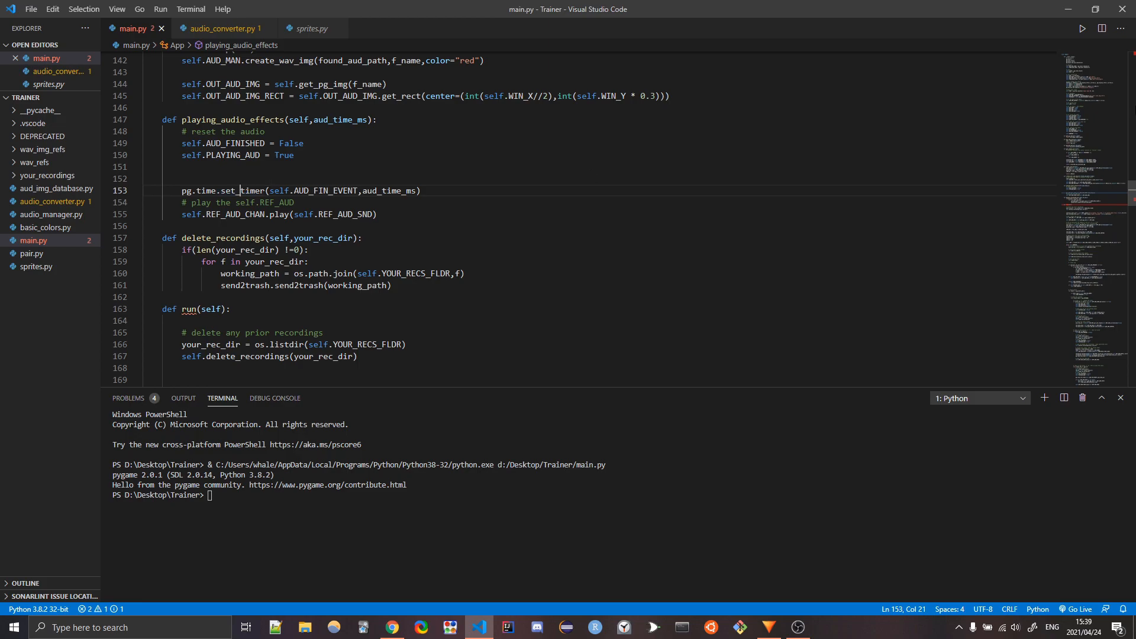
click(1082, 28)
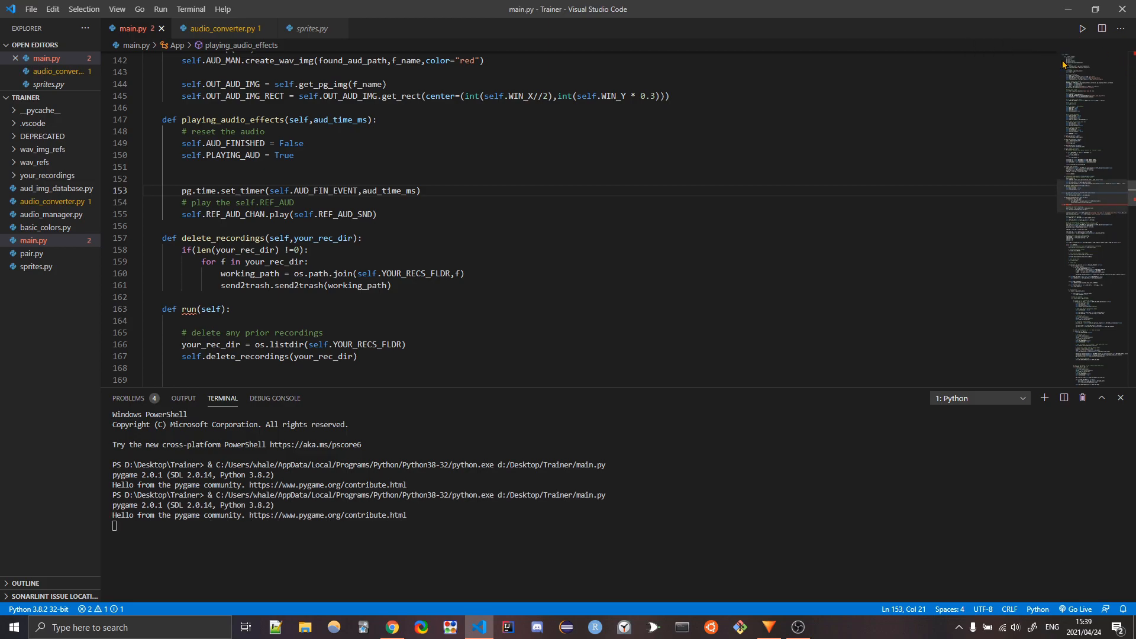
click(1082, 28)
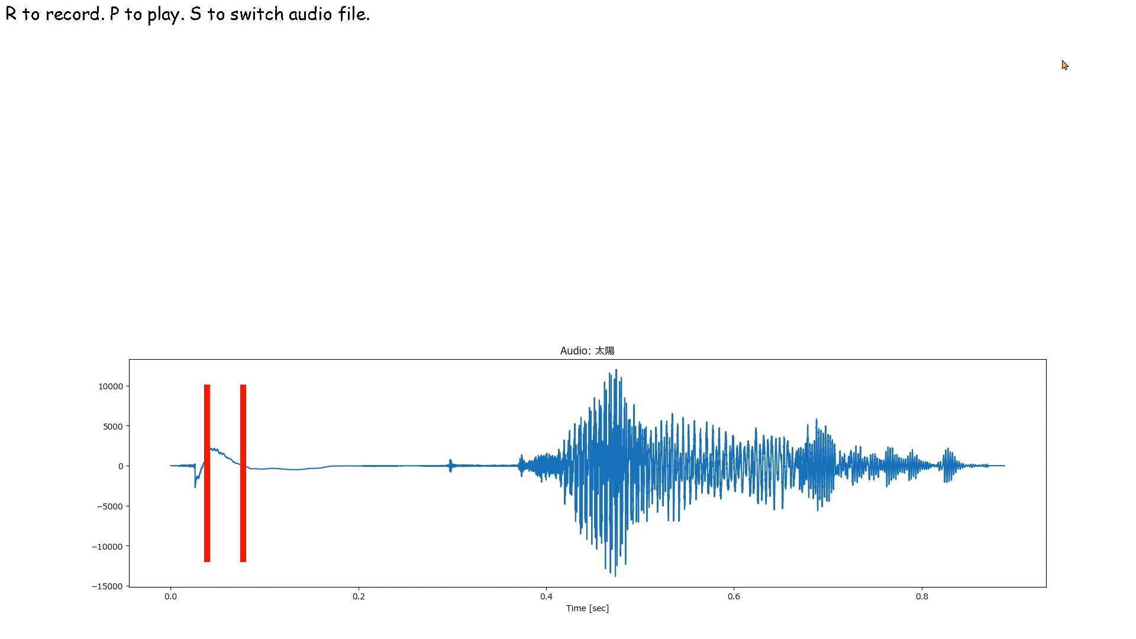
Quit the trainer after the line sweeps across the 太陽 waveform.
key(p)
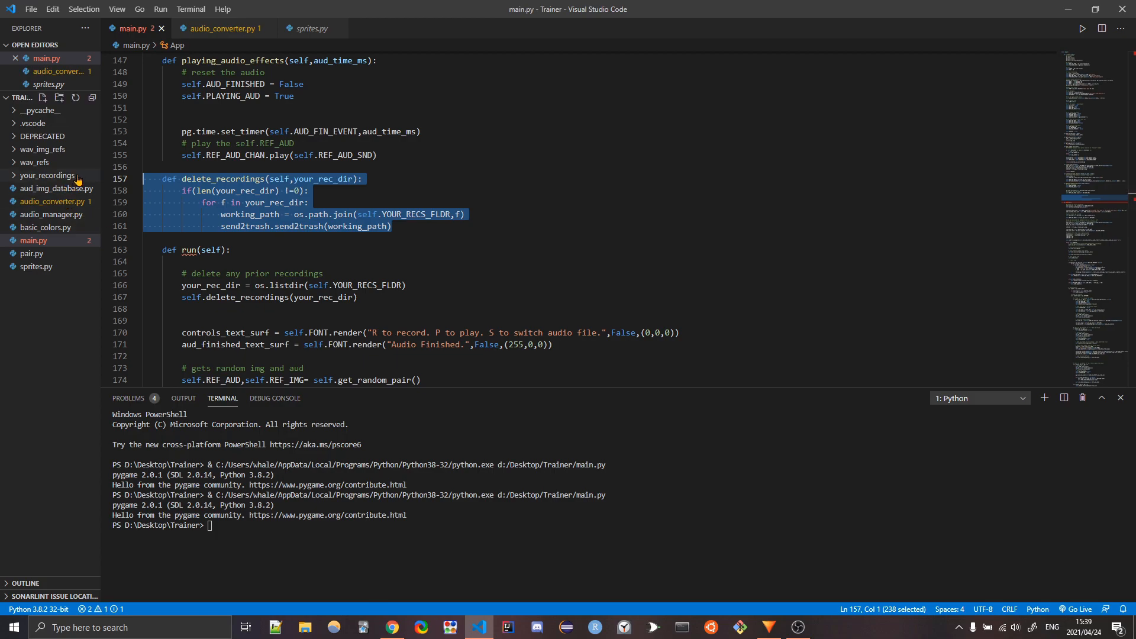
mouse_move(259, 246)
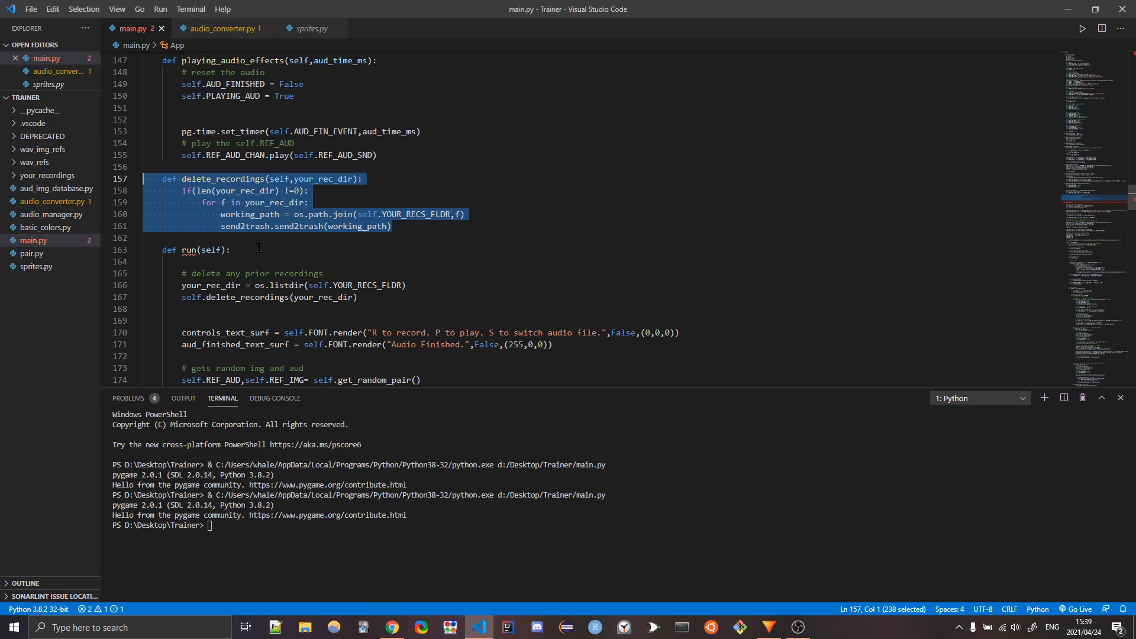
click(231, 249)
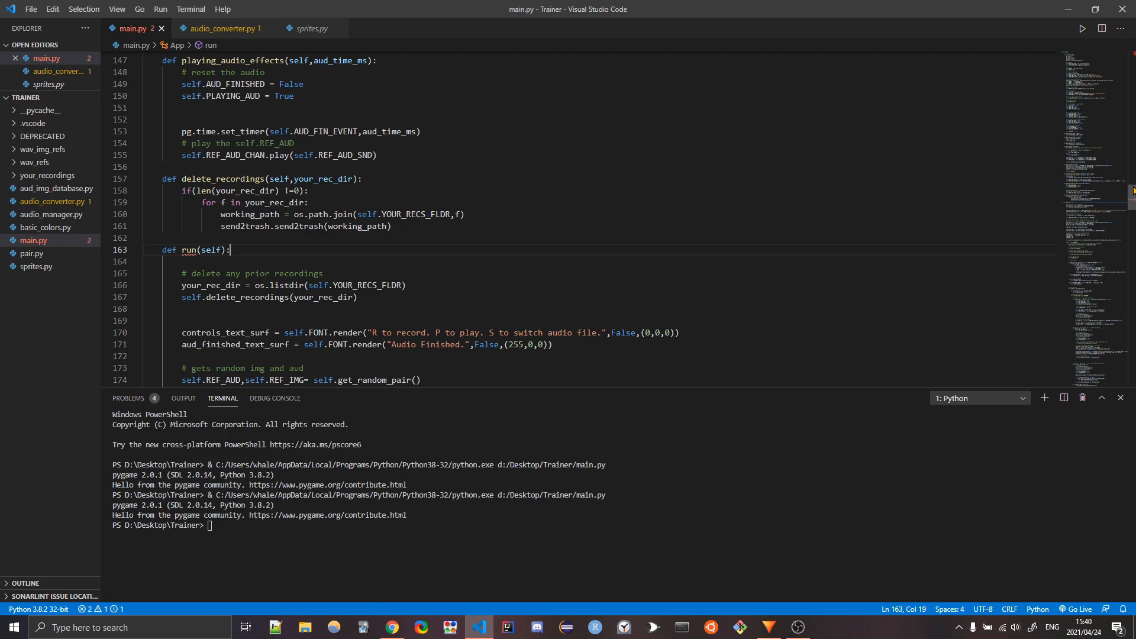
mouse_move(472, 247)
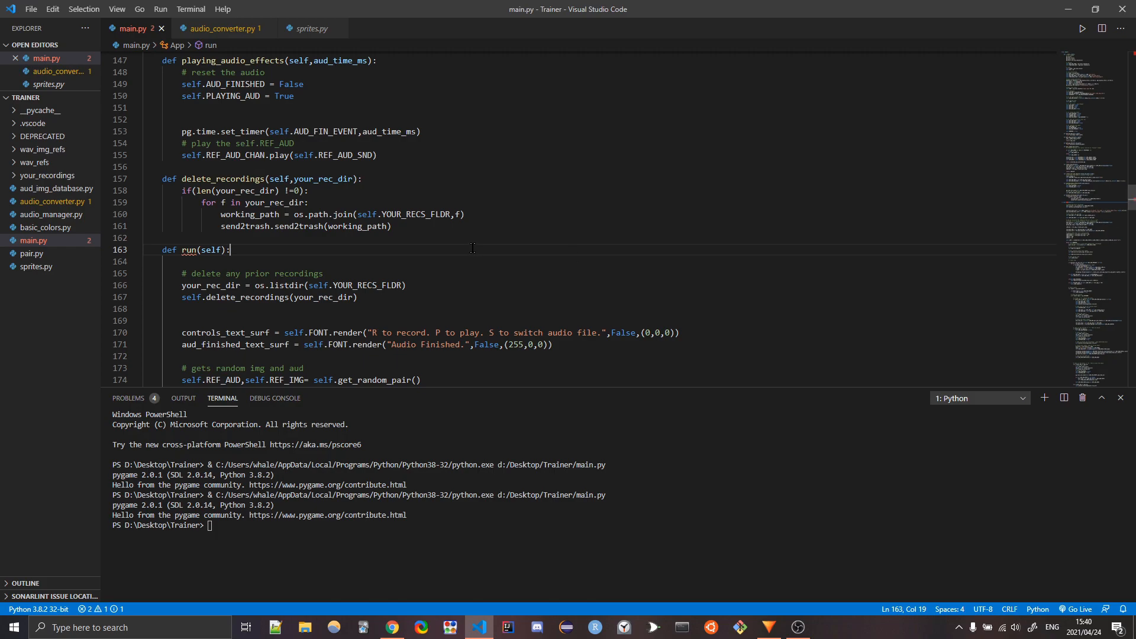
drag(181, 214, 391, 226)
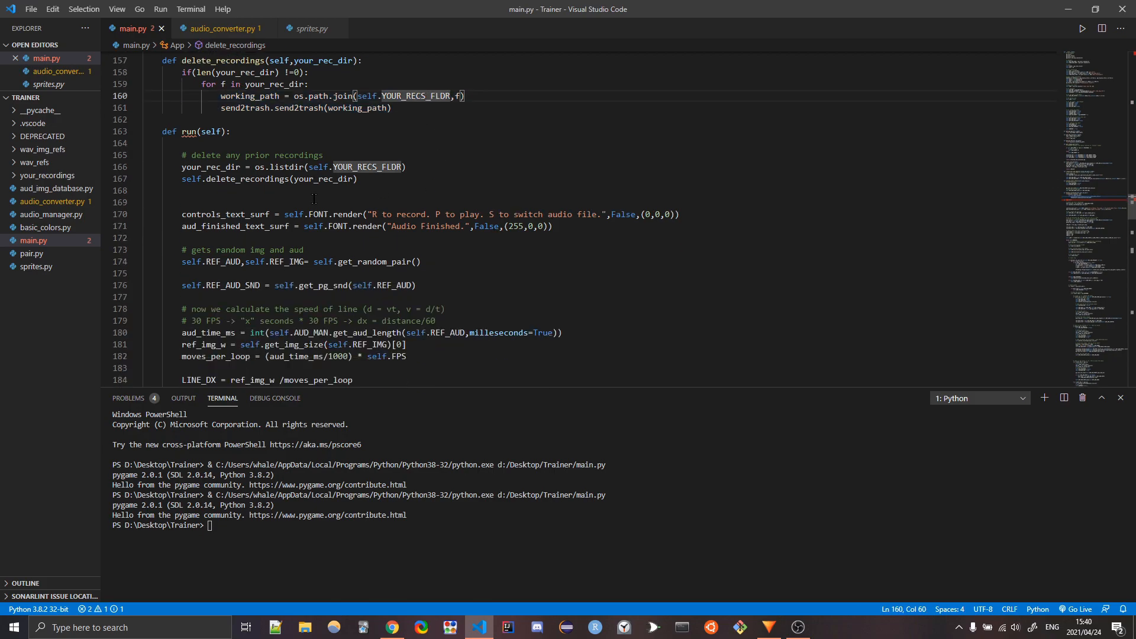
Reword the S-key comment in the KEYDOWN handler from 'change' to 'switch'.
scroll(down, 3)
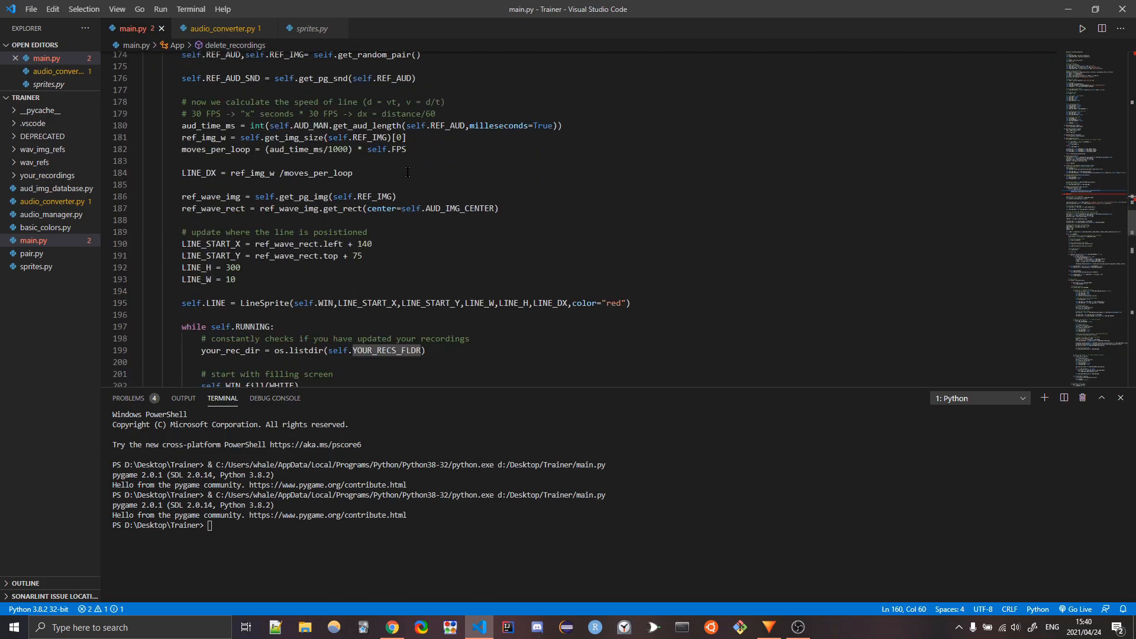
scroll(down, 3)
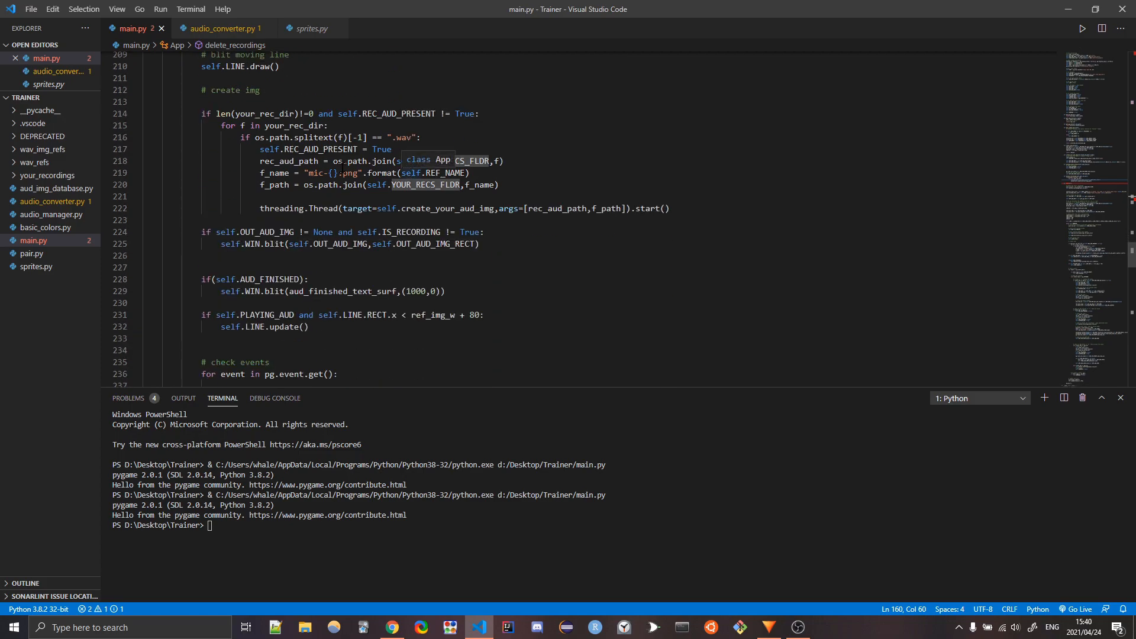
scroll(down, 3)
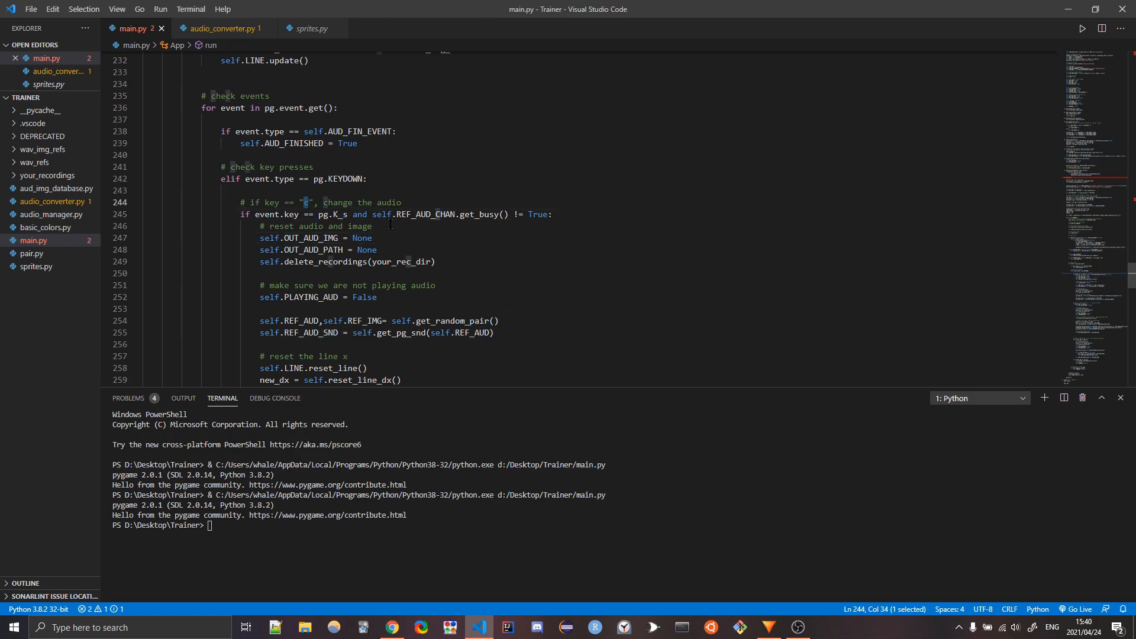
text(s)
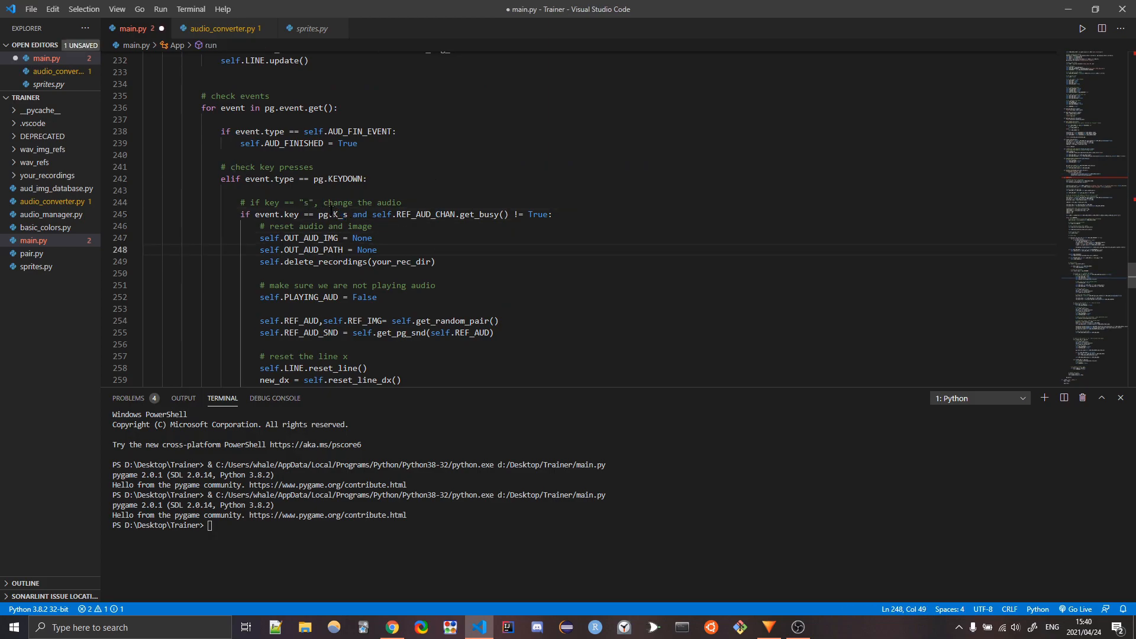
click(331, 203)
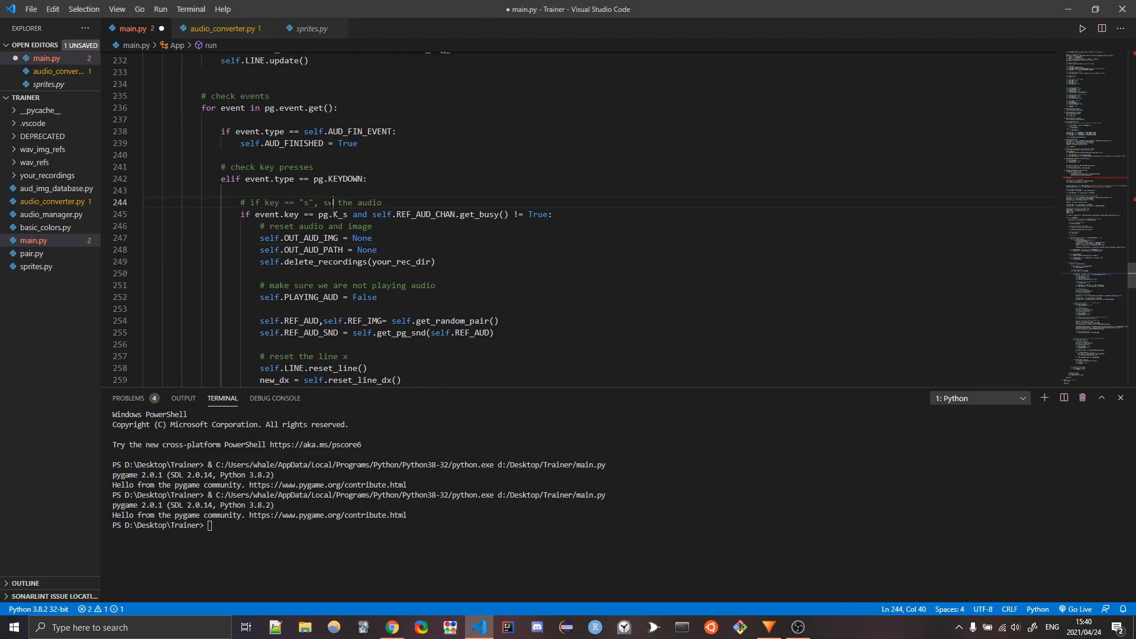
text(witch)
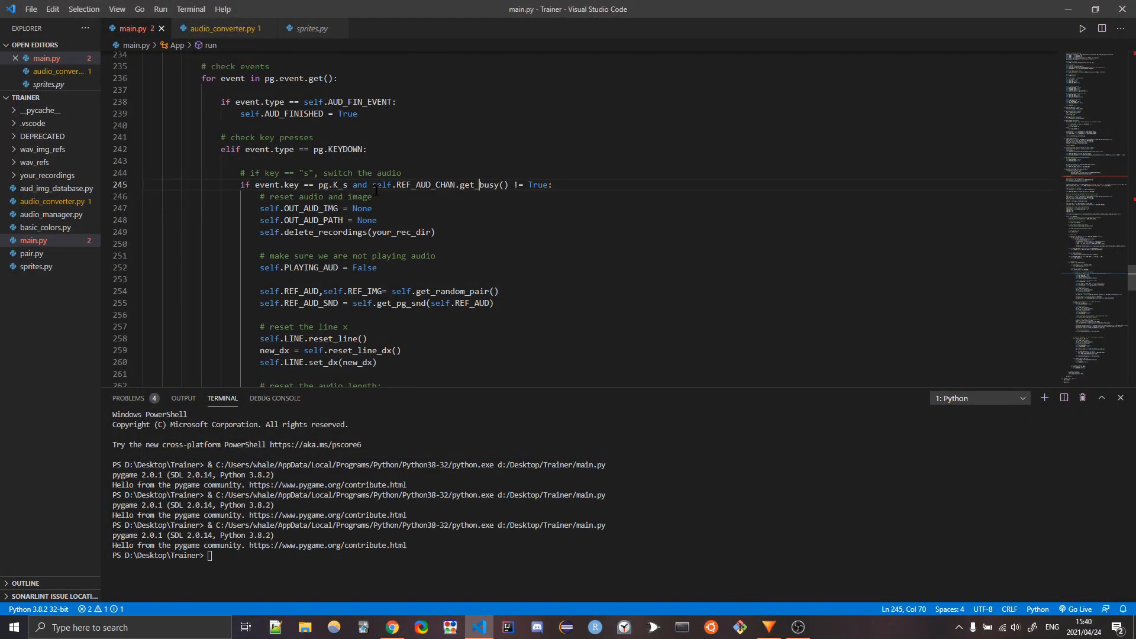
scroll(down, 3)
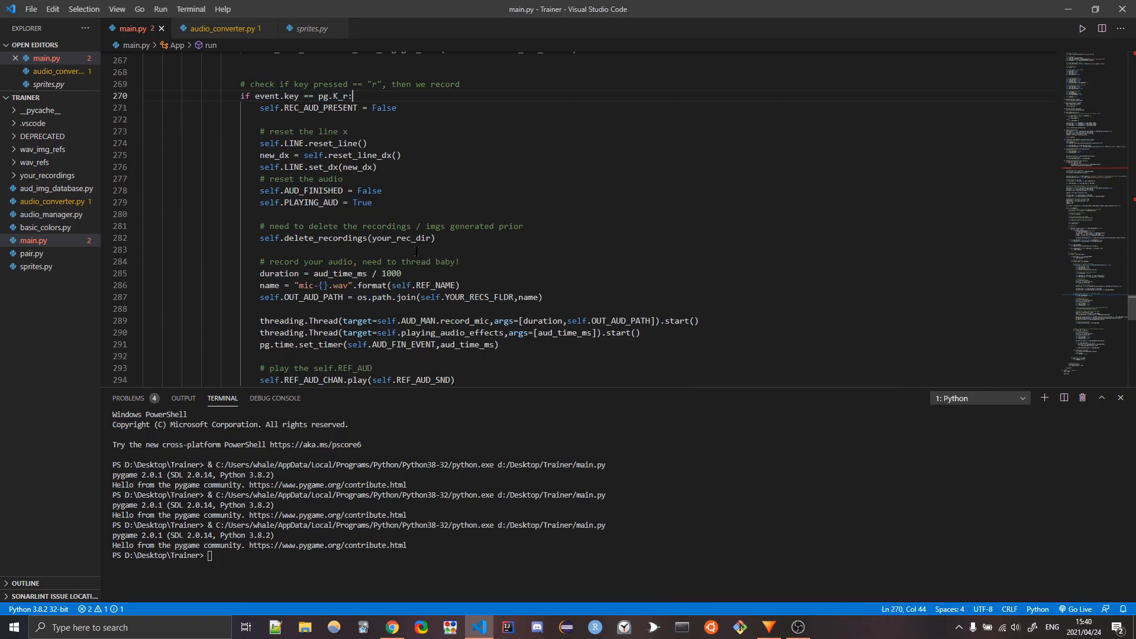
scroll(down, 3)
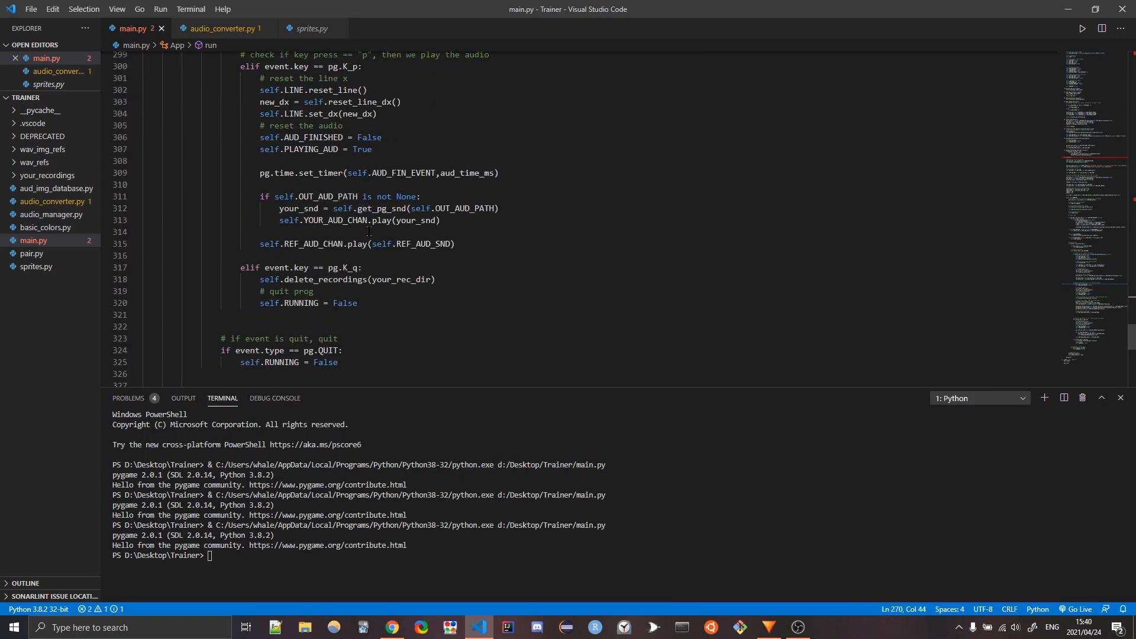
scroll(up, 3)
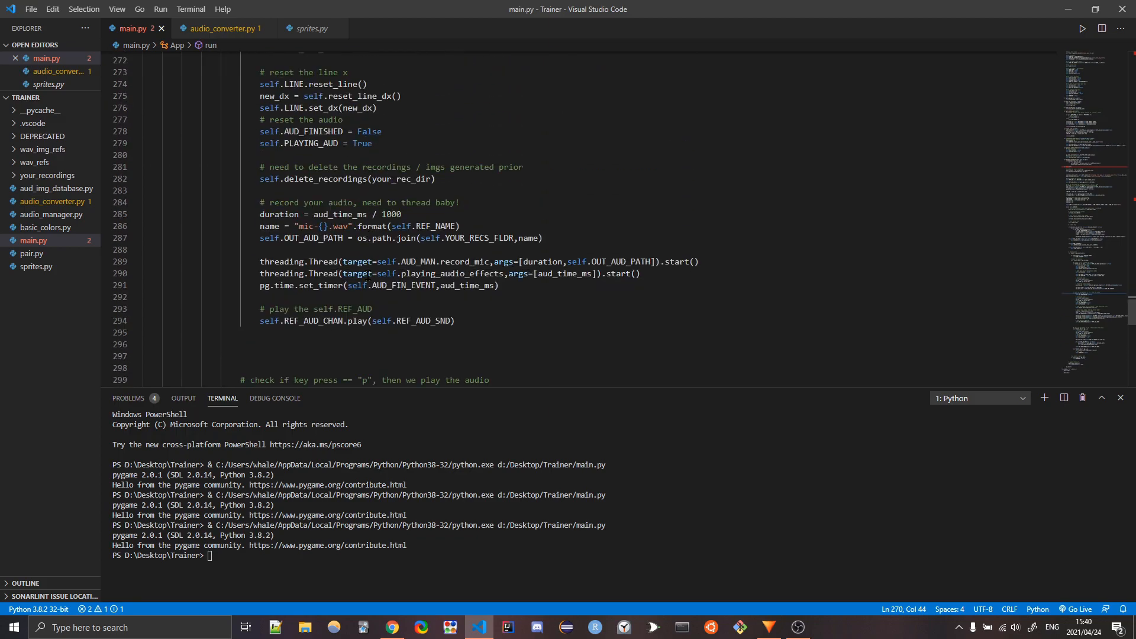
scroll(up, 3)
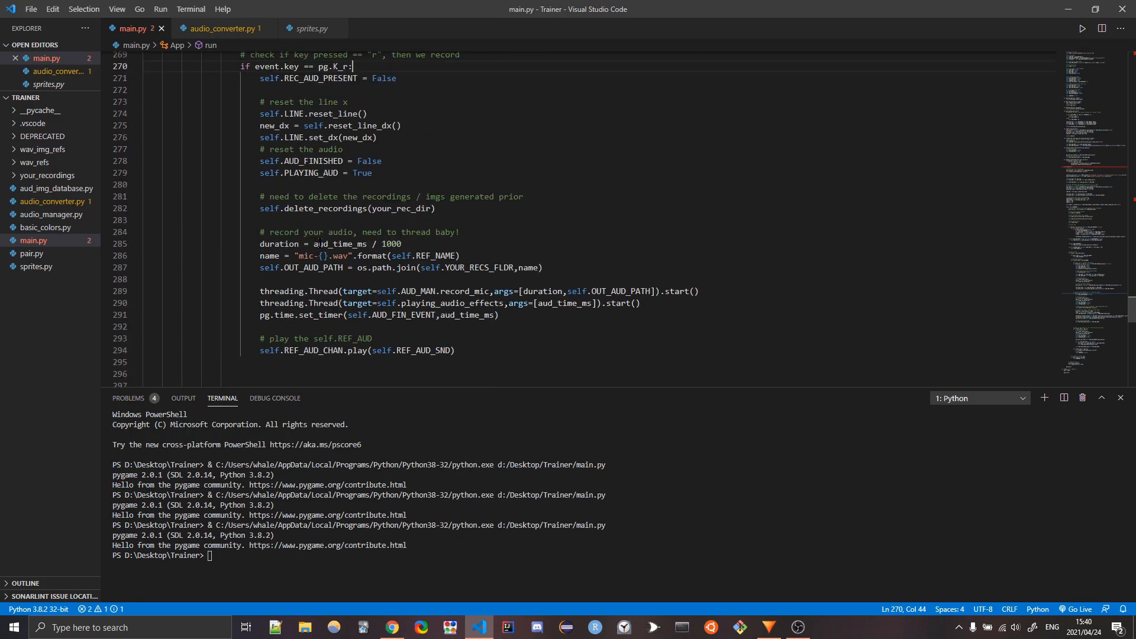
scroll(down, 3)
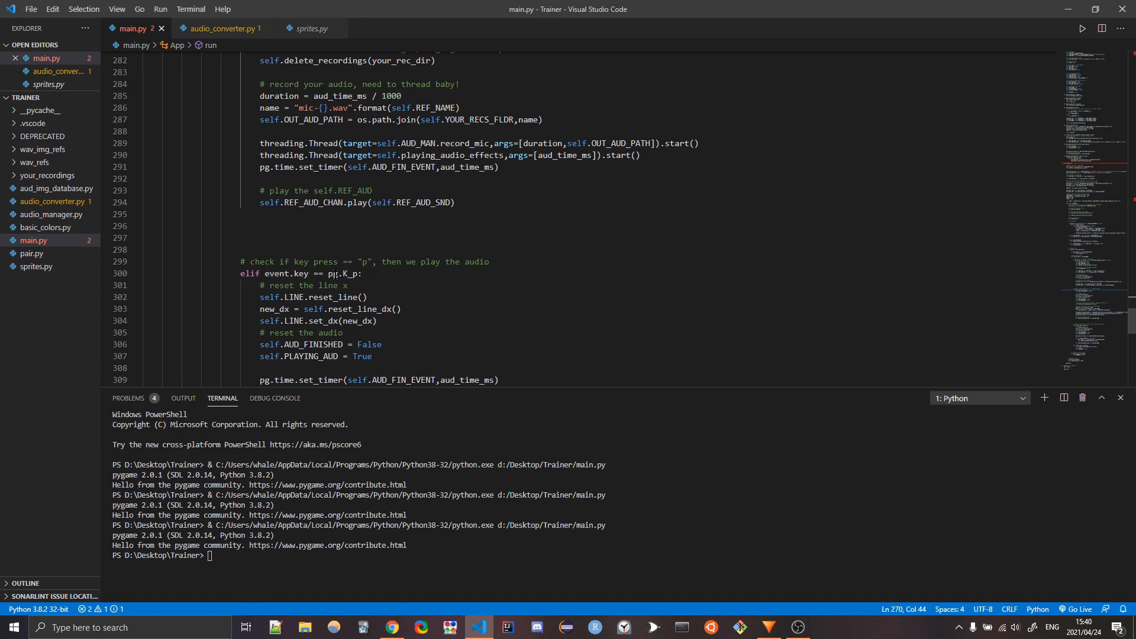
scroll(down, 3)
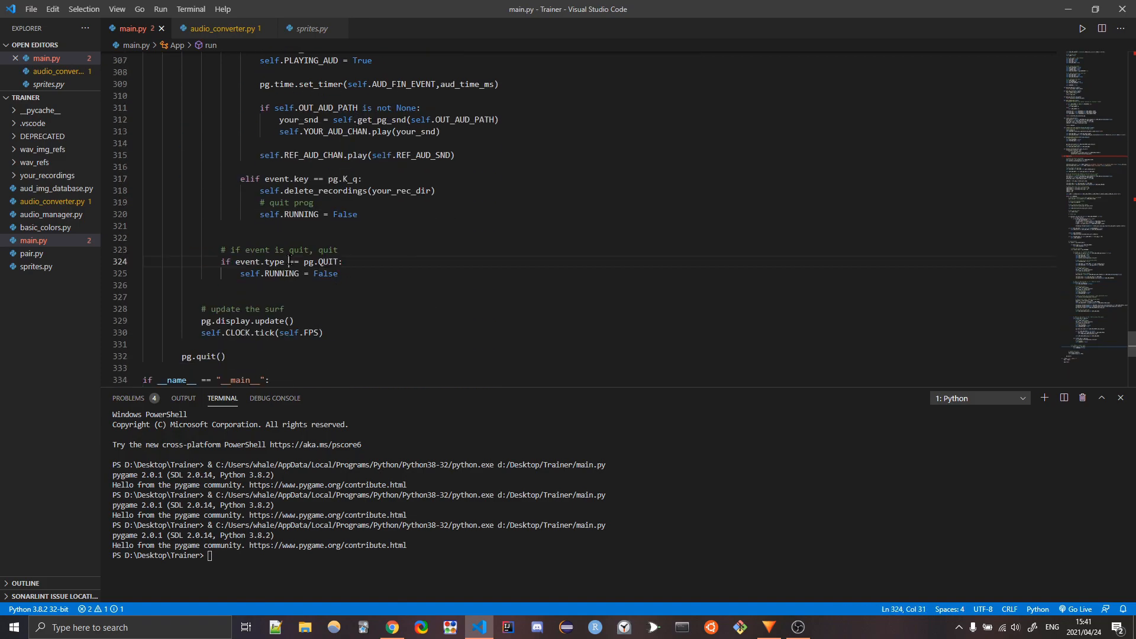
scroll(up, 3)
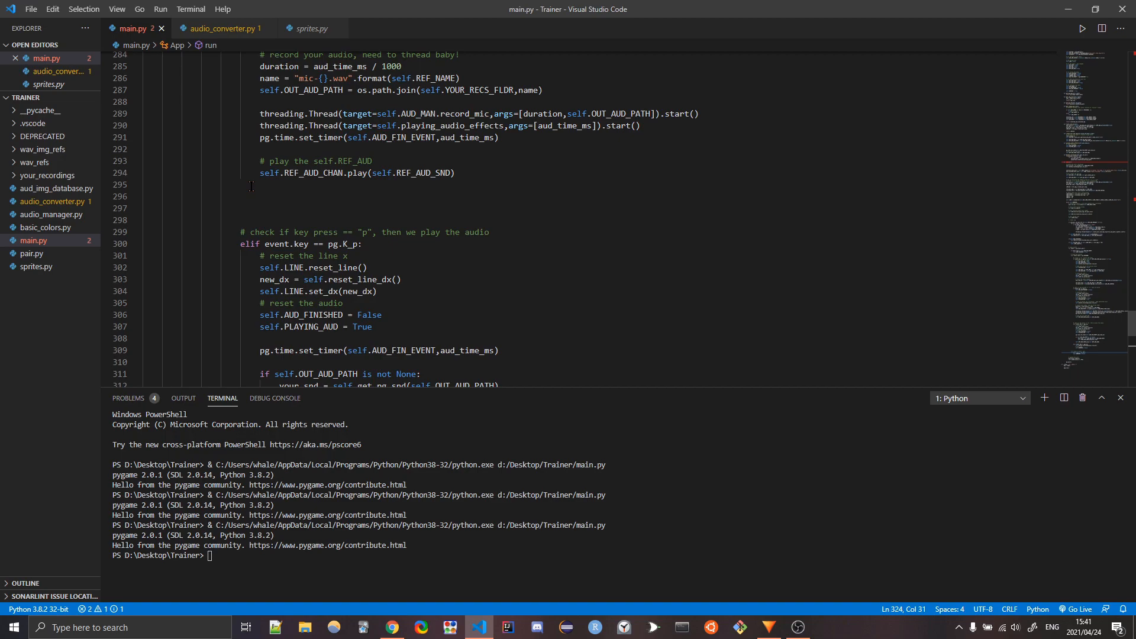
mouse_move(810, 468)
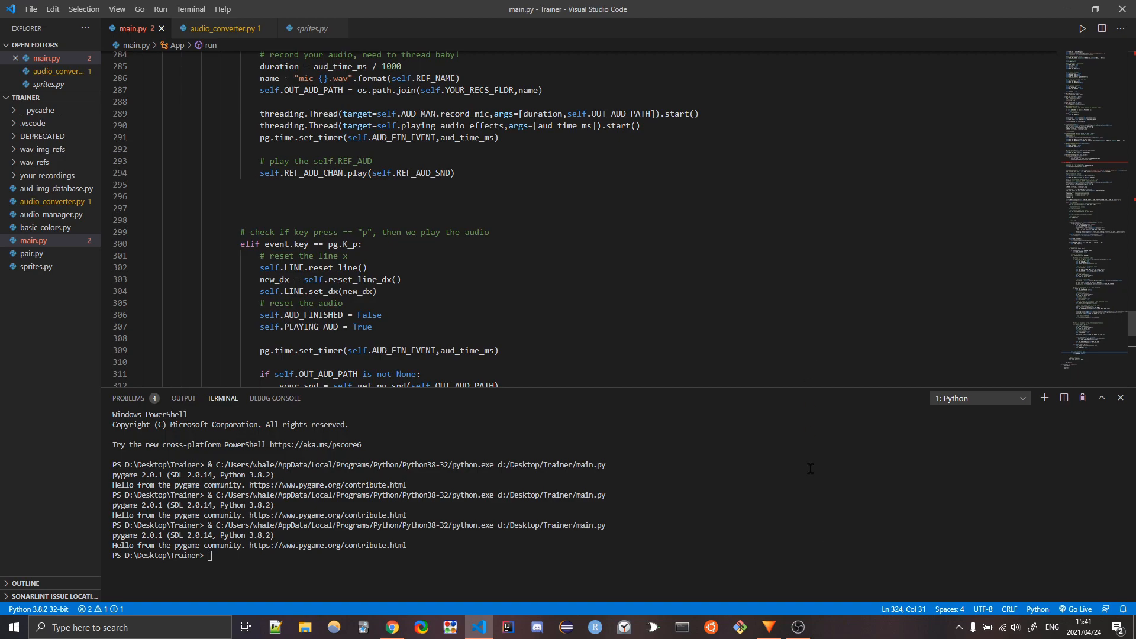